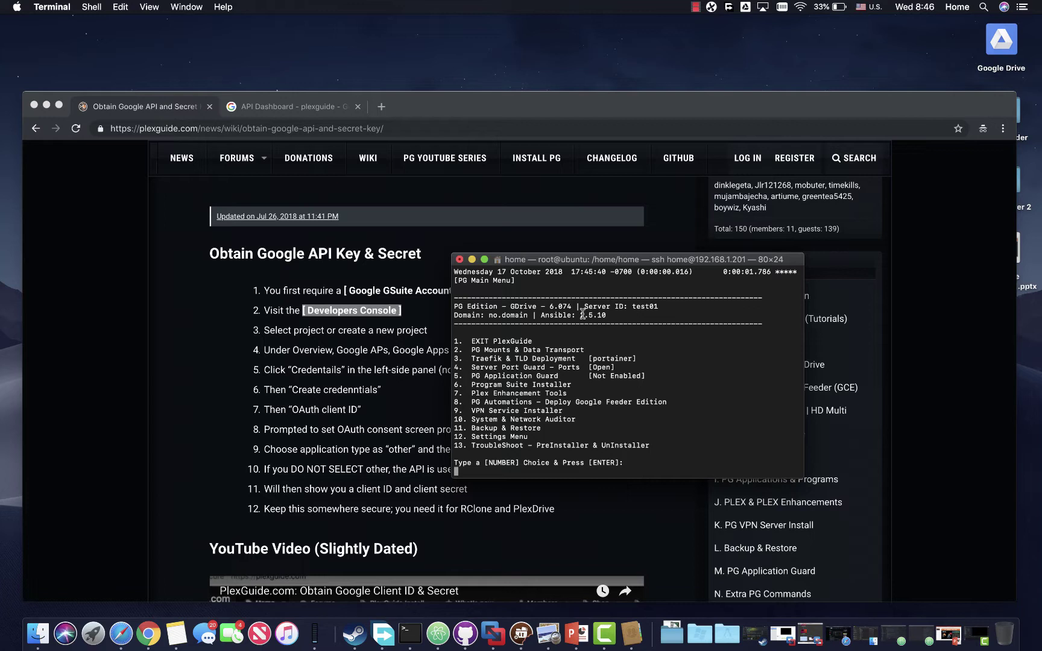
mouse_move(570, 330)
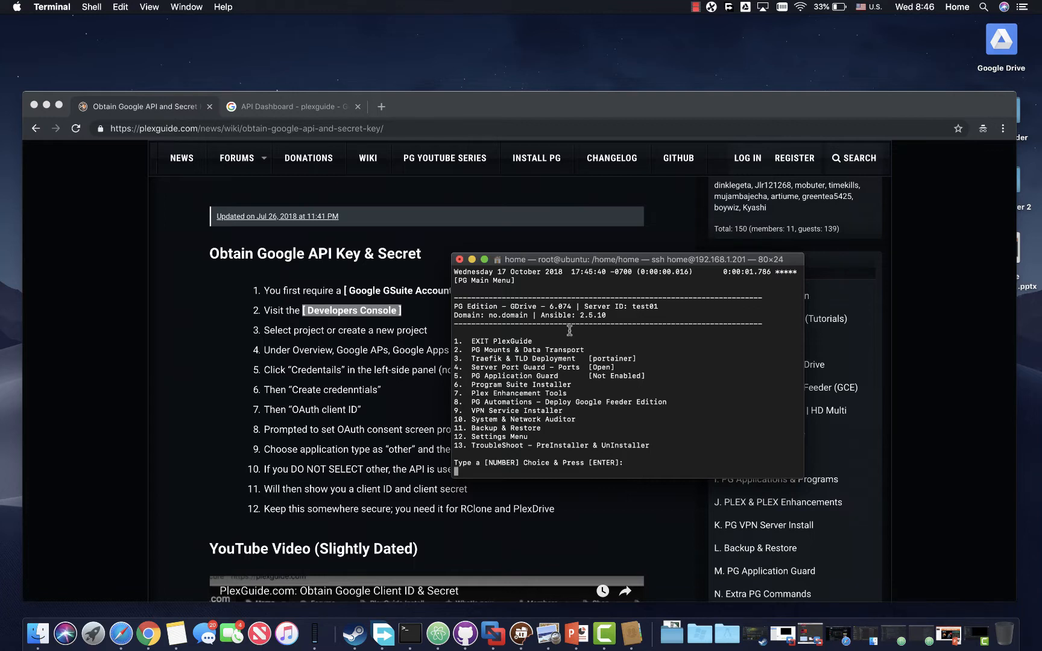
mouse_move(476, 471)
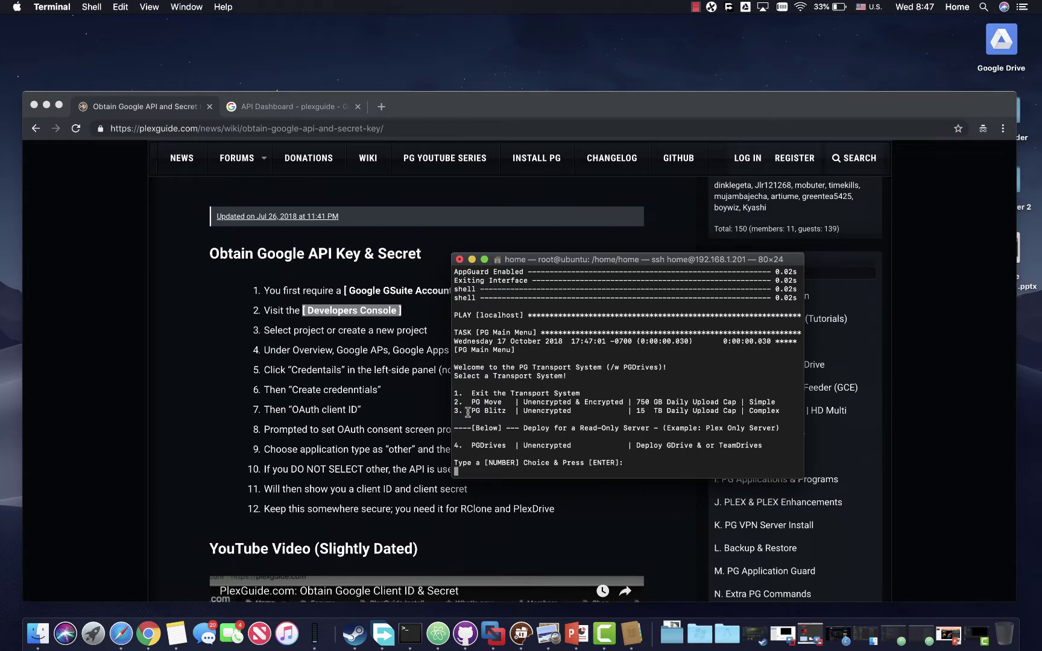
mouse_move(333, 306)
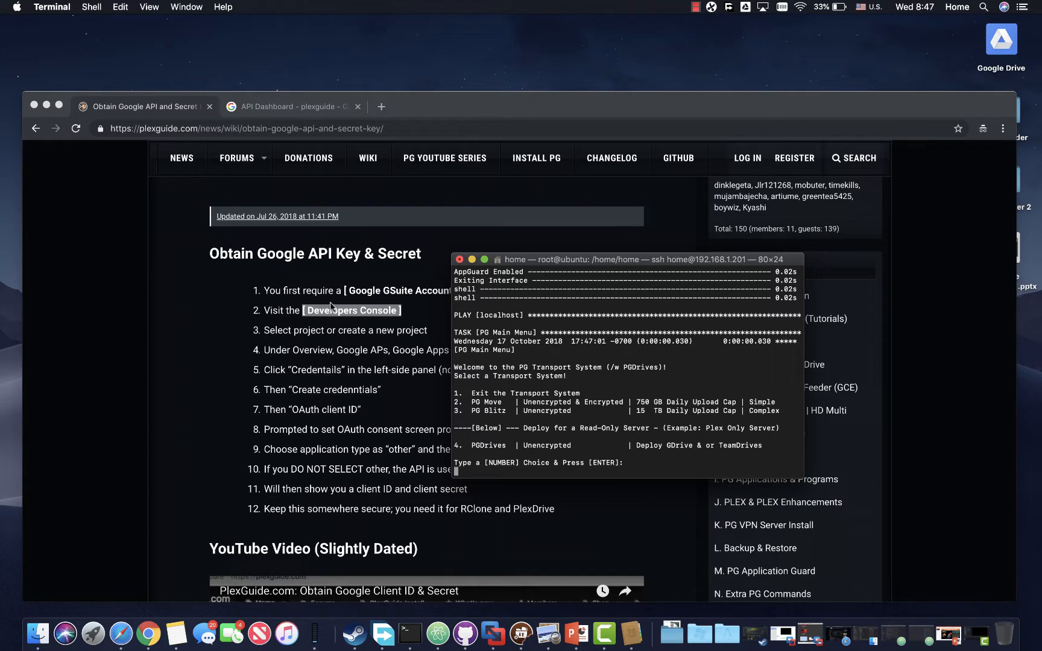
mouse_move(505, 399)
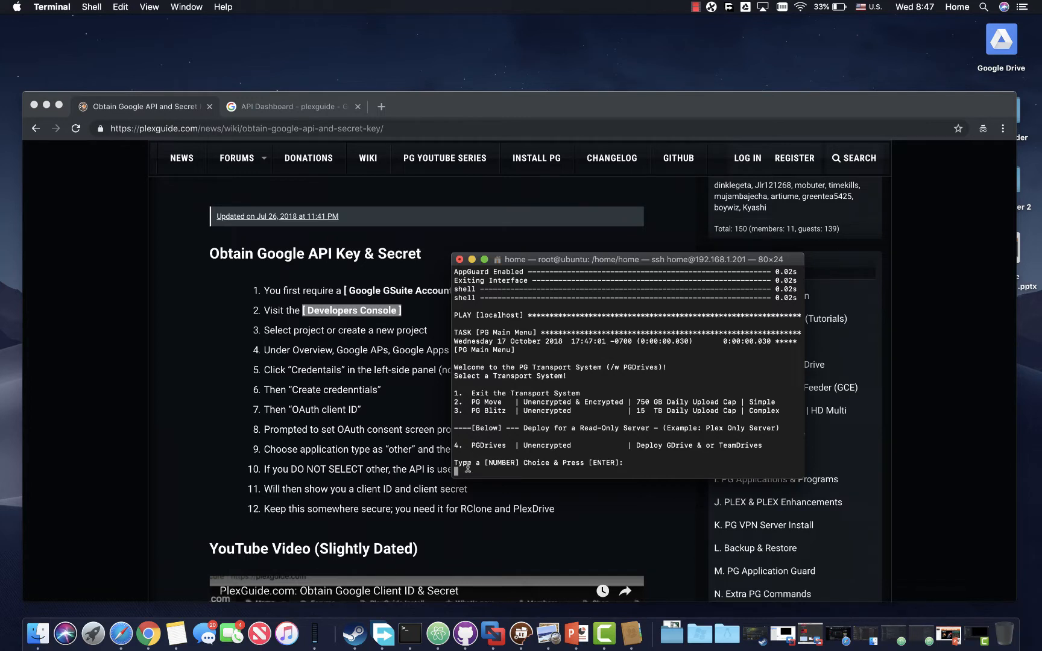
mouse_move(302, 267)
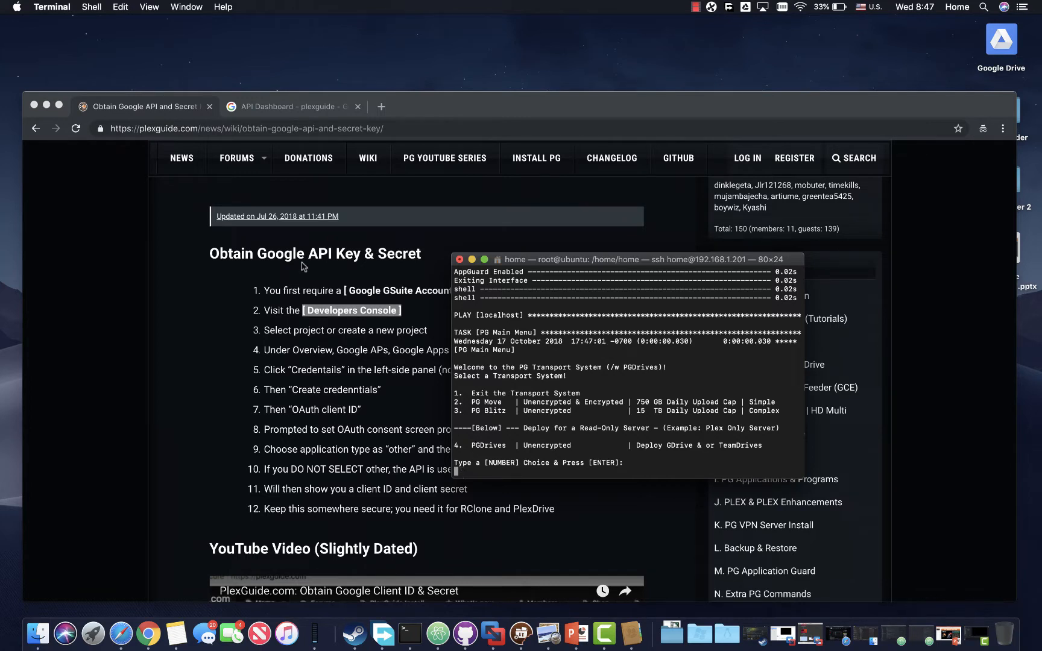
mouse_move(367, 243)
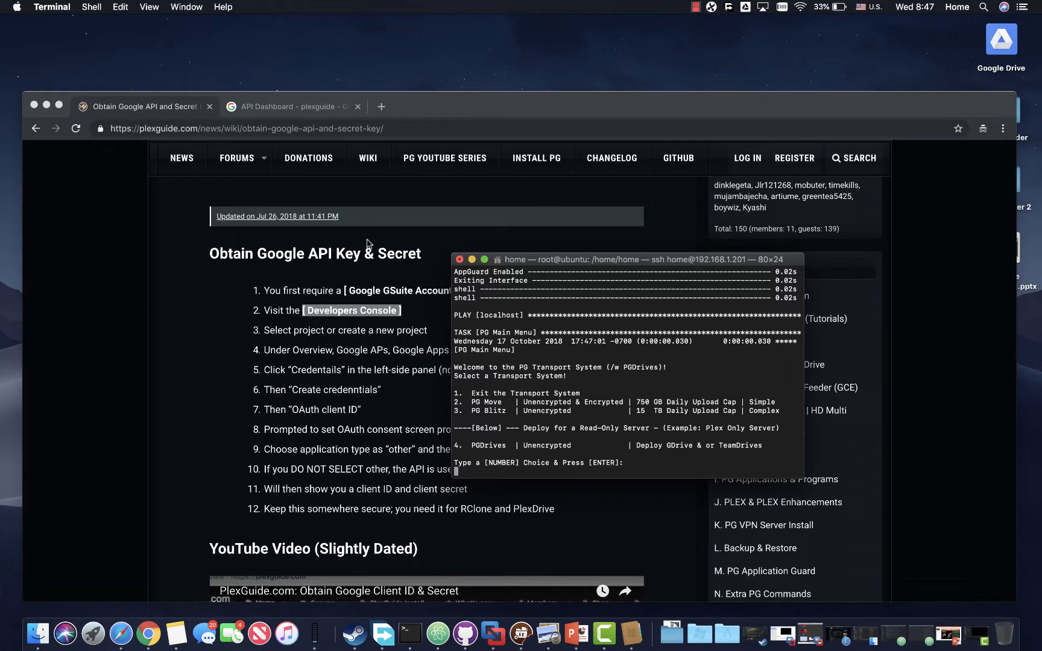
mouse_move(359, 326)
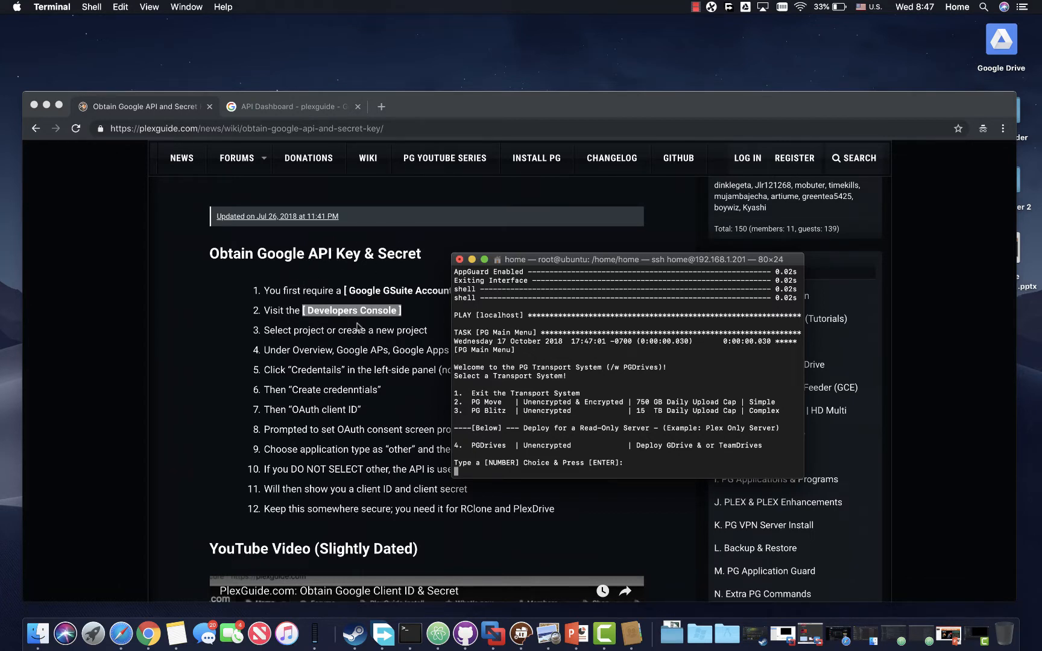
mouse_move(491, 469)
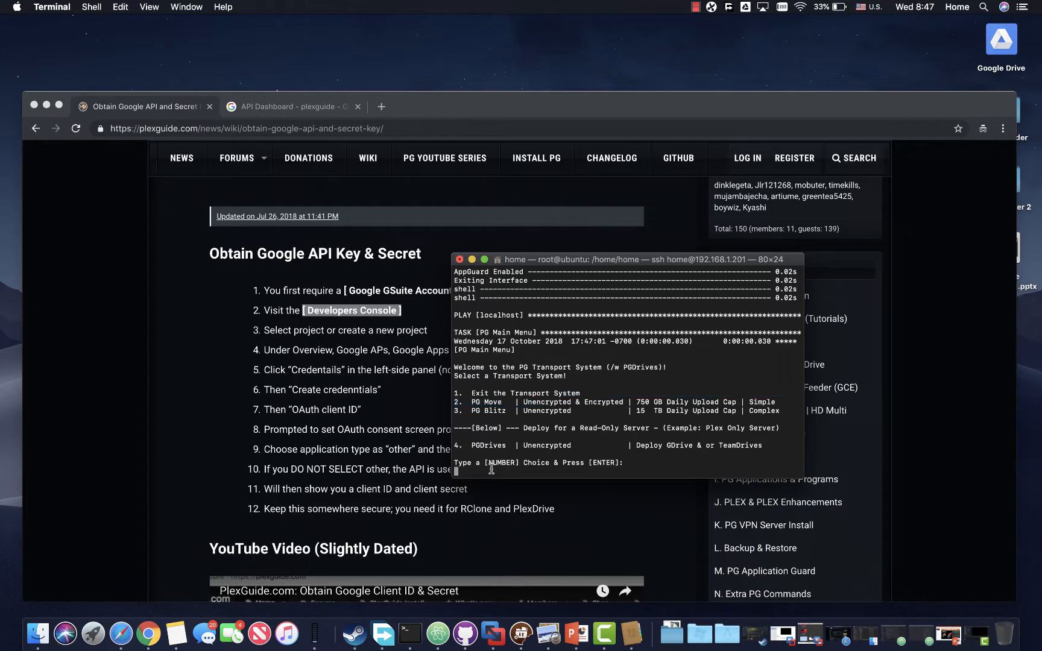
Choose PG Move (2), then Config RClone (2), to launch rclone config.
type("2")
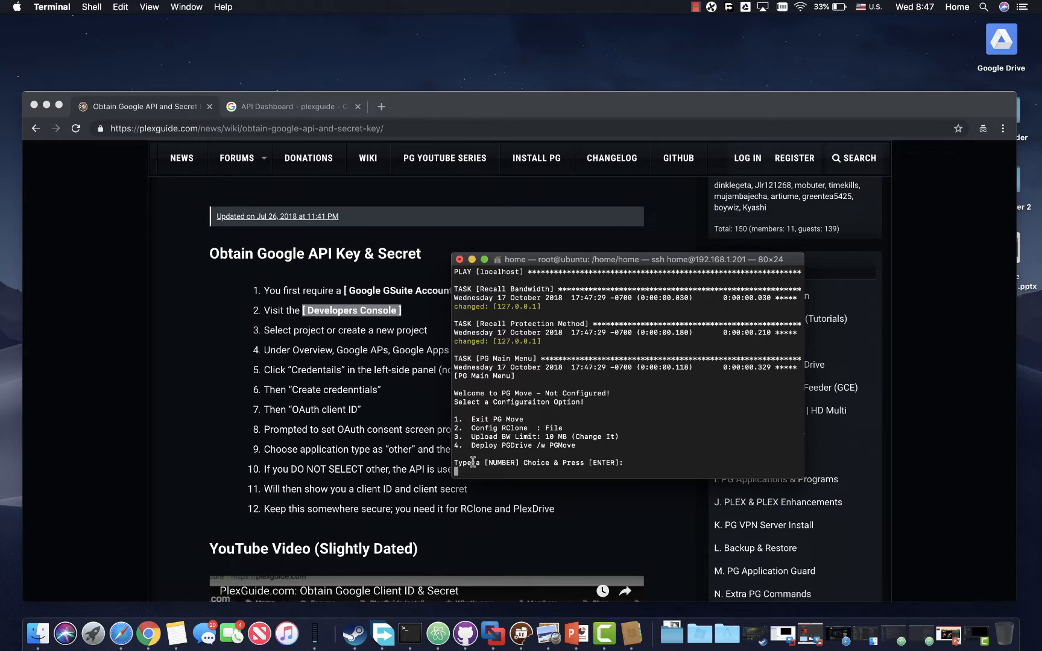
type("2")
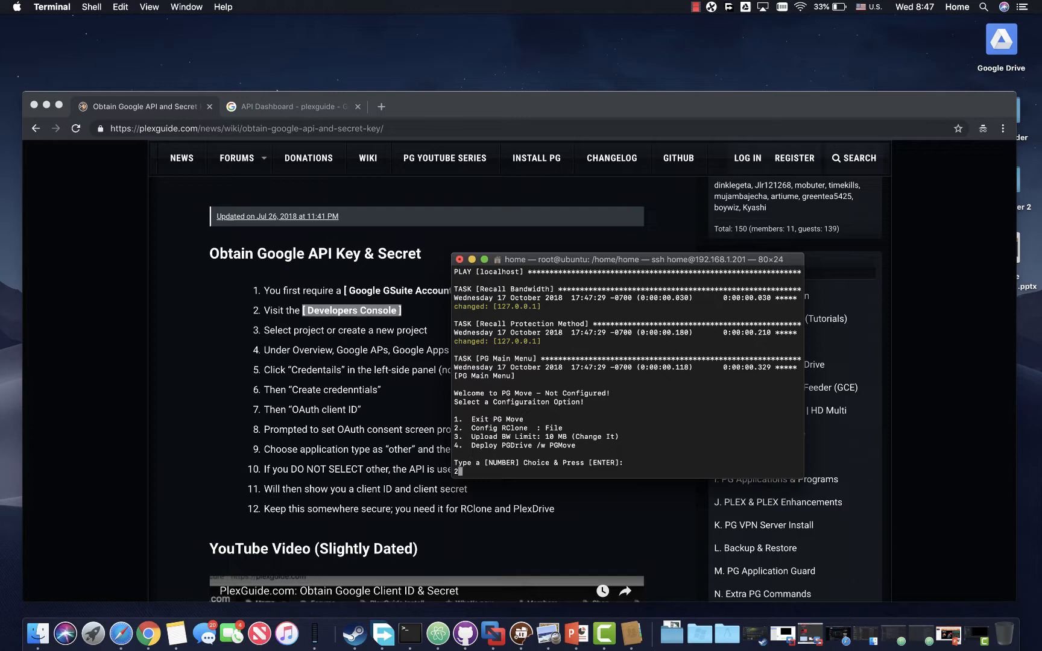
mouse_move(371, 243)
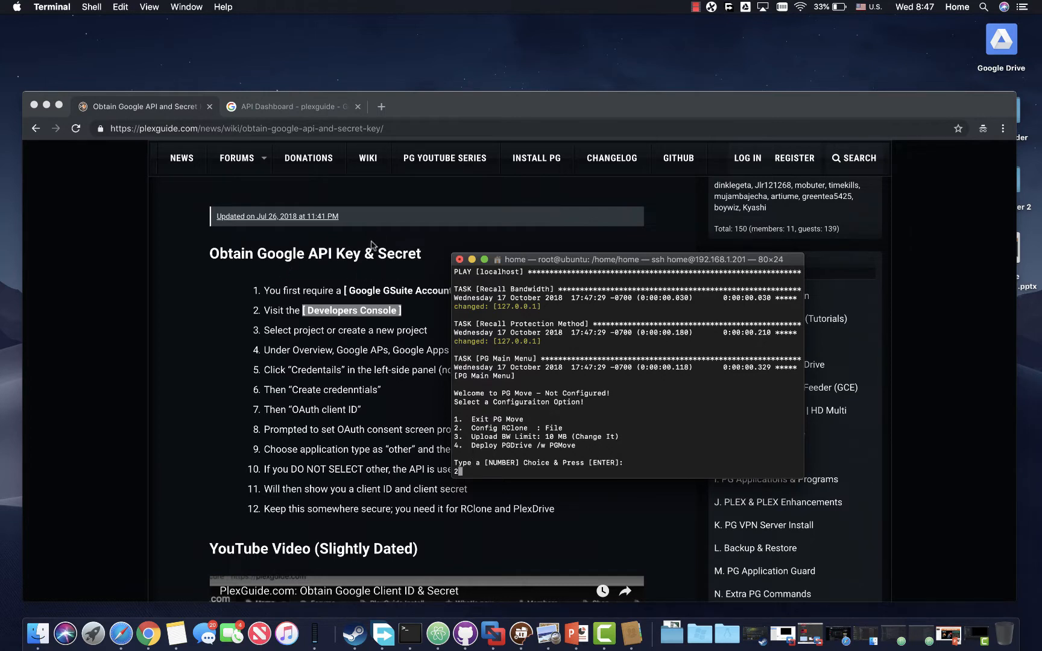
mouse_move(516, 479)
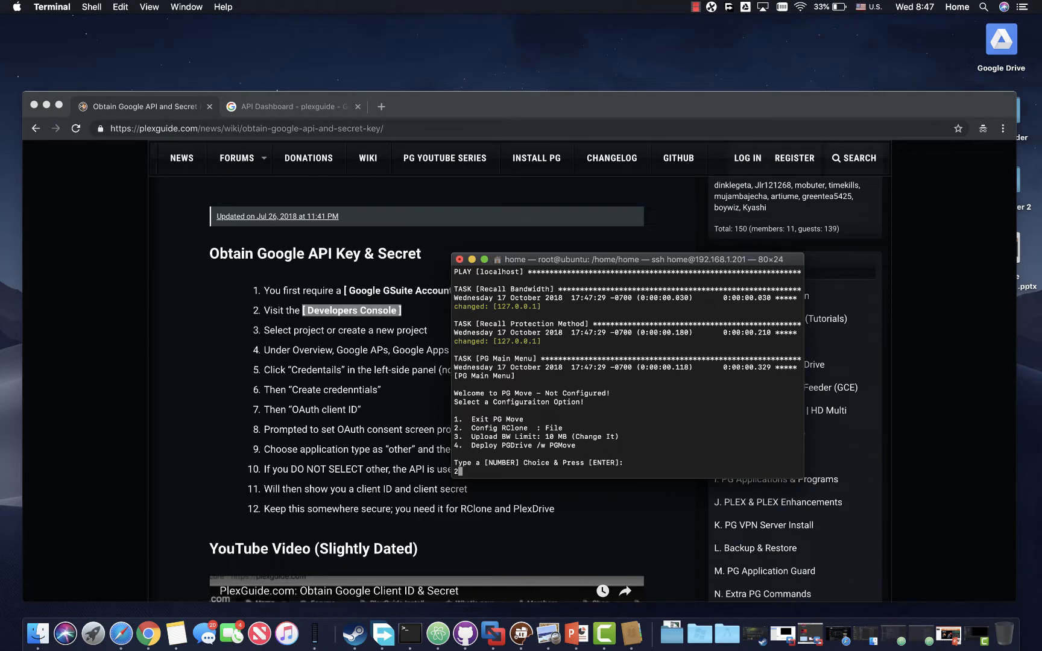
key("Return")
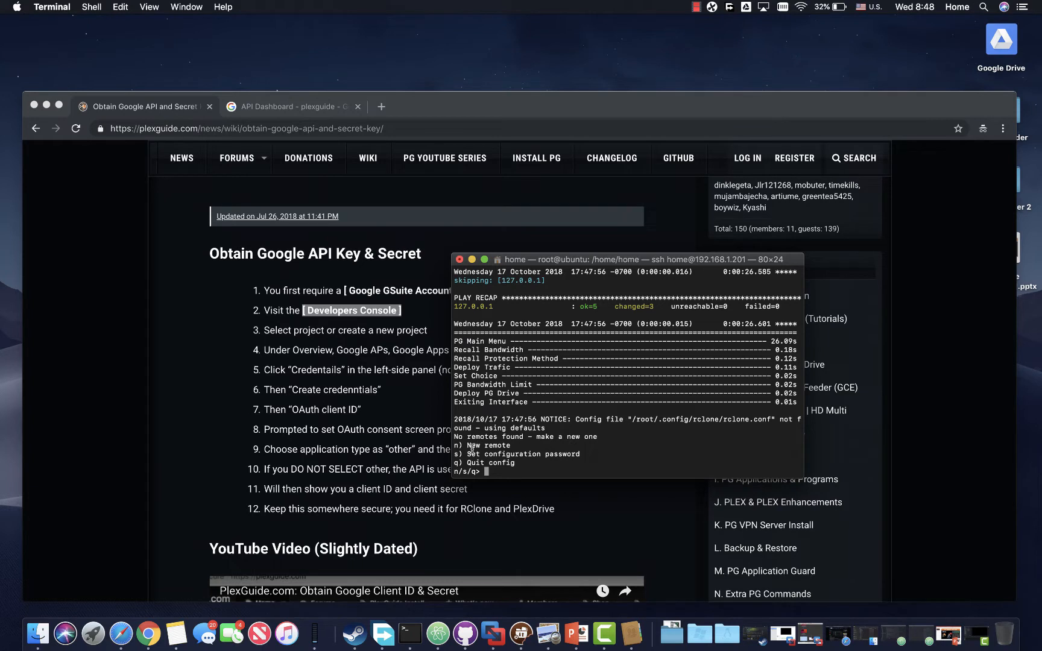
Start a new rclone remote with n and scroll through the storage type list.
type("n")
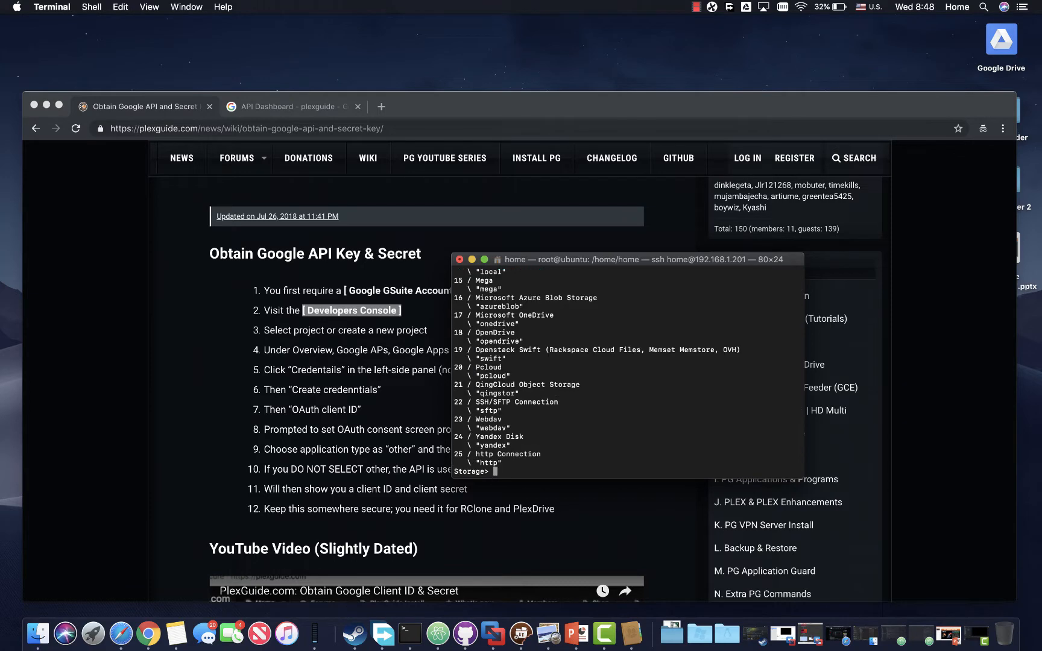
scroll("up", 3)
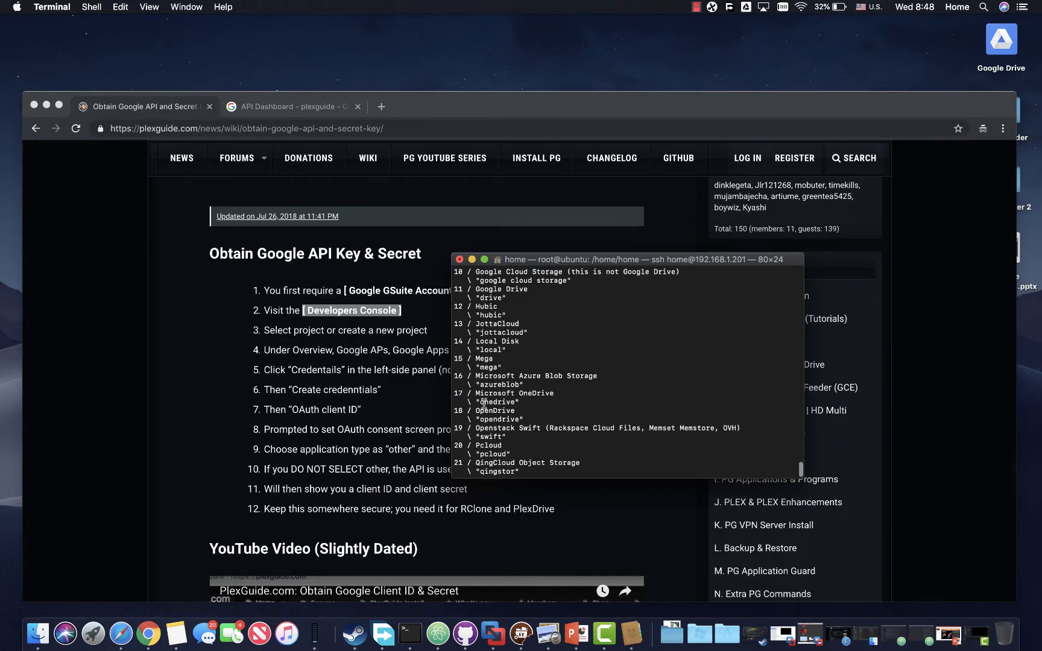
scroll("up", 3)
type("drive")
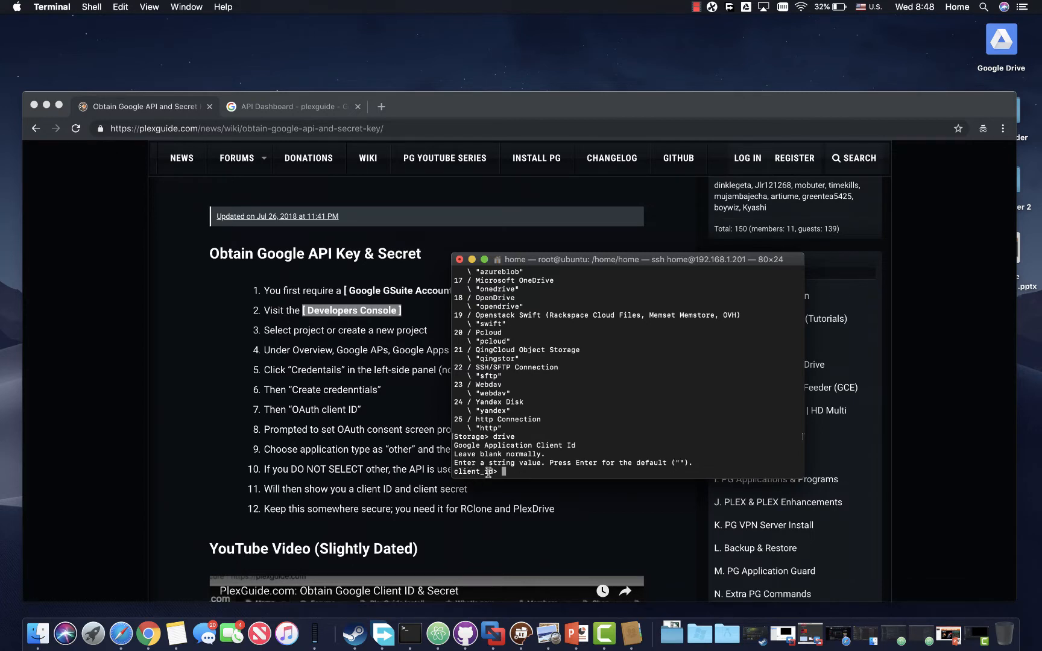
mouse_move(353, 336)
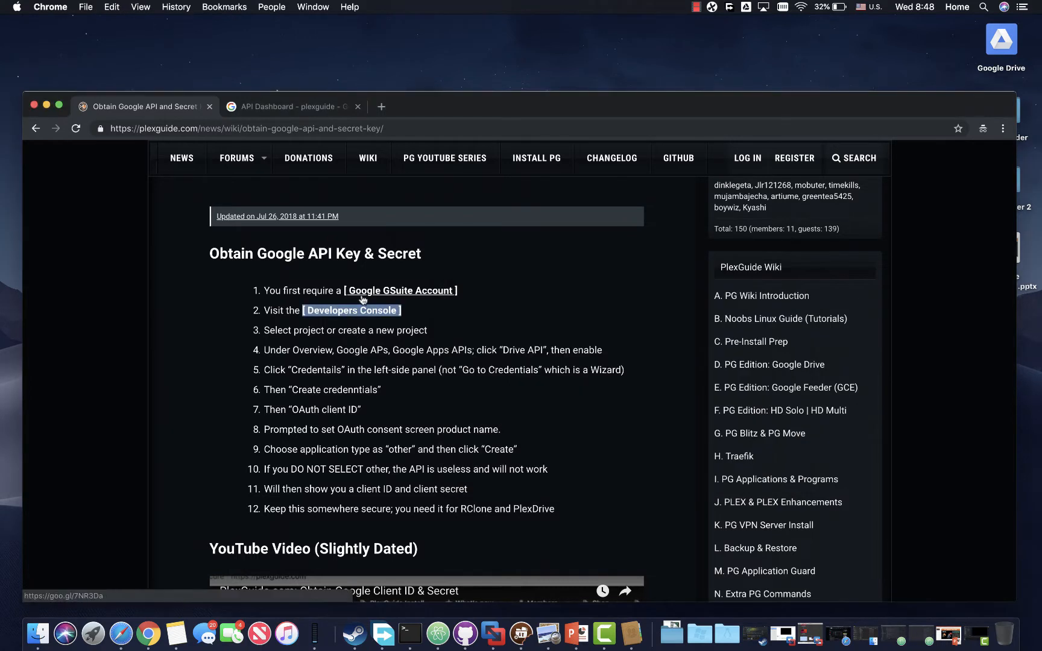
mouse_move(391, 291)
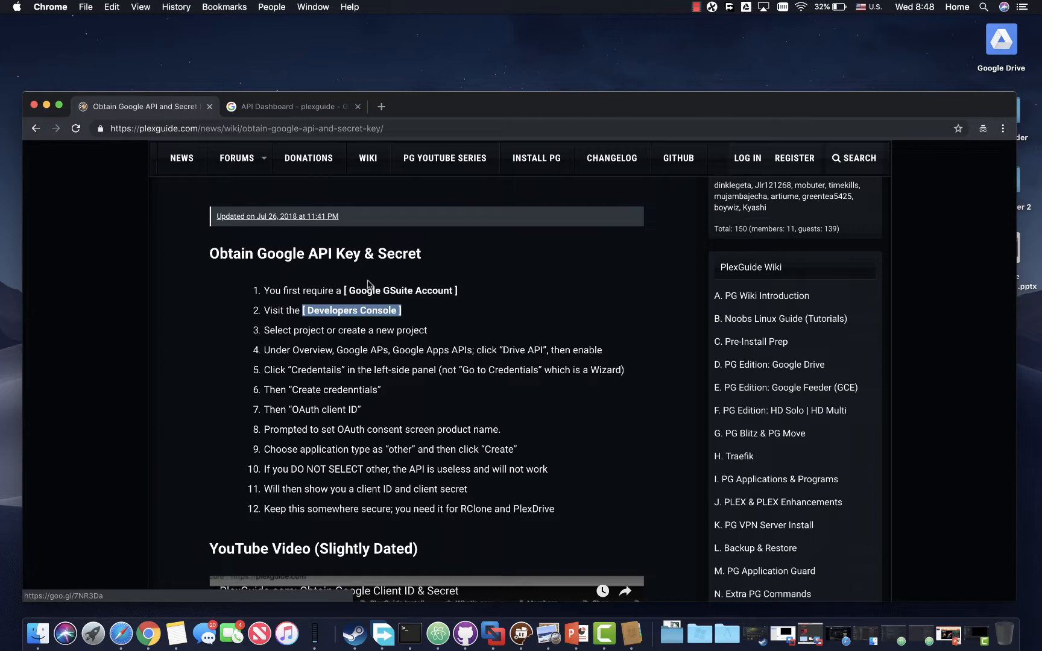
mouse_move(359, 313)
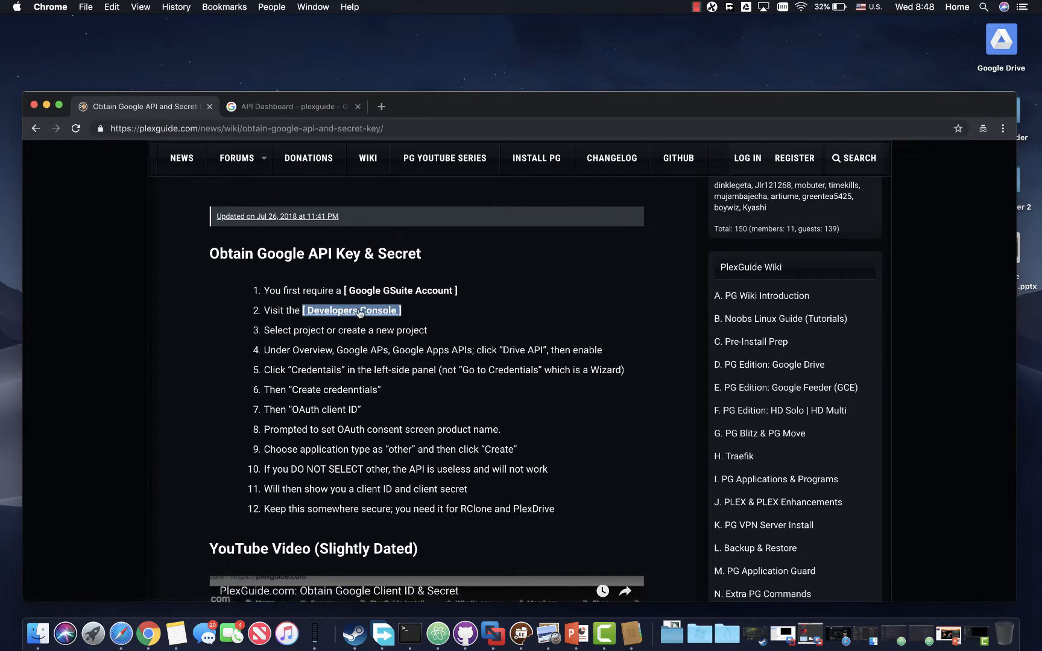
mouse_move(334, 266)
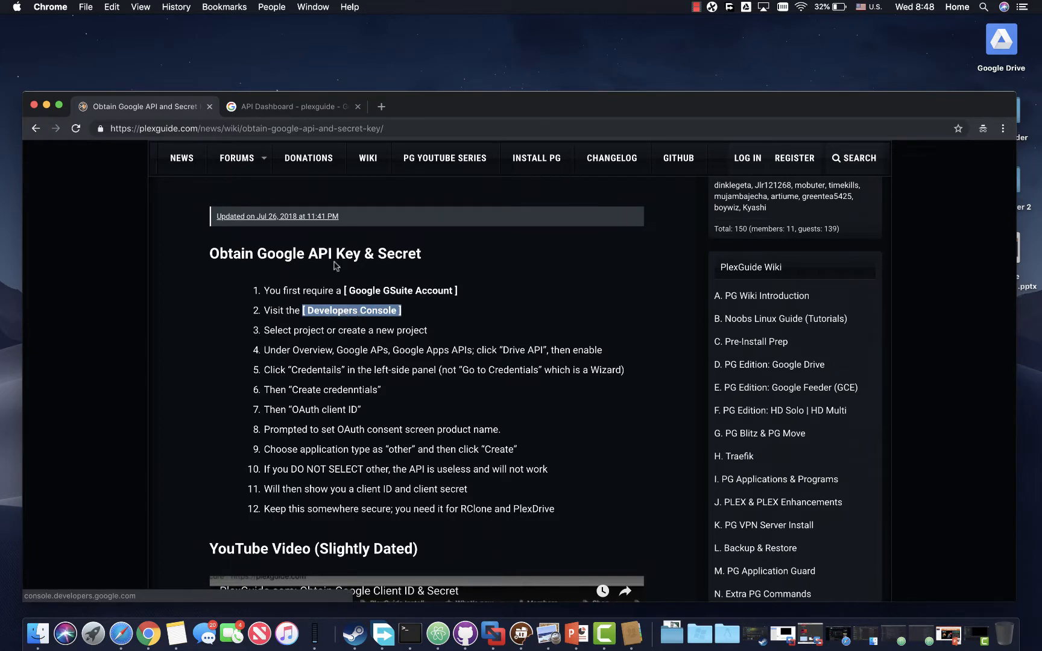
Follow the wiki's step 2 Developers Console link to the Google APIs dashboard.
left_click(293, 106)
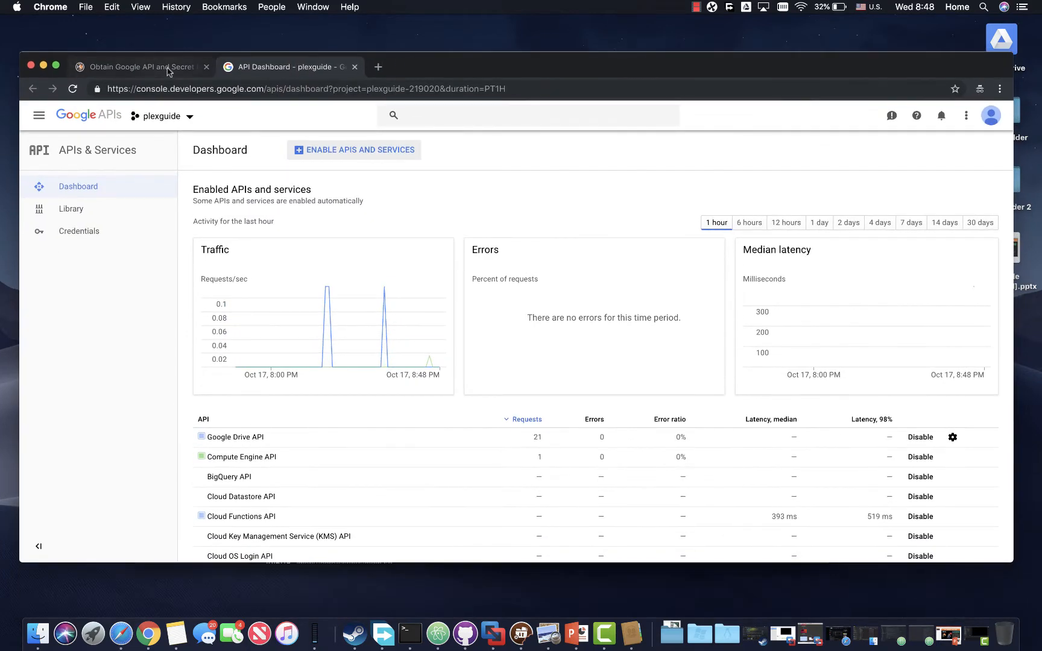
Pick plexguide from the Google Cloud project dropdown to reload its dashboard.
left_click(139, 66)
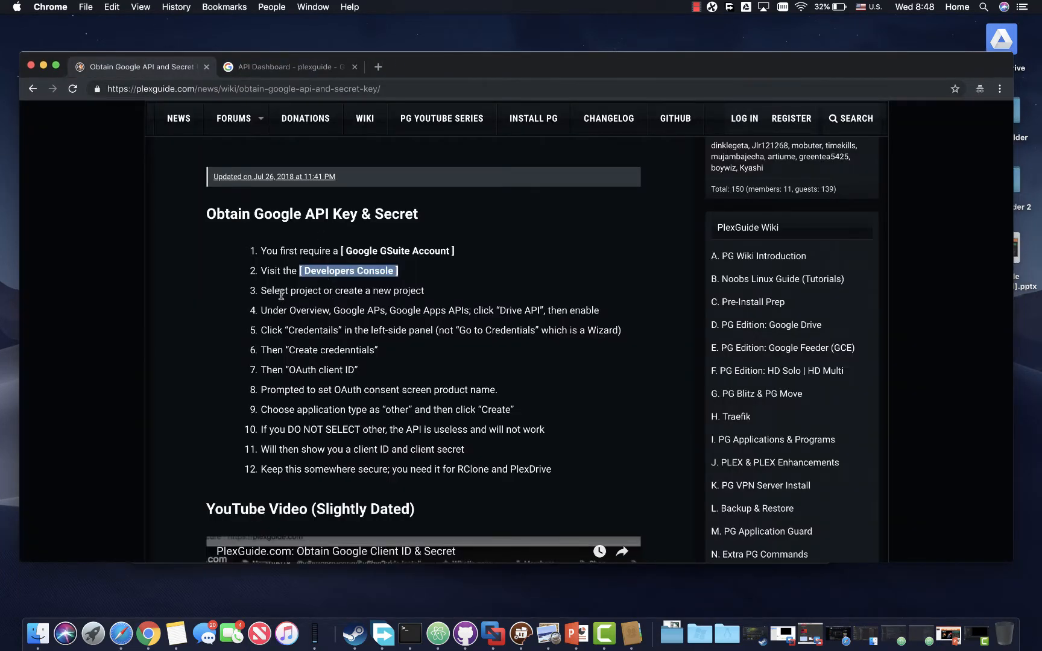
left_click(287, 66)
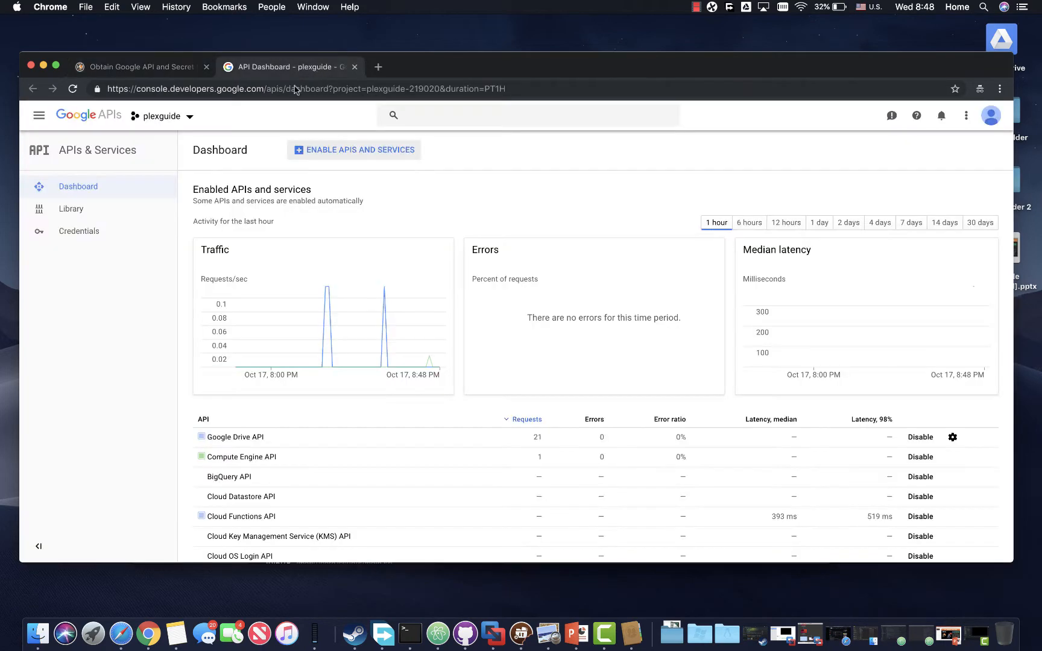
left_click(161, 115)
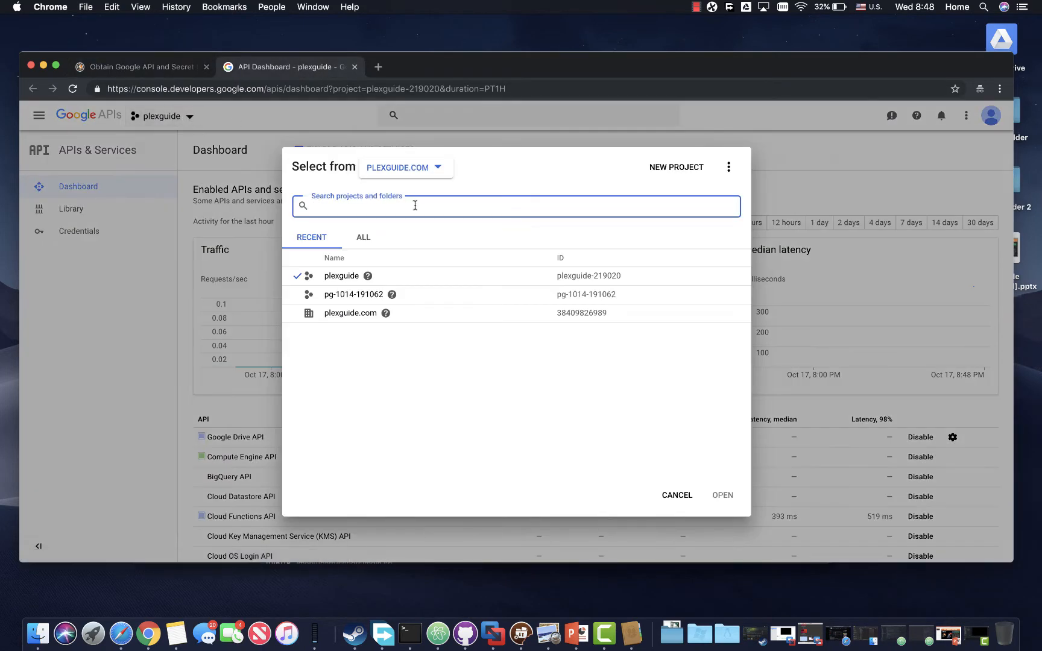
left_click(678, 495)
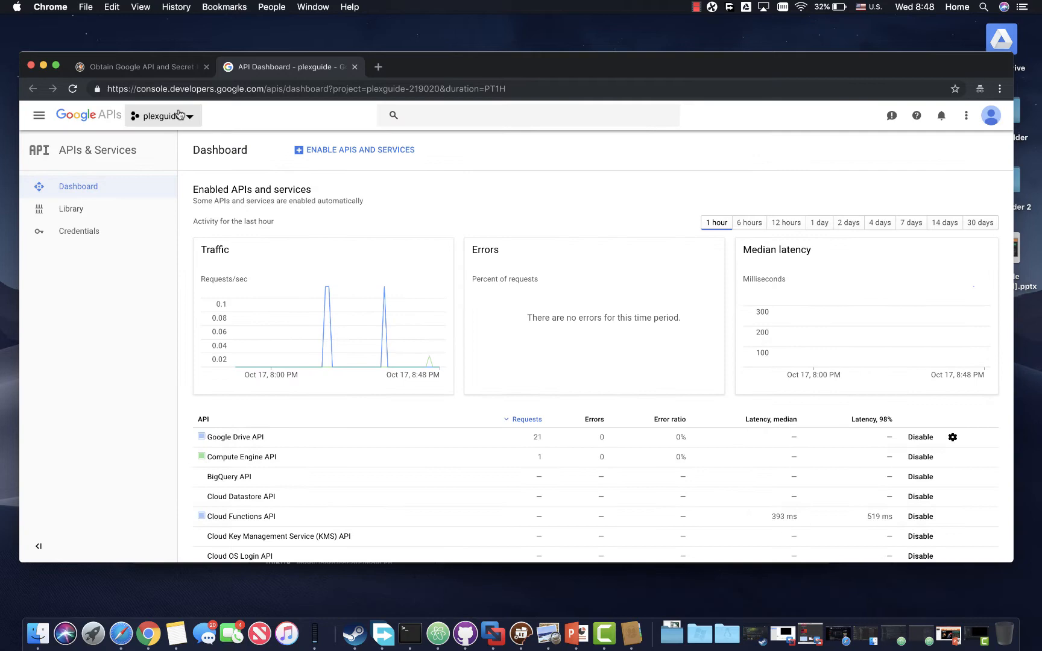
mouse_move(223, 287)
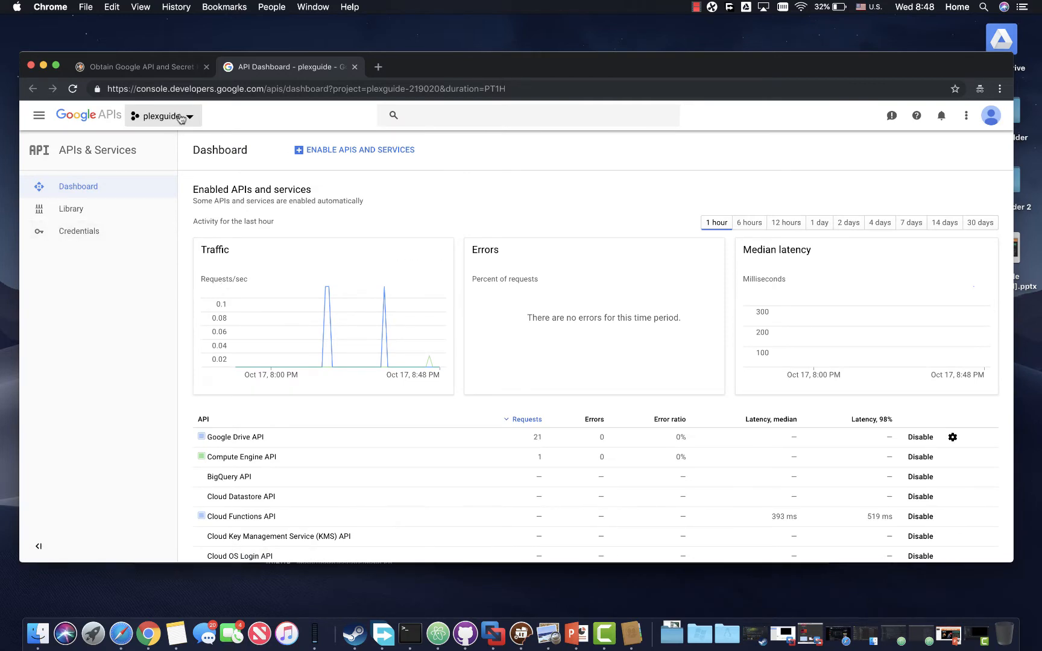
left_click(163, 115)
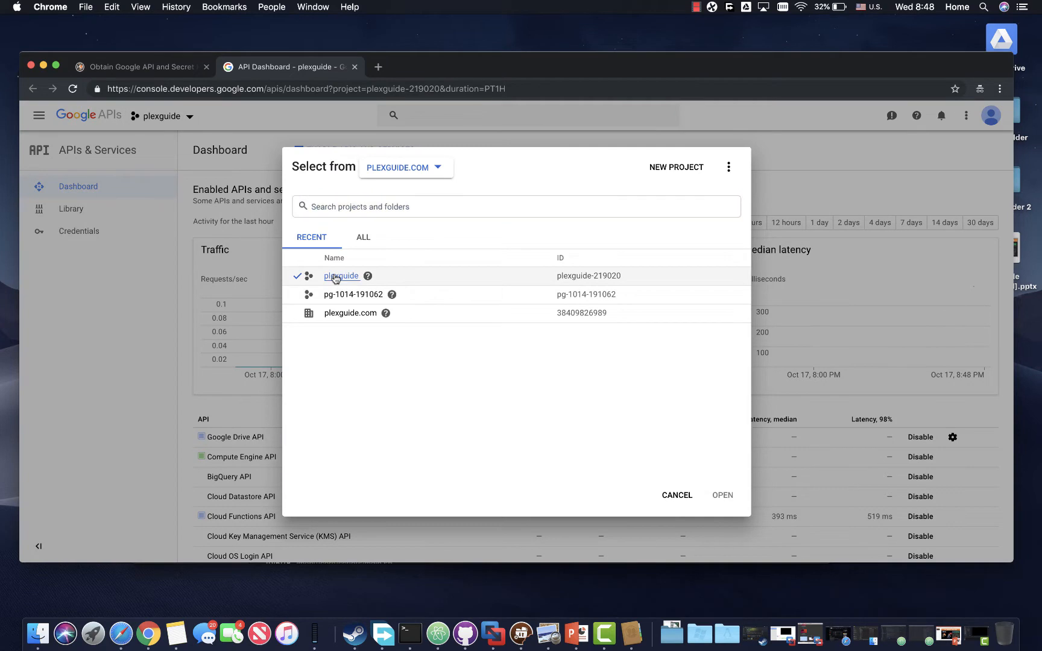
left_click(723, 495)
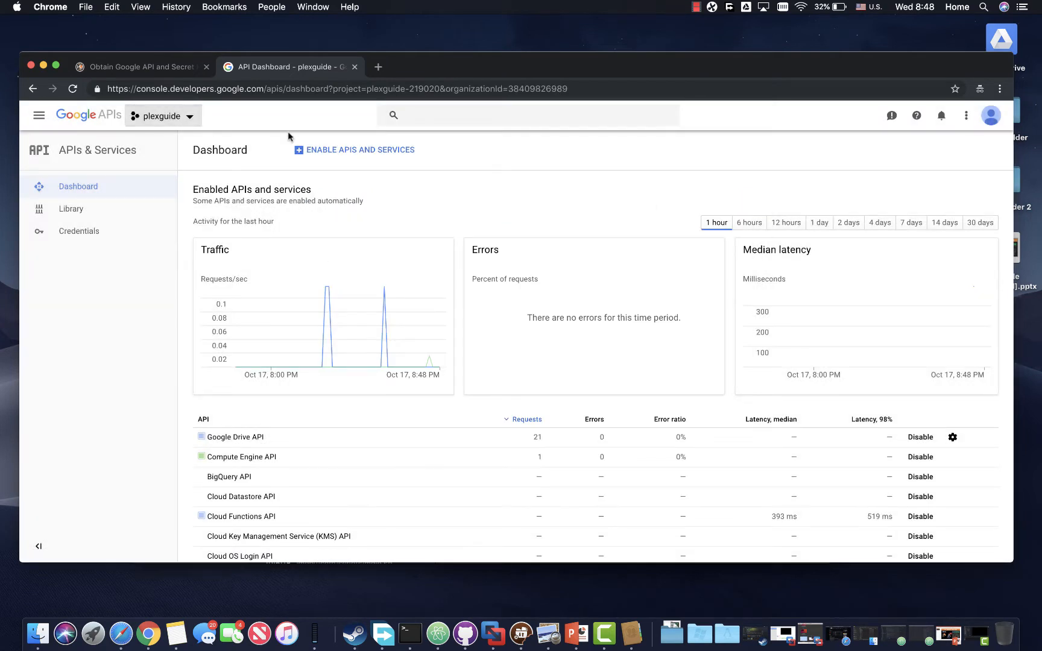
mouse_move(381, 299)
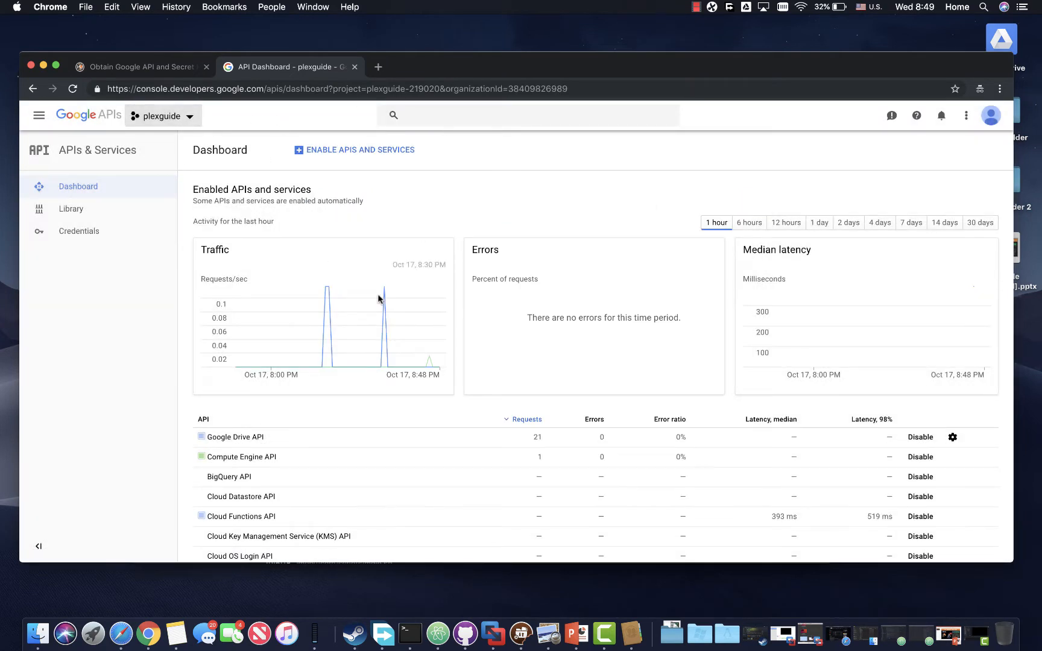
mouse_move(322, 150)
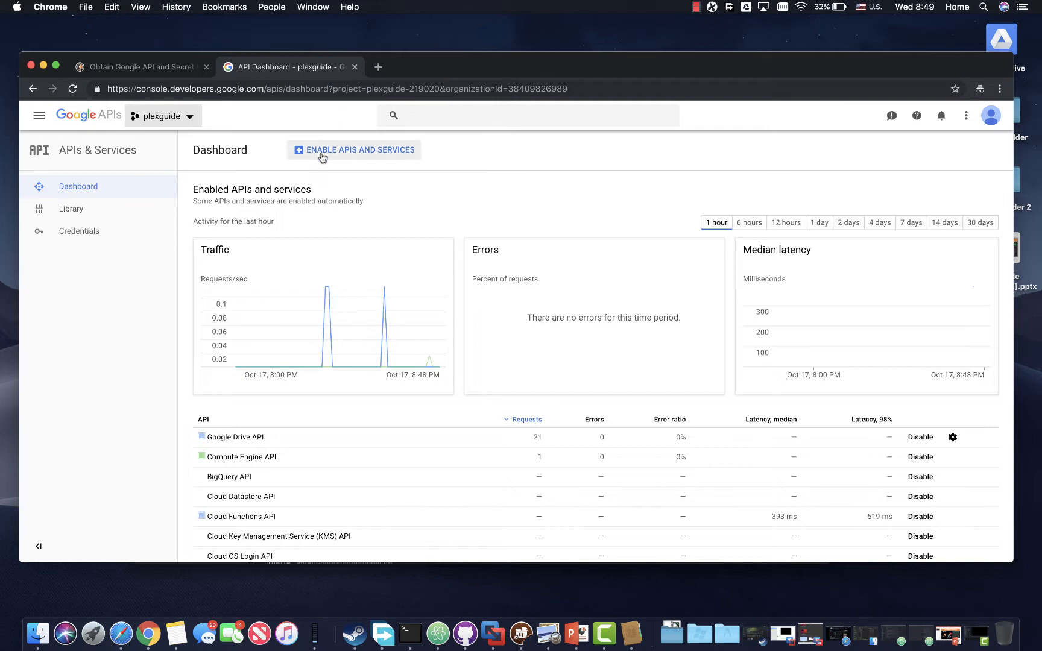
mouse_move(197, 185)
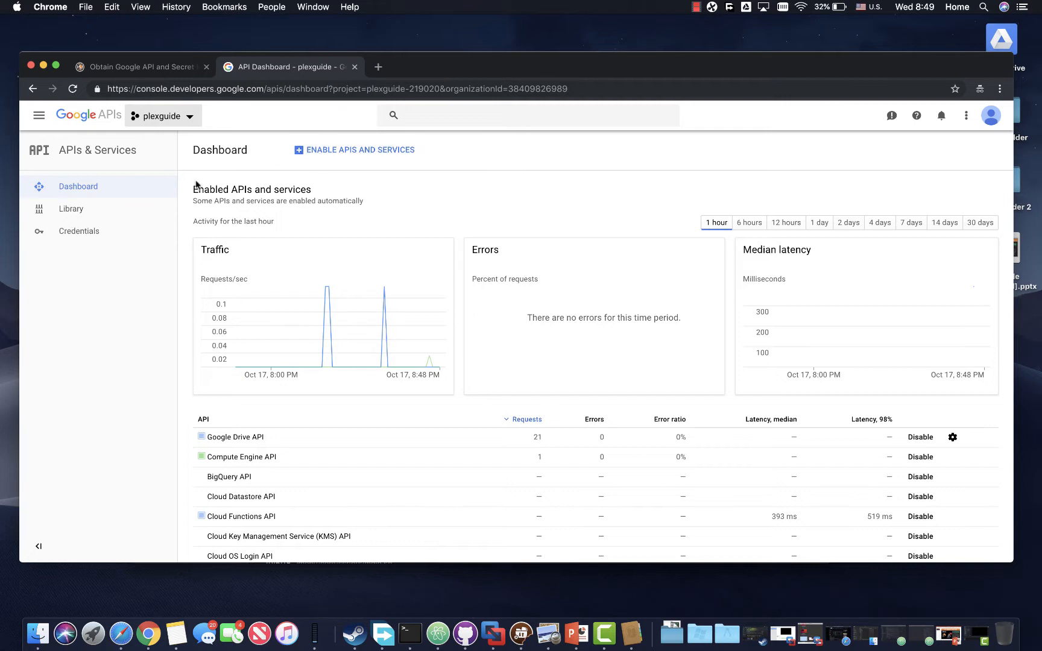
left_click(139, 66)
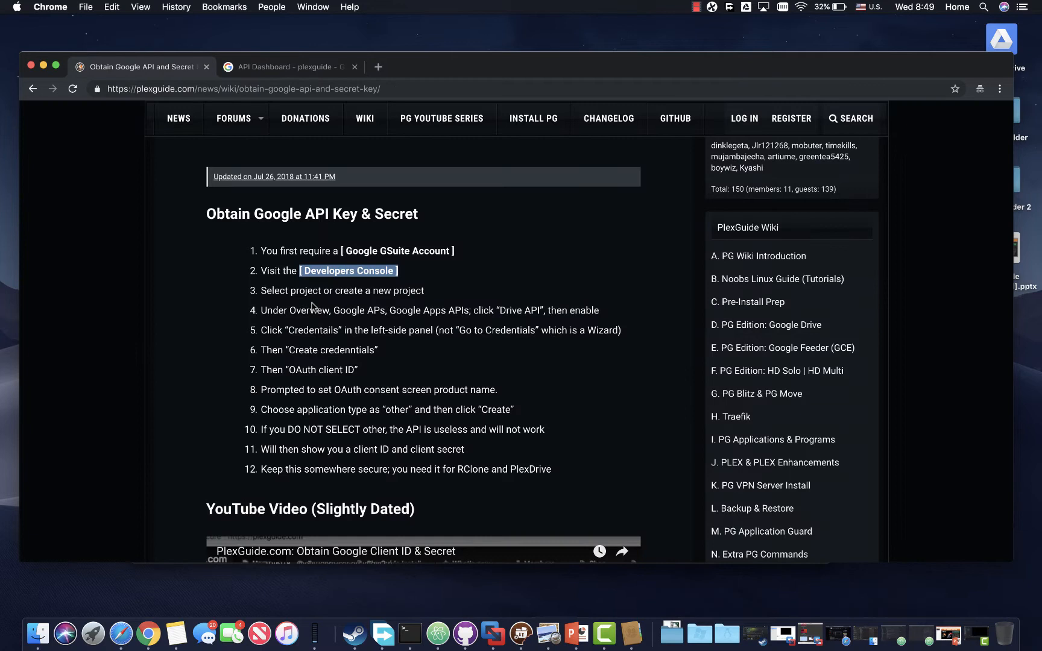
mouse_move(380, 315)
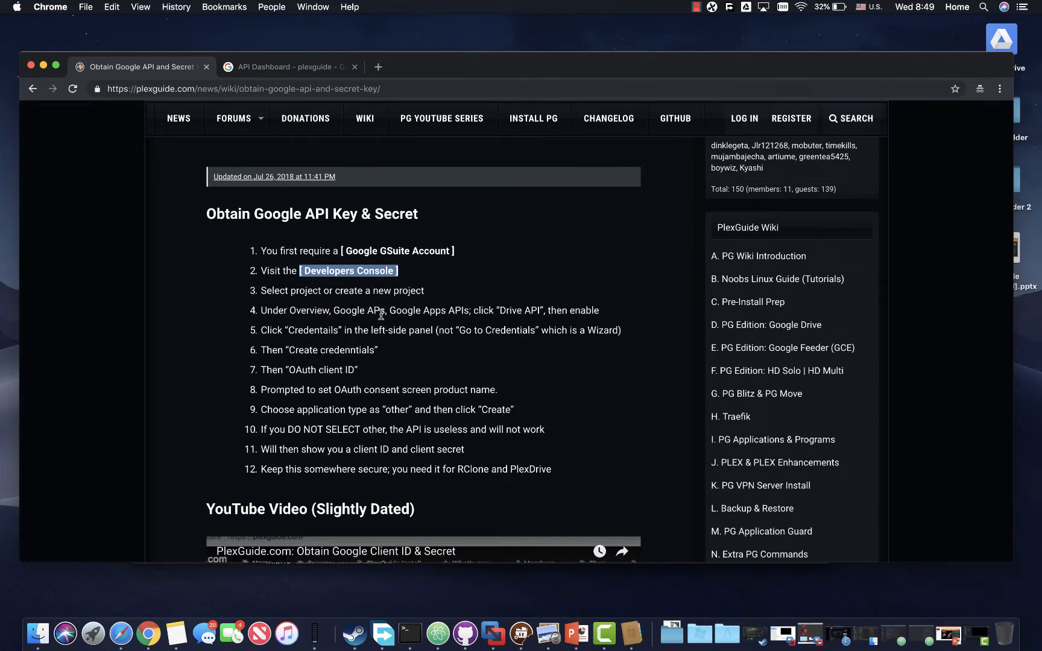
mouse_move(542, 307)
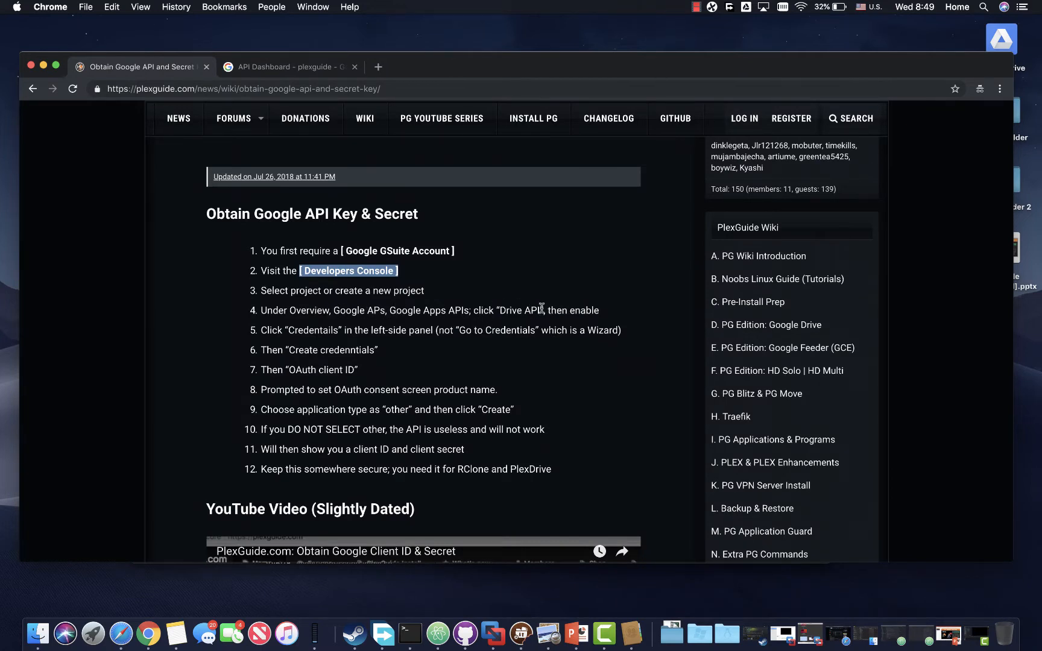
left_click(288, 67)
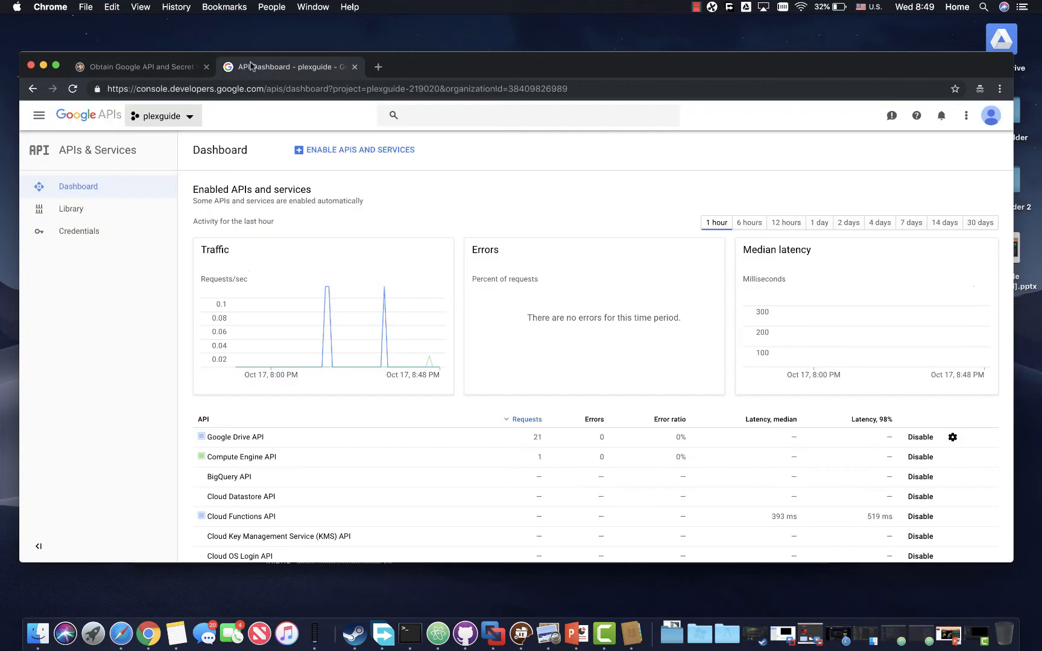
mouse_move(248, 362)
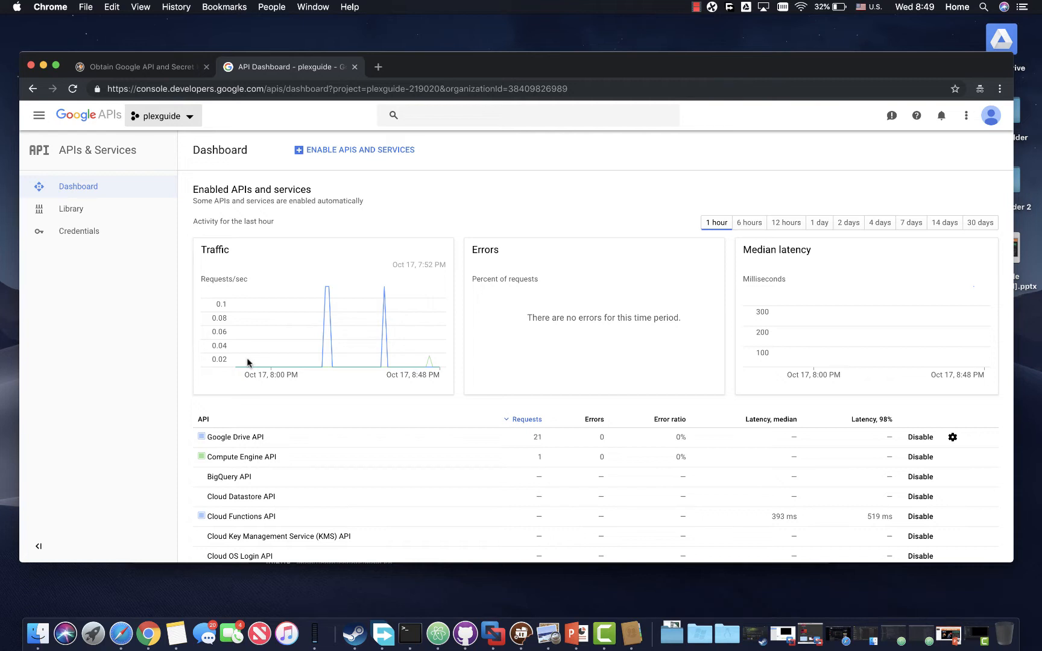
mouse_move(78, 230)
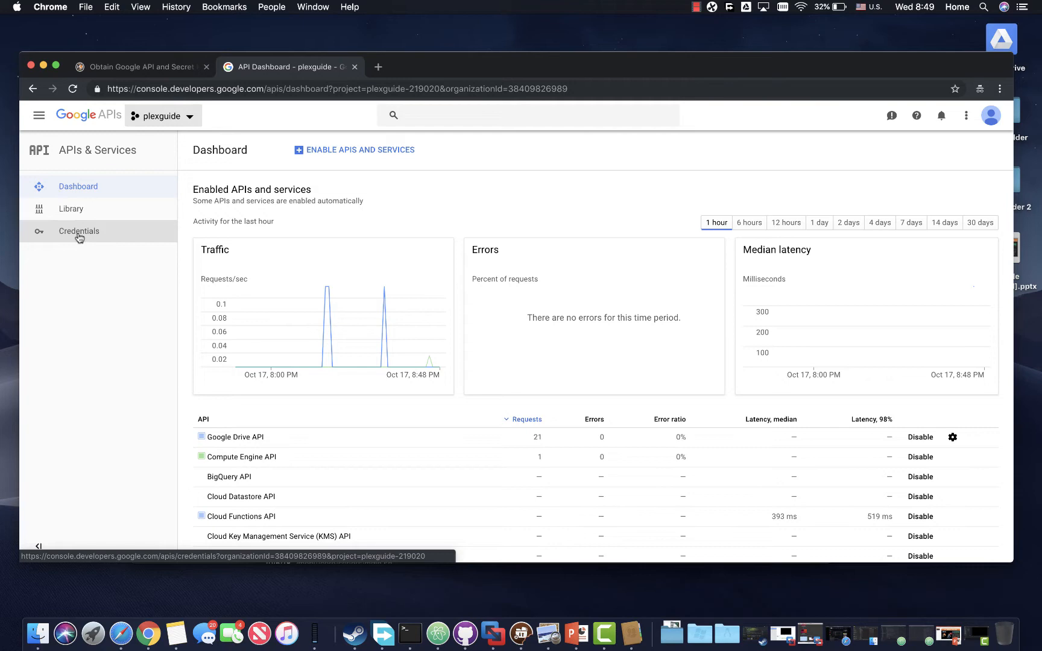
left_click(138, 66)
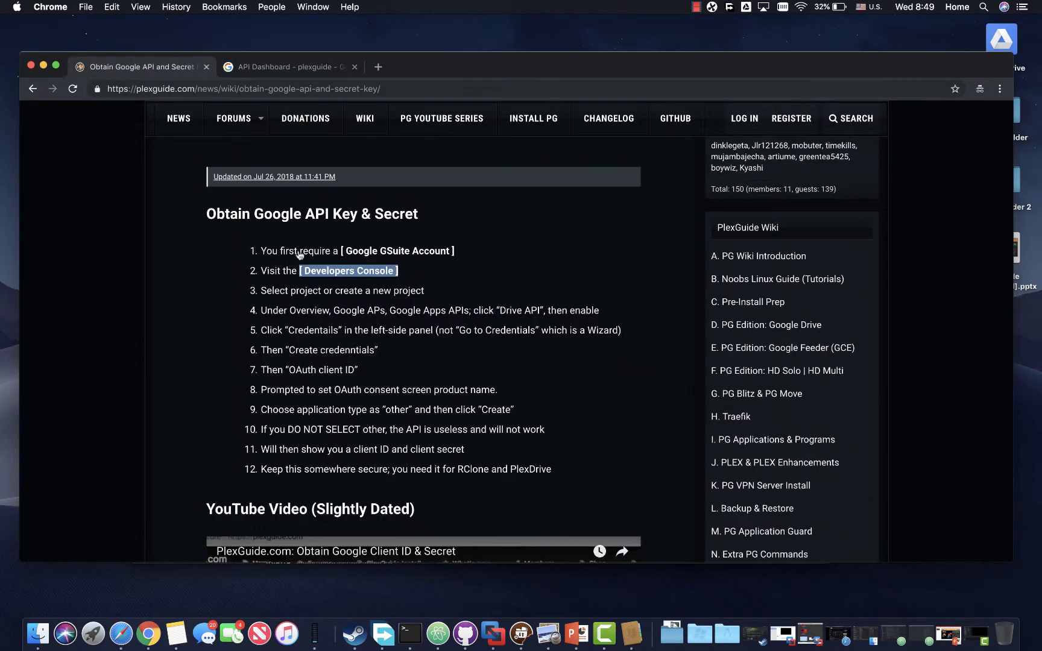
left_click(287, 66)
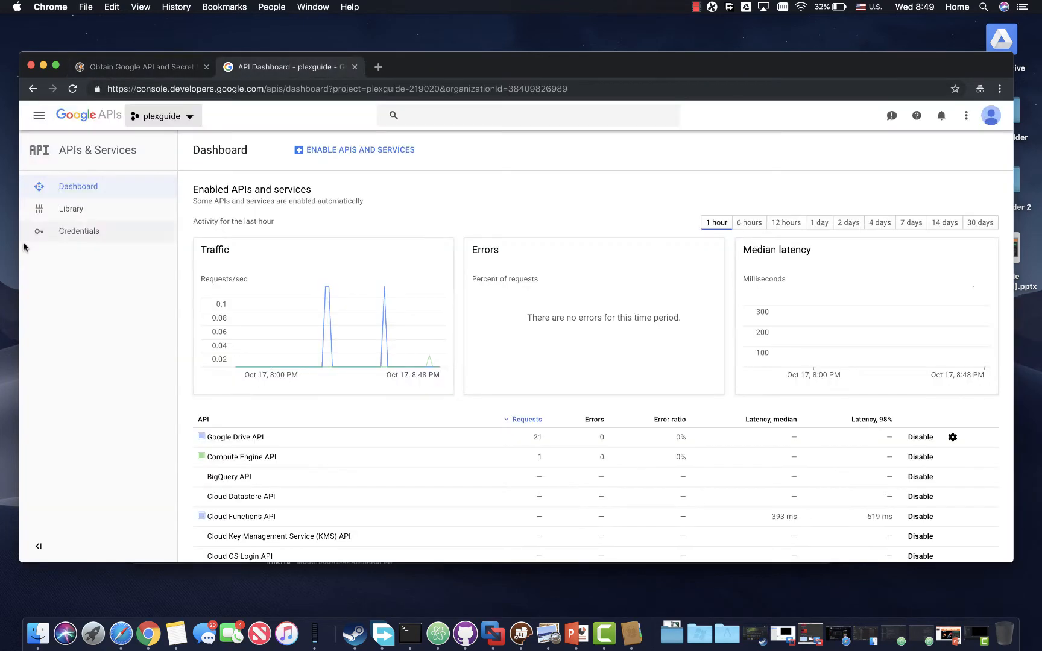
left_click(79, 231)
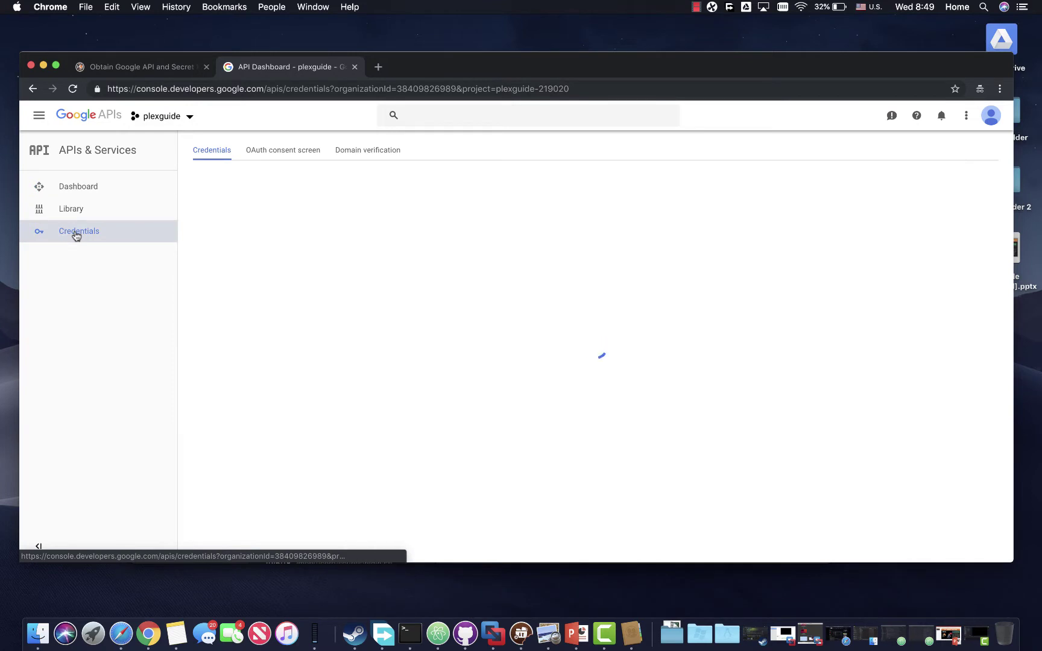
left_click(78, 186)
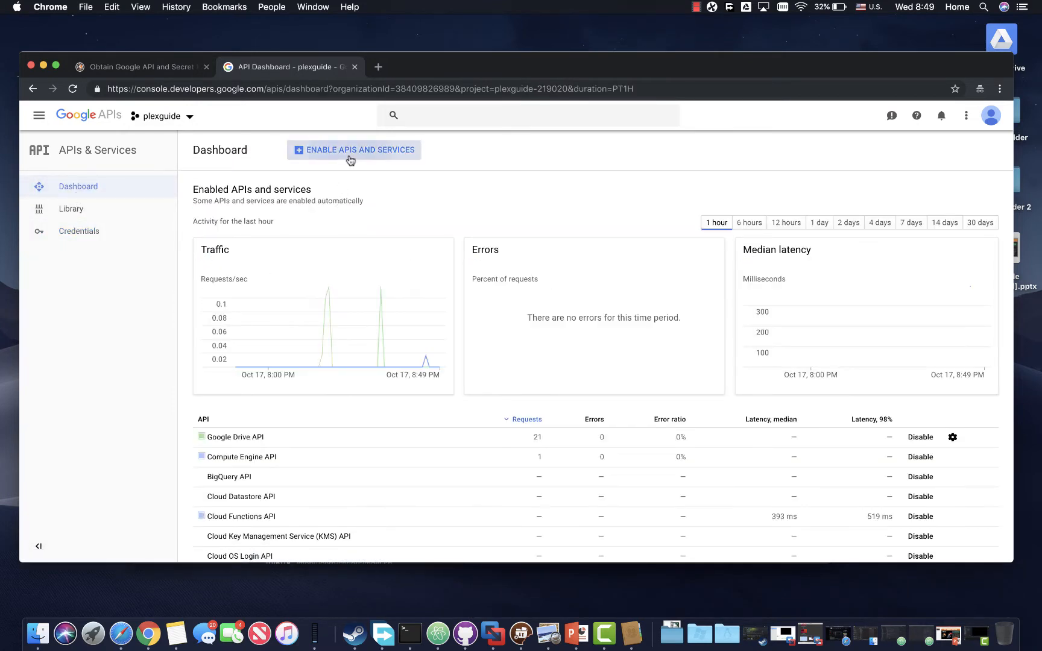
Browse the API library and open Google Drive API to confirm it's enabled.
left_click(353, 149)
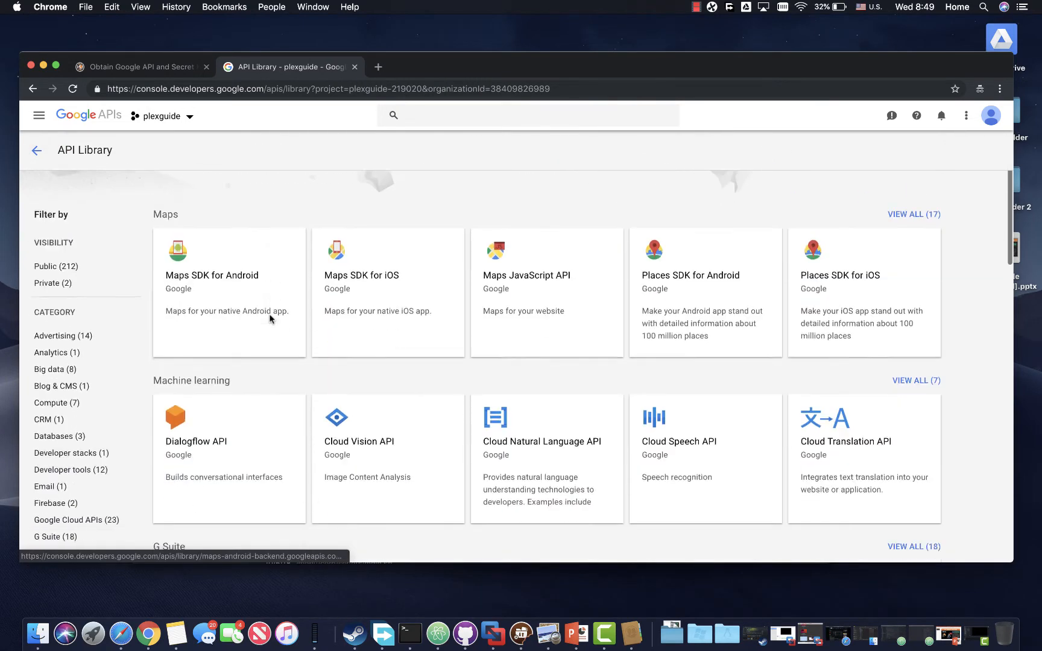
scroll("down", 3)
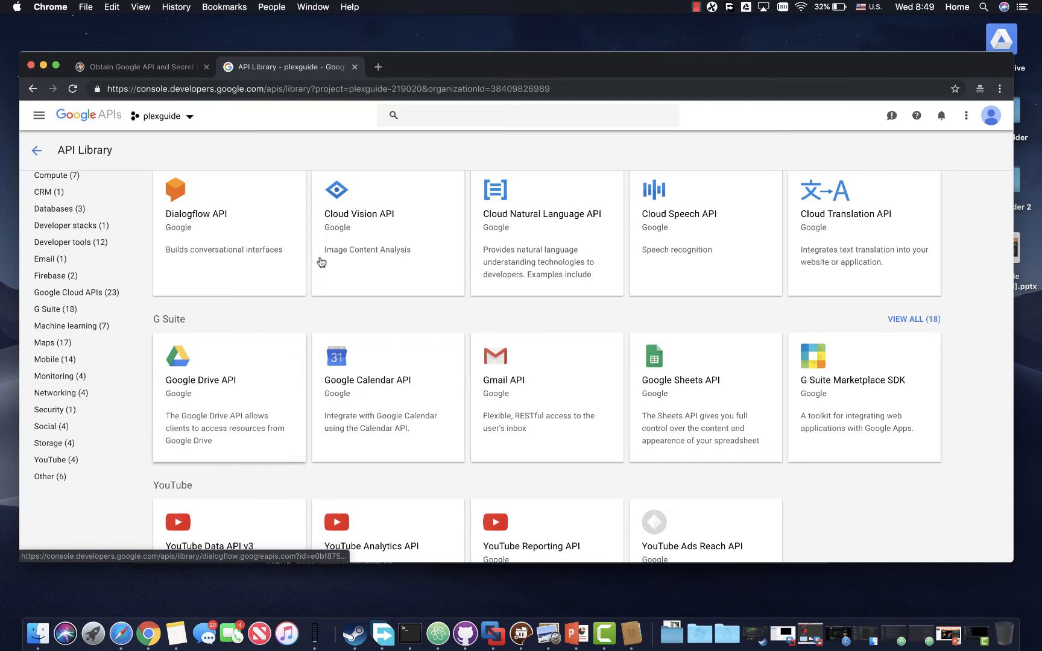
left_click(200, 379)
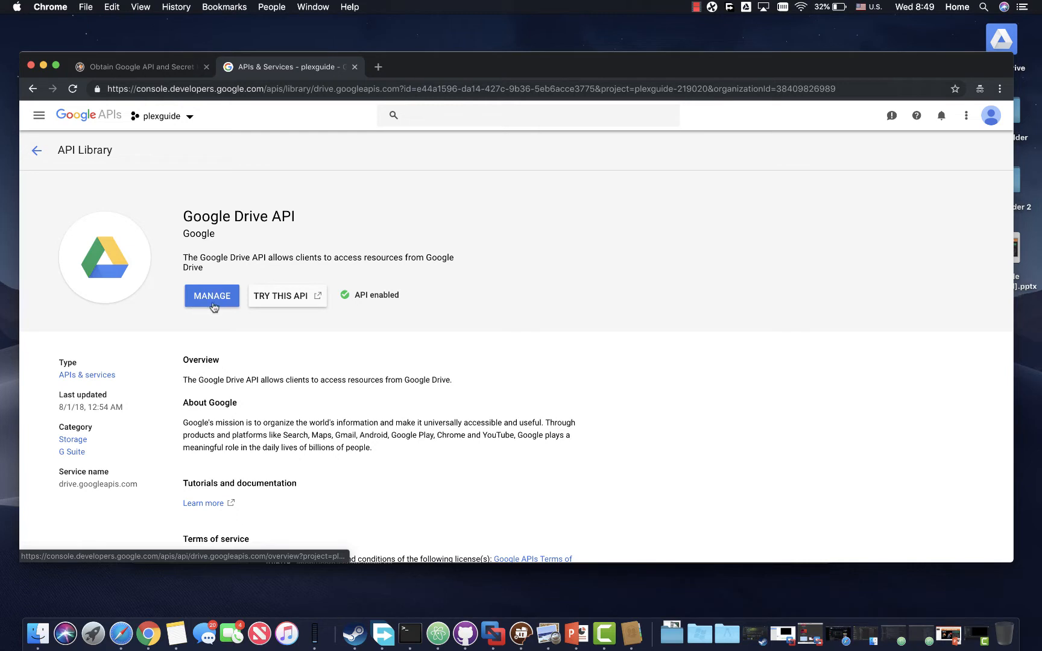
mouse_move(360, 305)
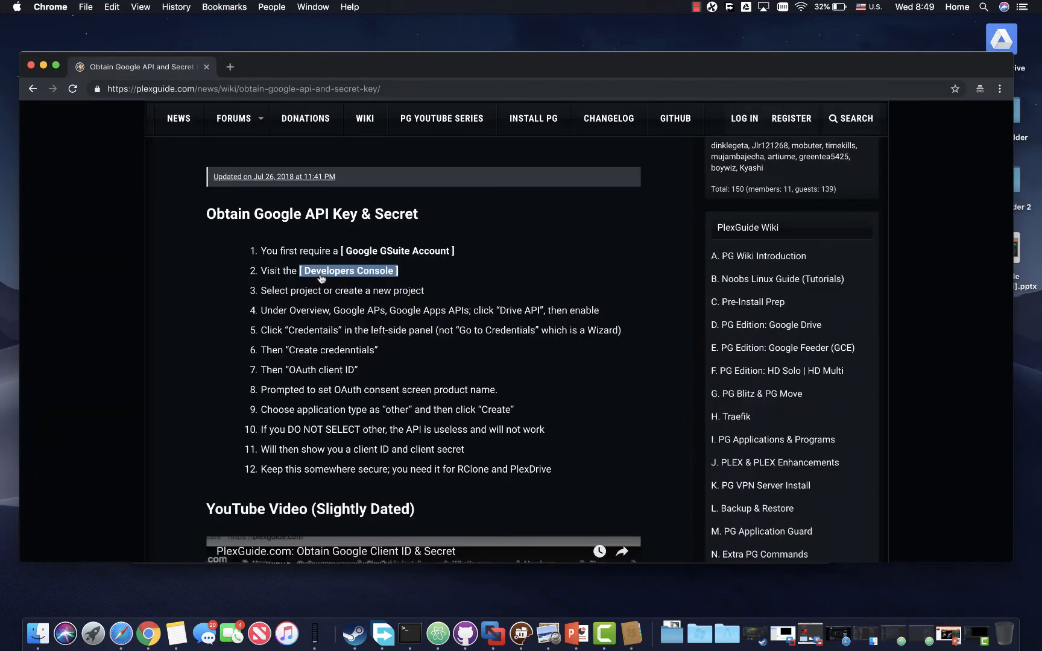
Open the Developers Console link in a new tab and switch to that API dashboard.
left_click(348, 271)
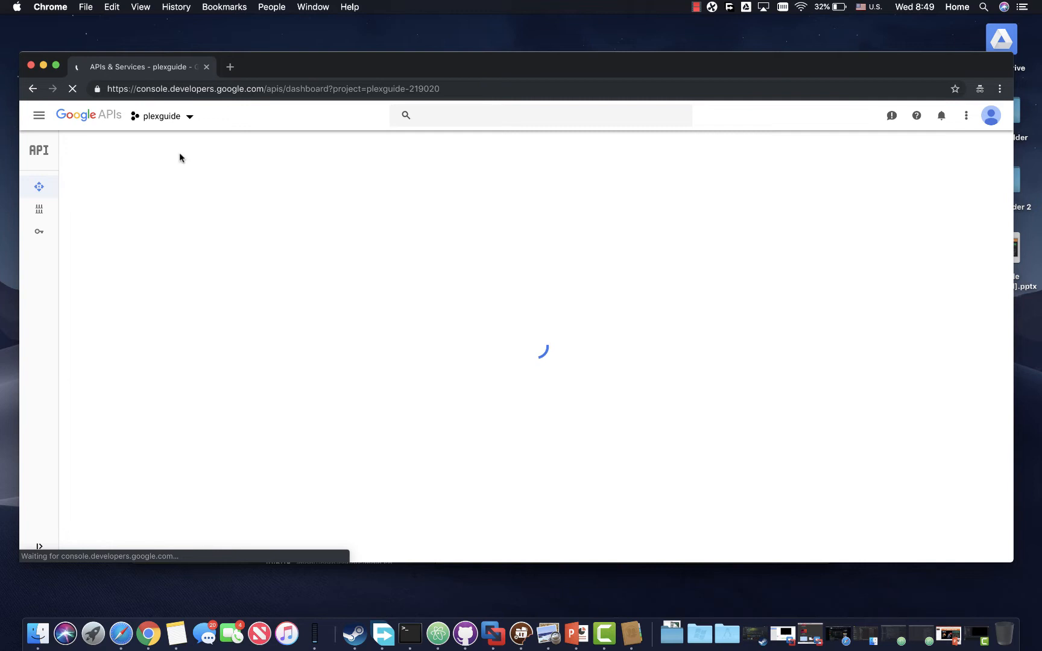
left_click(32, 89)
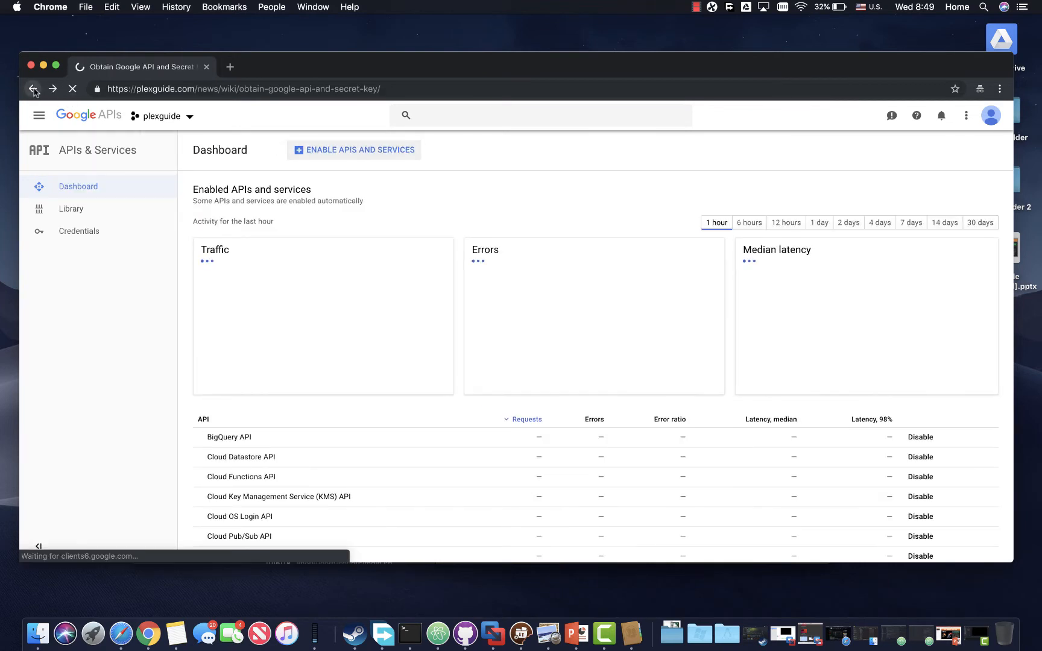
right_click(347, 271)
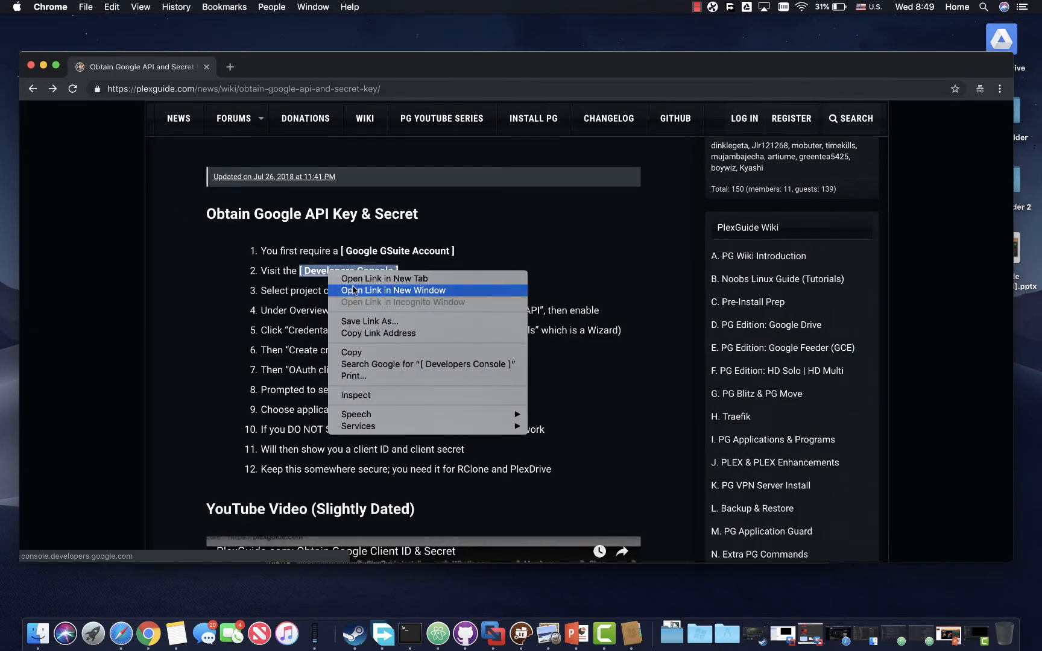
left_click(392, 290)
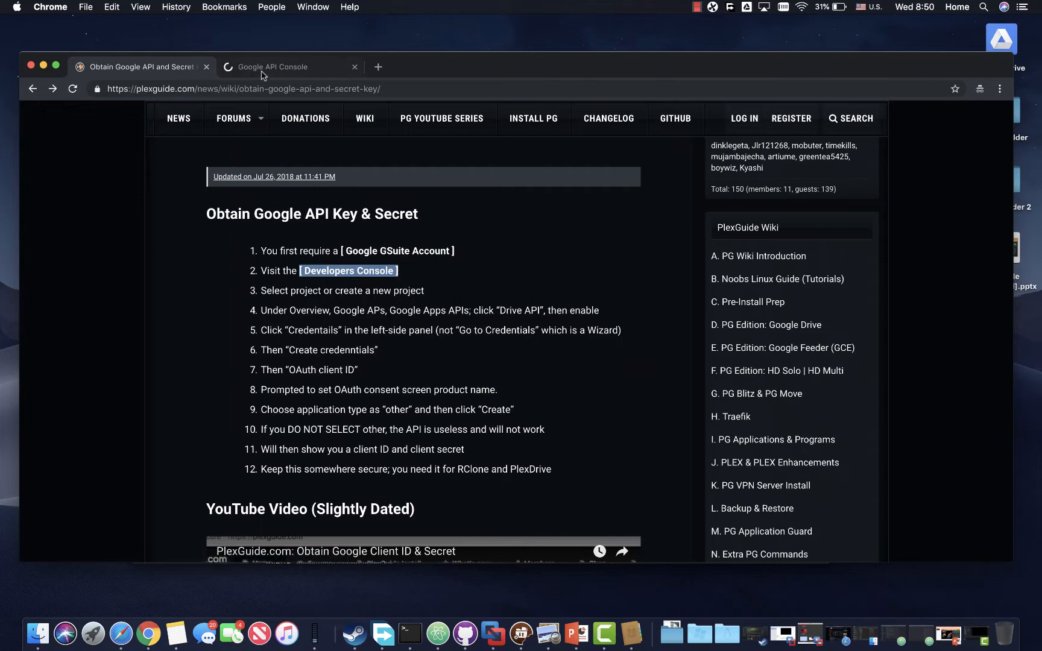
left_click(289, 66)
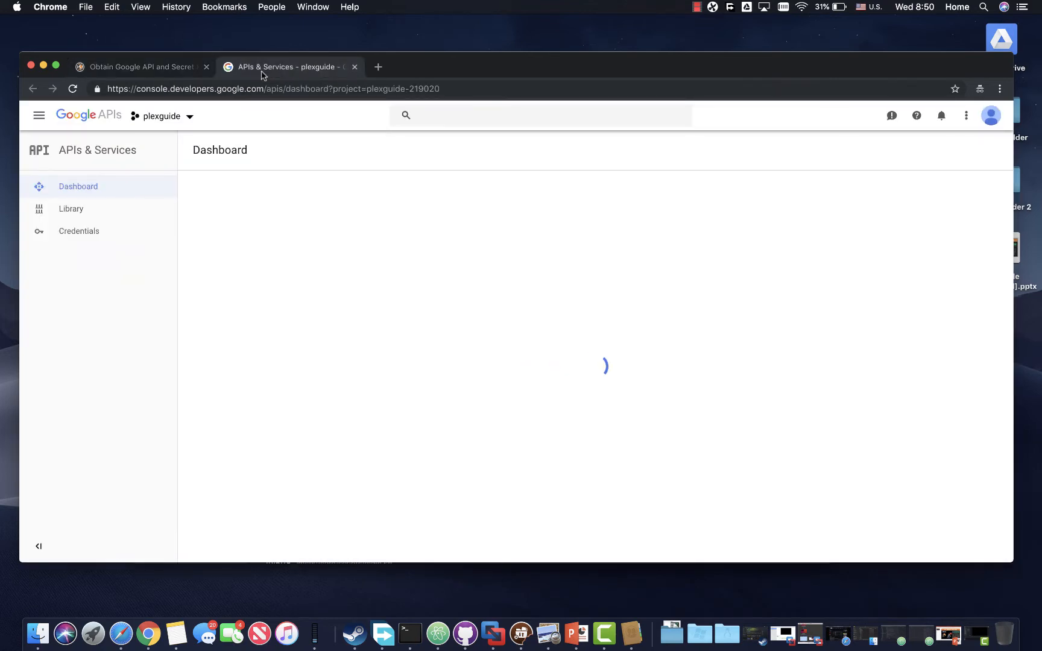
left_click(139, 67)
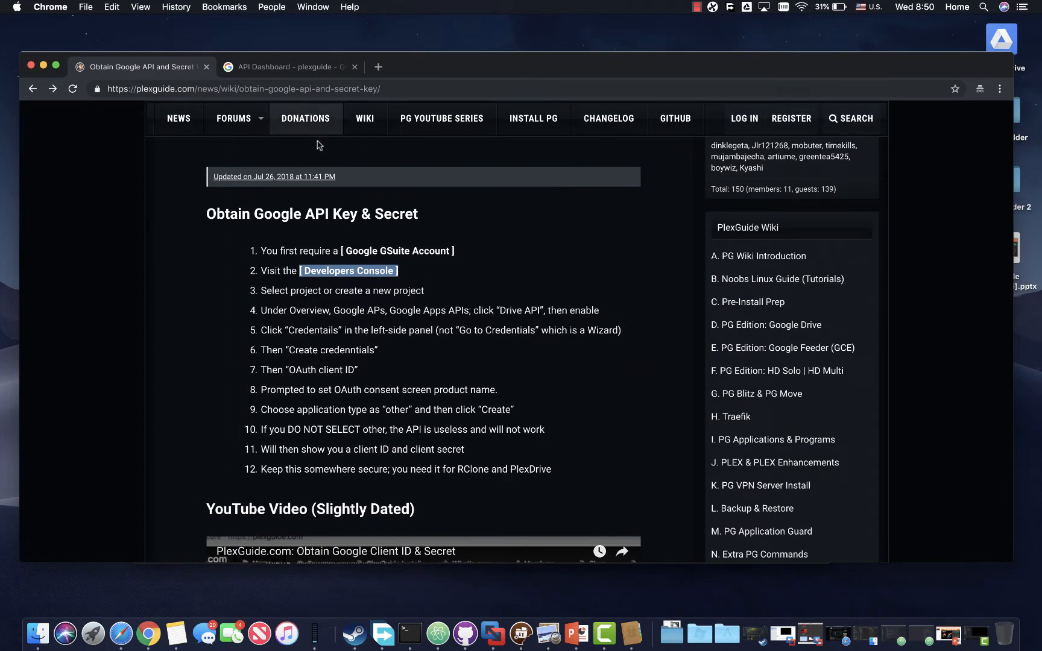
mouse_move(374, 282)
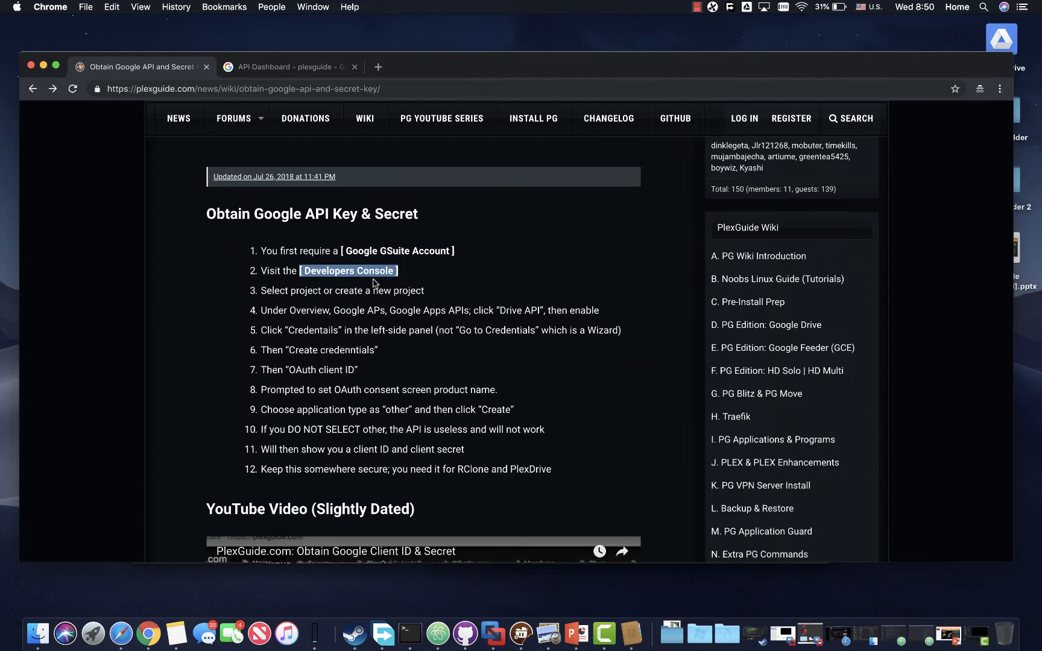
left_click(286, 66)
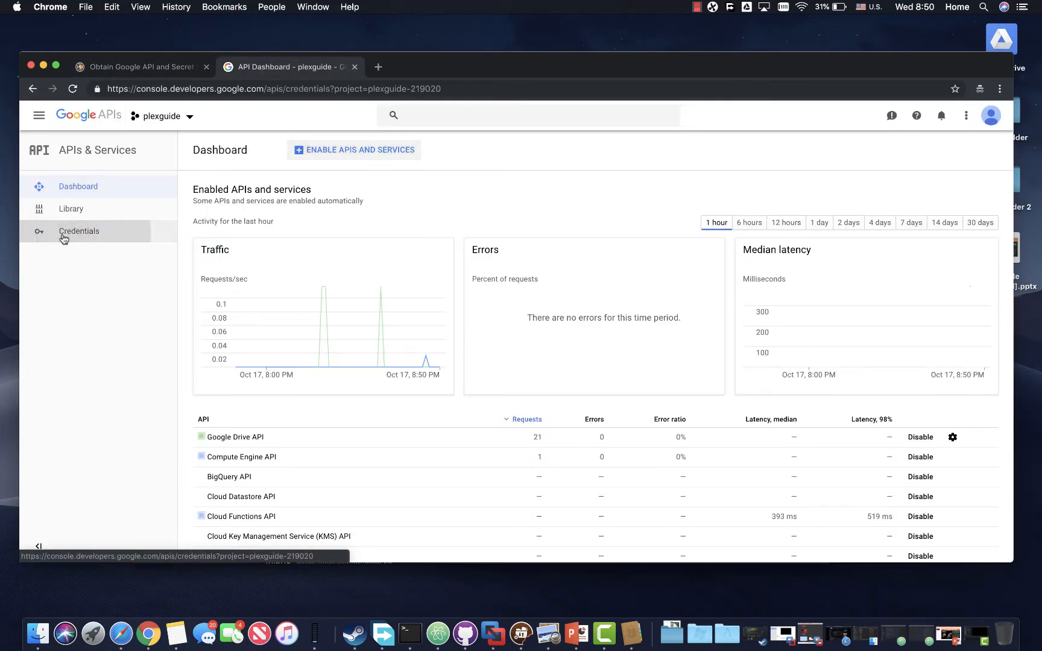
Open plexguide's Credentials page, then glance back at the wiki guide.
left_click(78, 230)
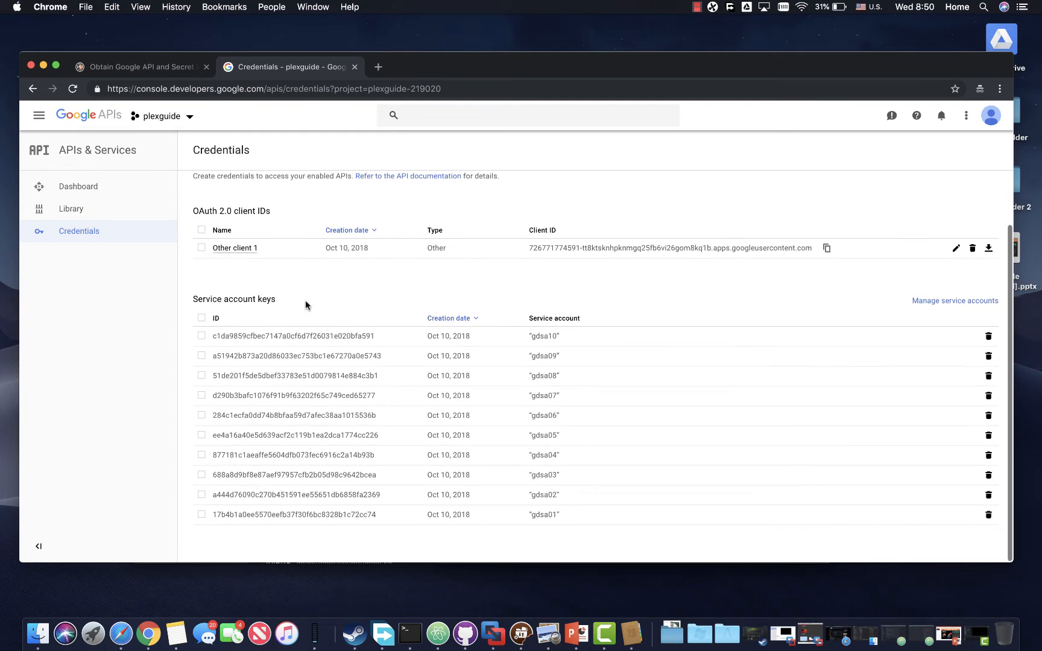
scroll("up", 3)
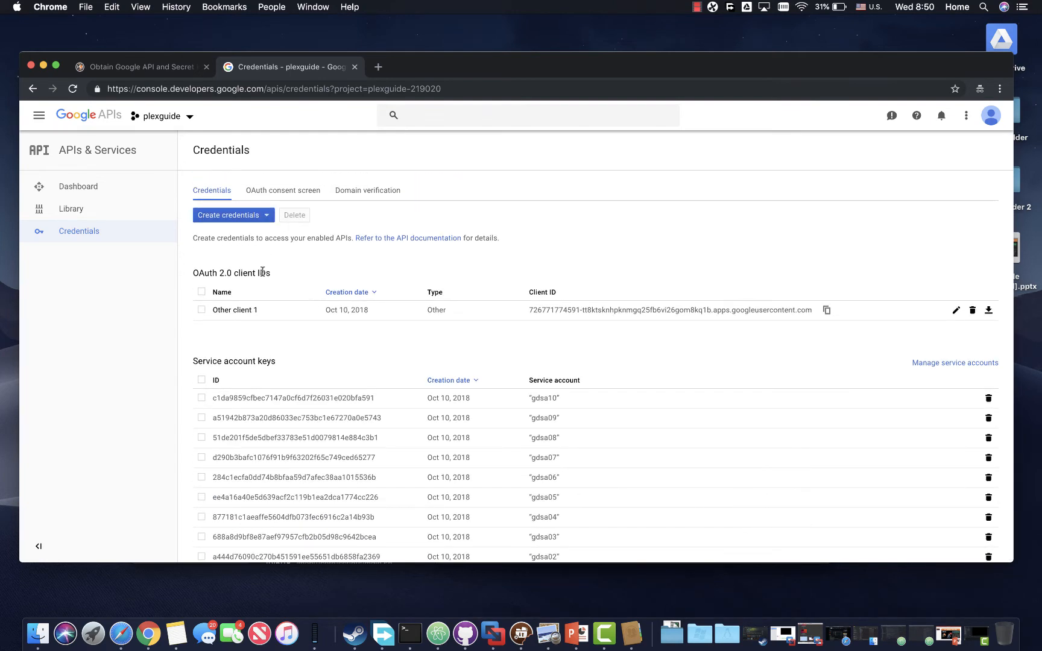
mouse_move(156, 81)
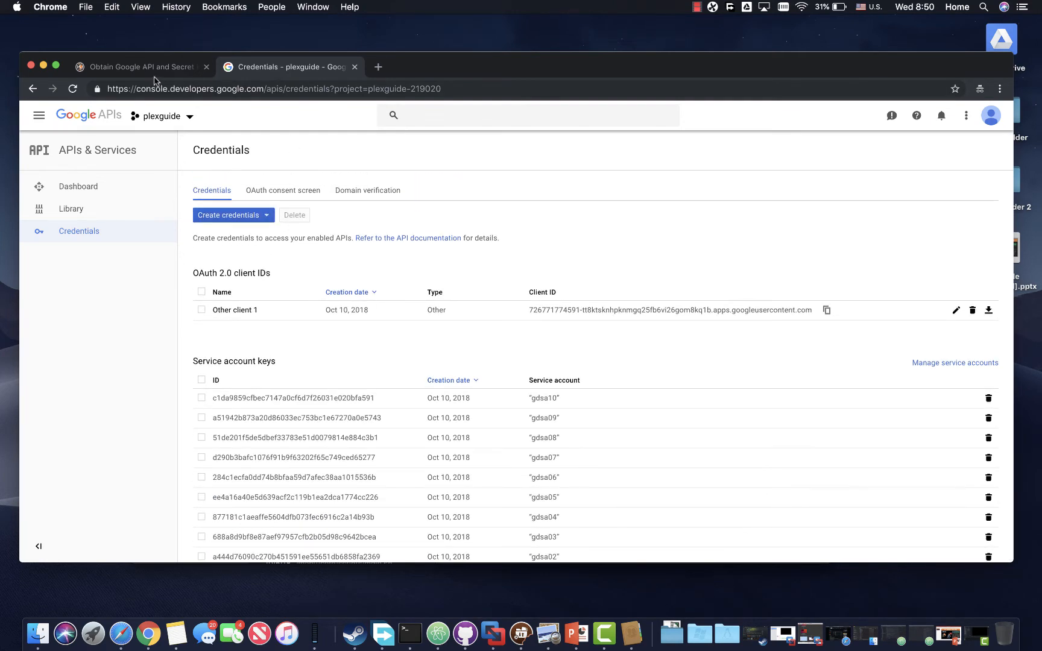
left_click(136, 66)
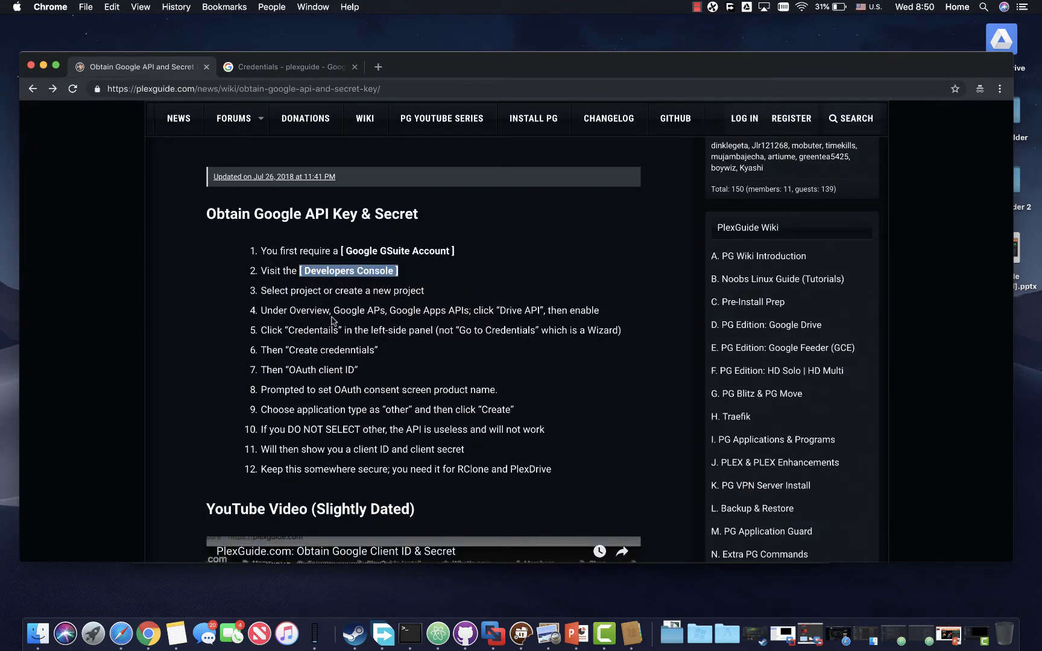
mouse_move(292, 82)
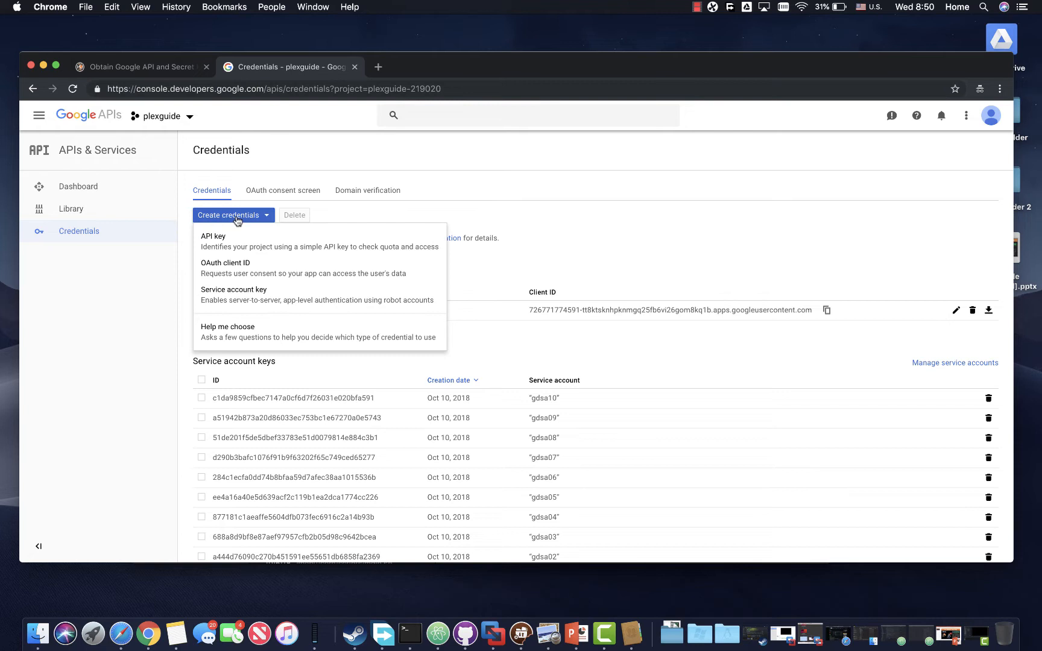
mouse_move(225, 263)
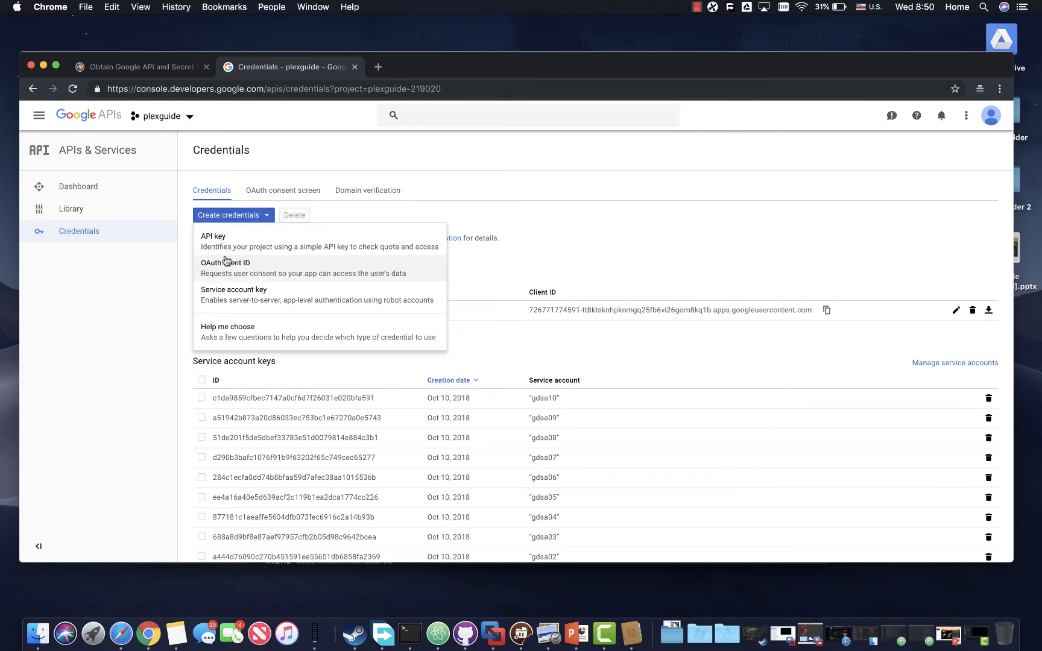
mouse_move(228, 274)
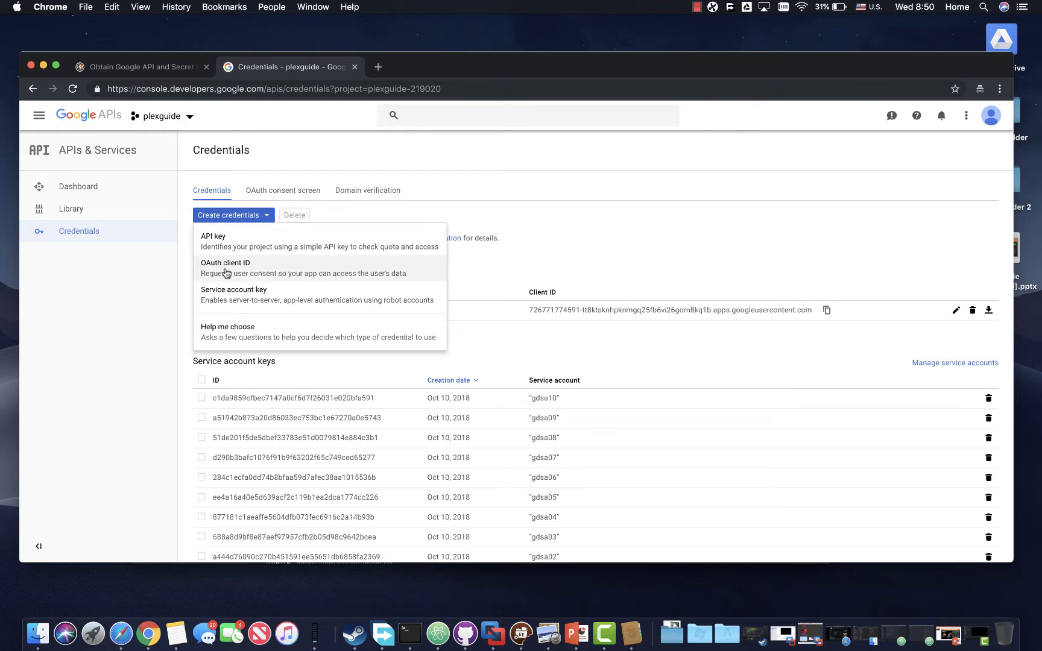
mouse_move(216, 256)
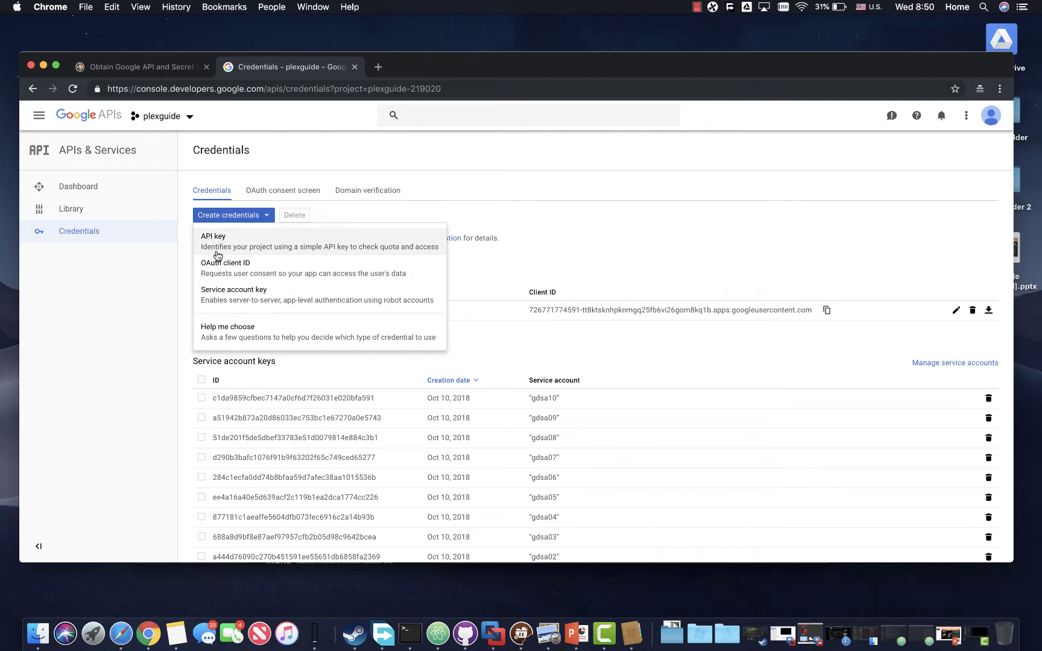
Create an OAuth client ID of type Other named 'Other2', checking the wiki along the way.
left_click(226, 267)
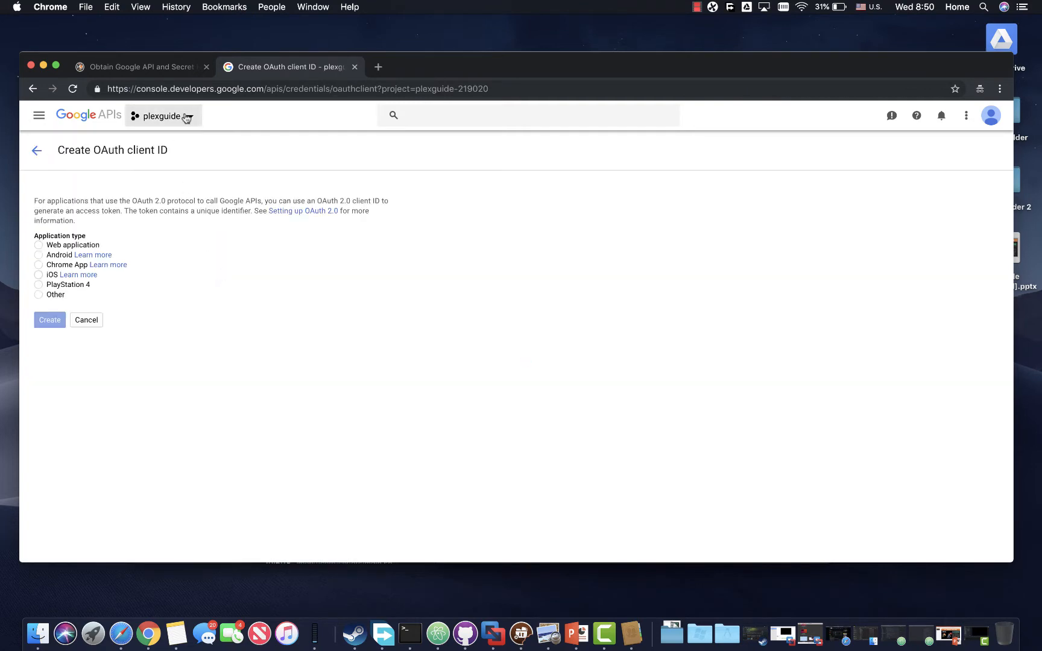
left_click(136, 67)
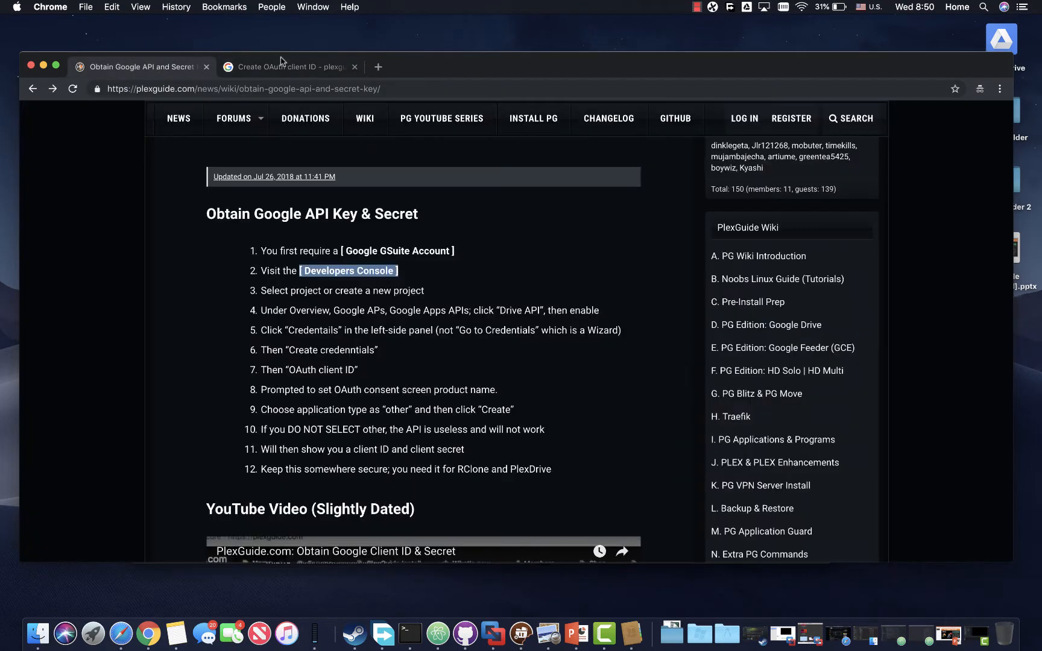
left_click(287, 67)
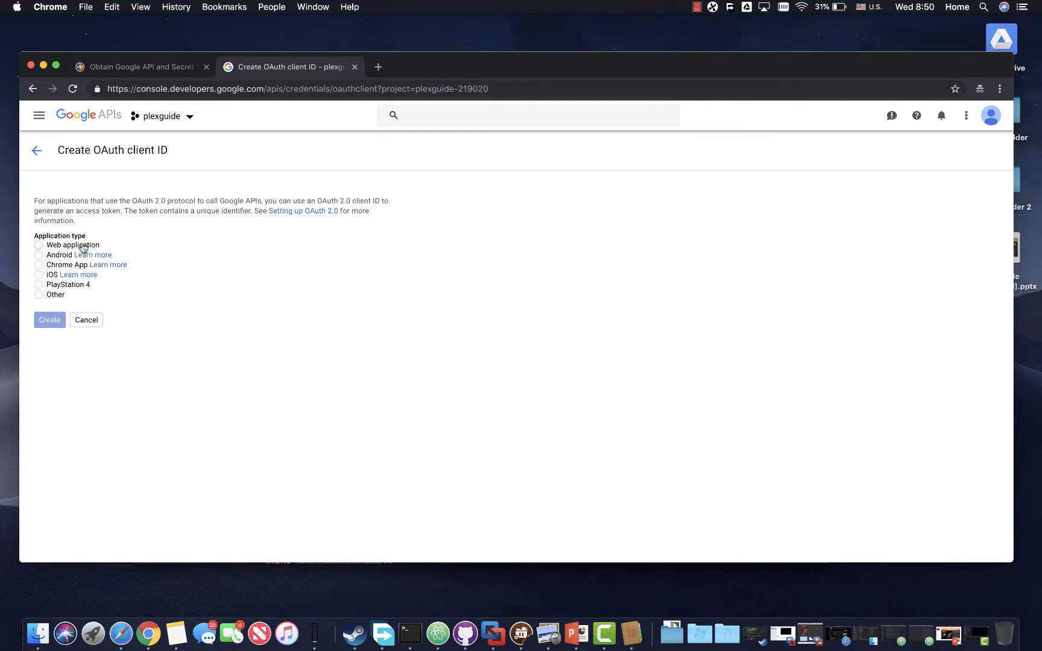
mouse_move(93, 112)
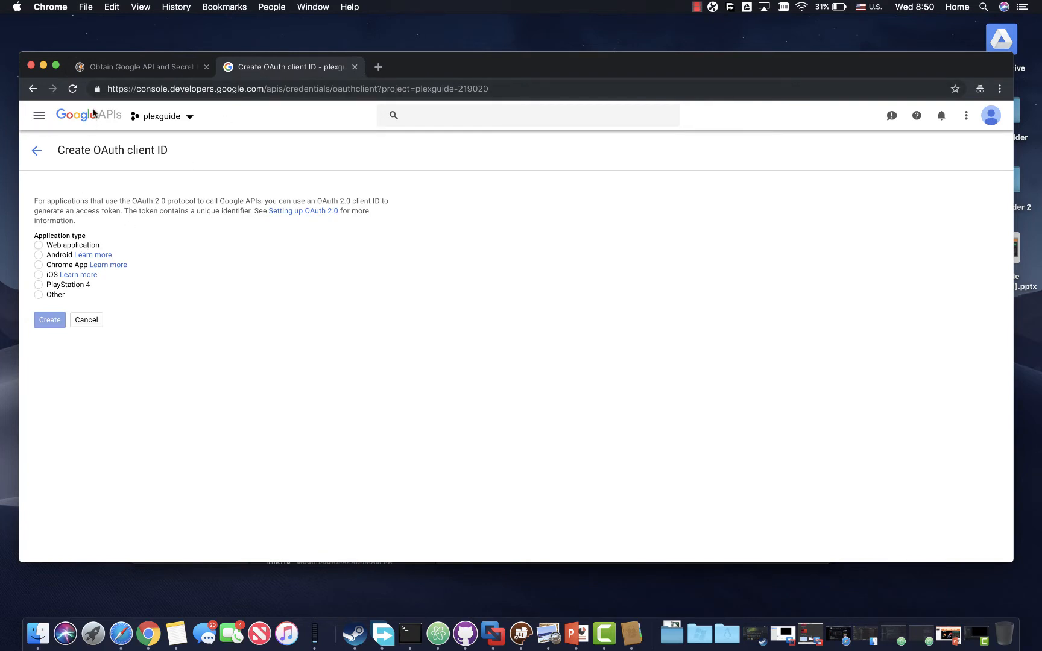
left_click(136, 66)
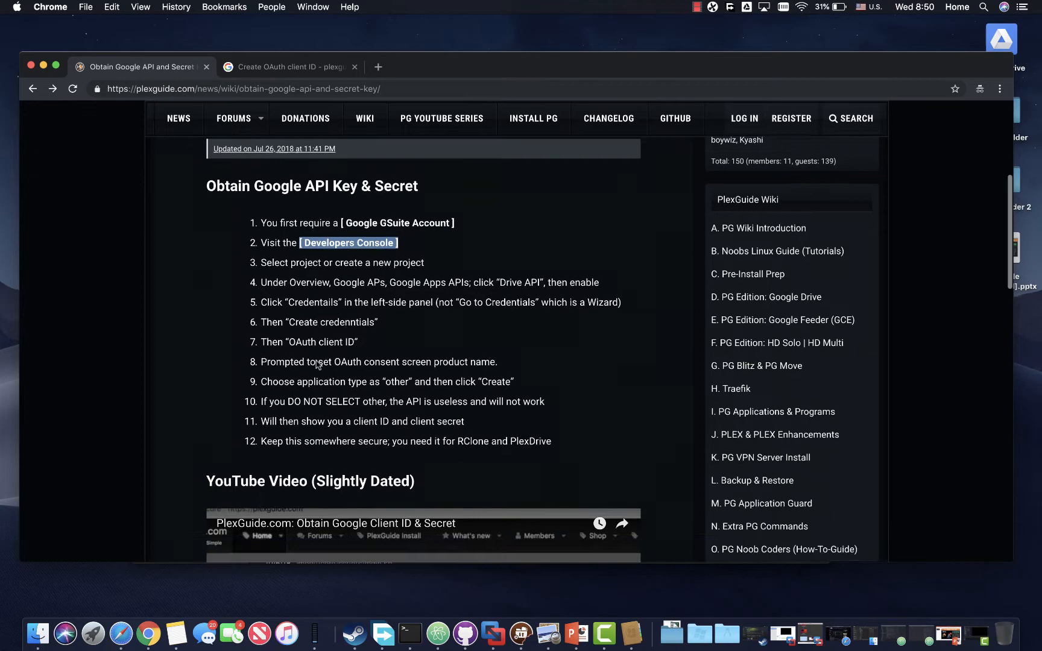
scroll("down", 3)
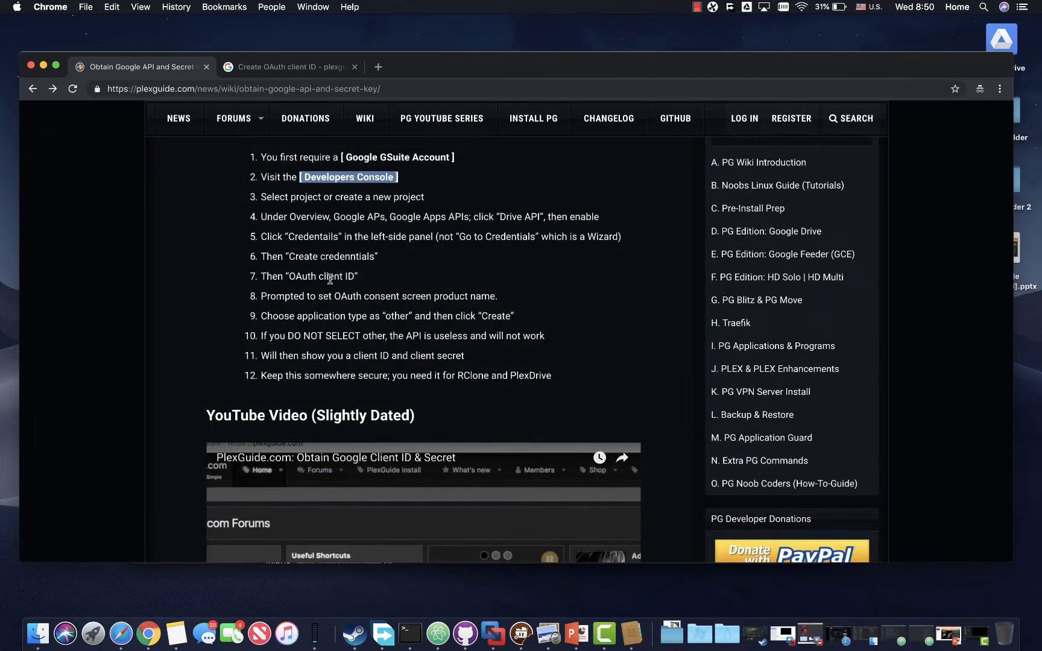
mouse_move(410, 310)
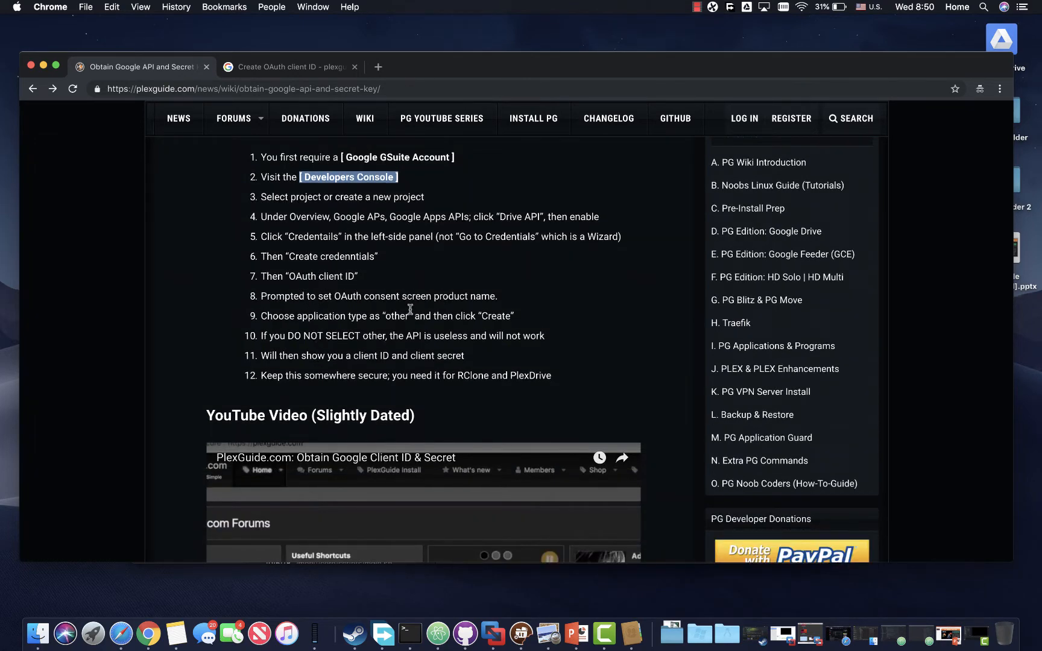
scroll("down", 3)
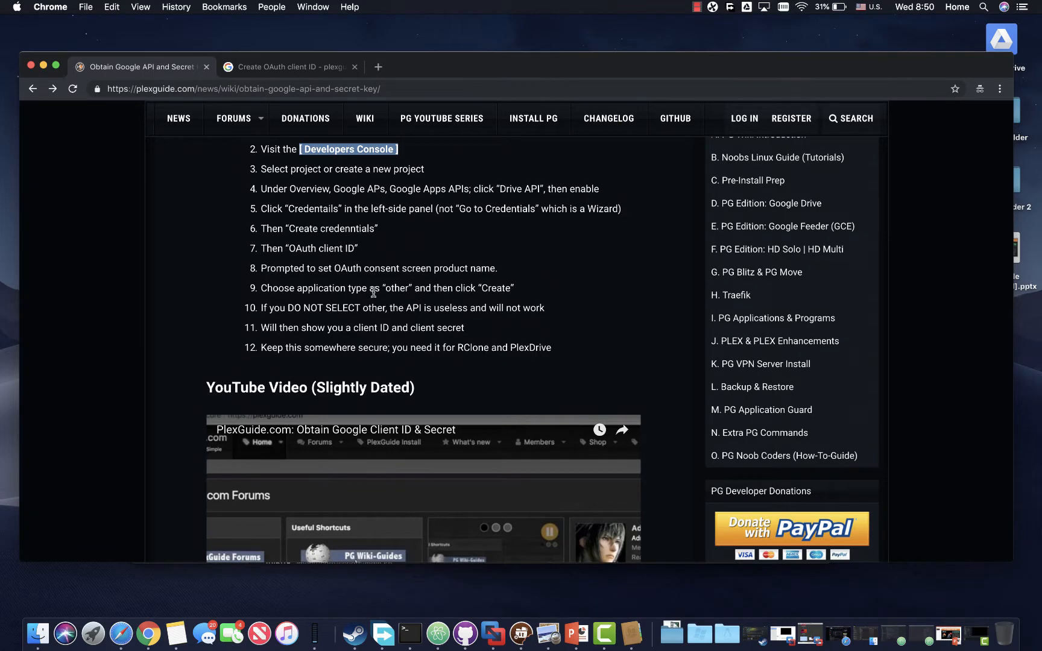
left_click(286, 66)
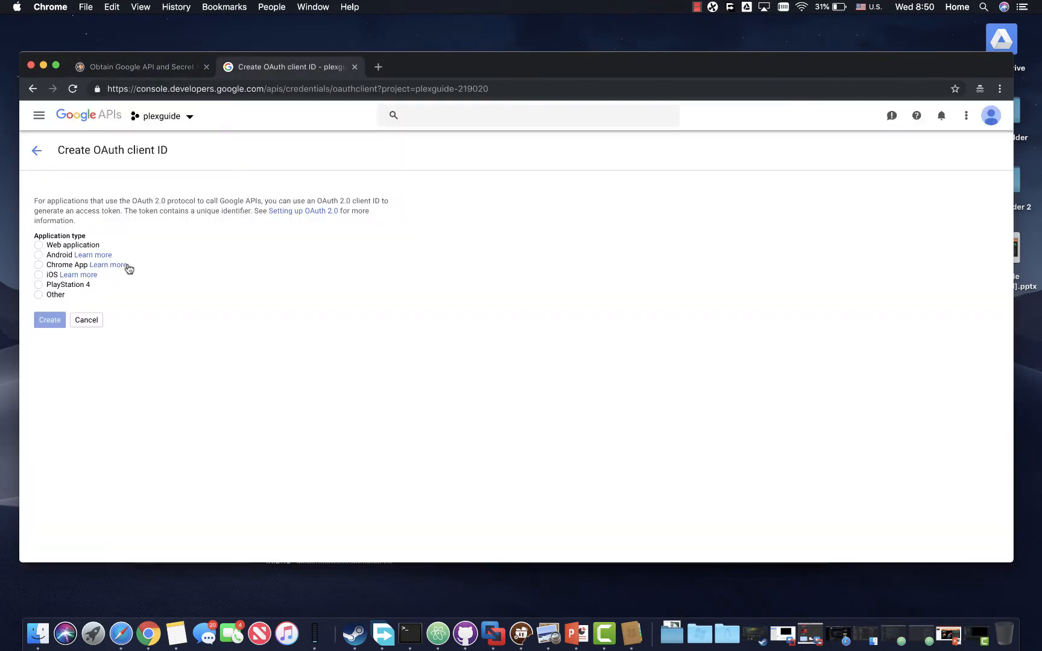
left_click(39, 294)
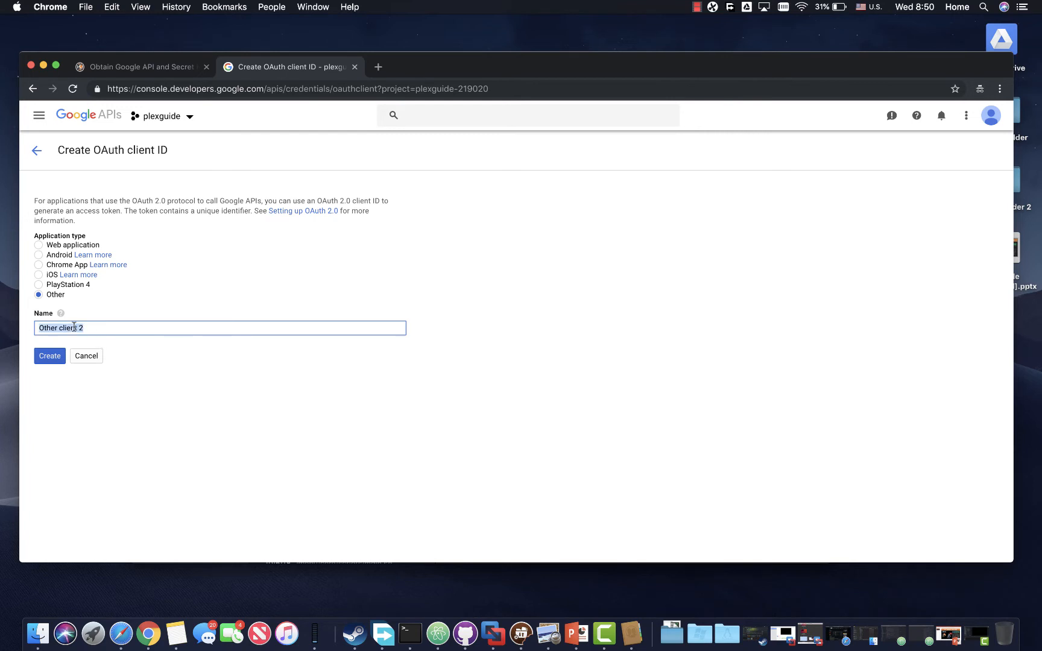
type("Other2")
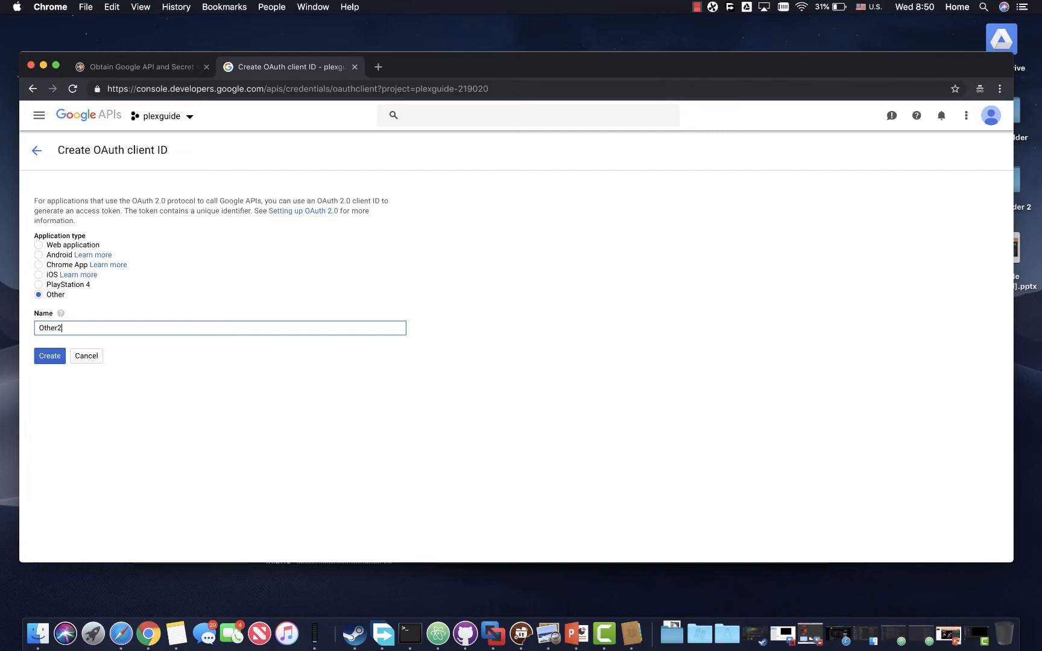
left_click(49, 356)
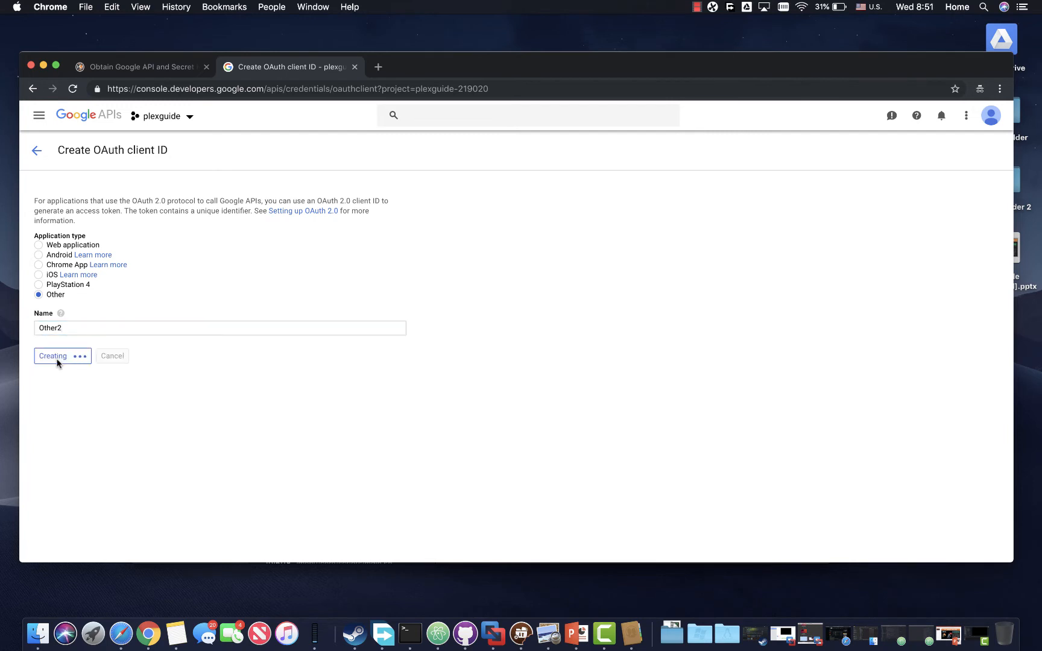
Copy the new Other2 client ID and switch back to the rclone Terminal.
left_click(52, 356)
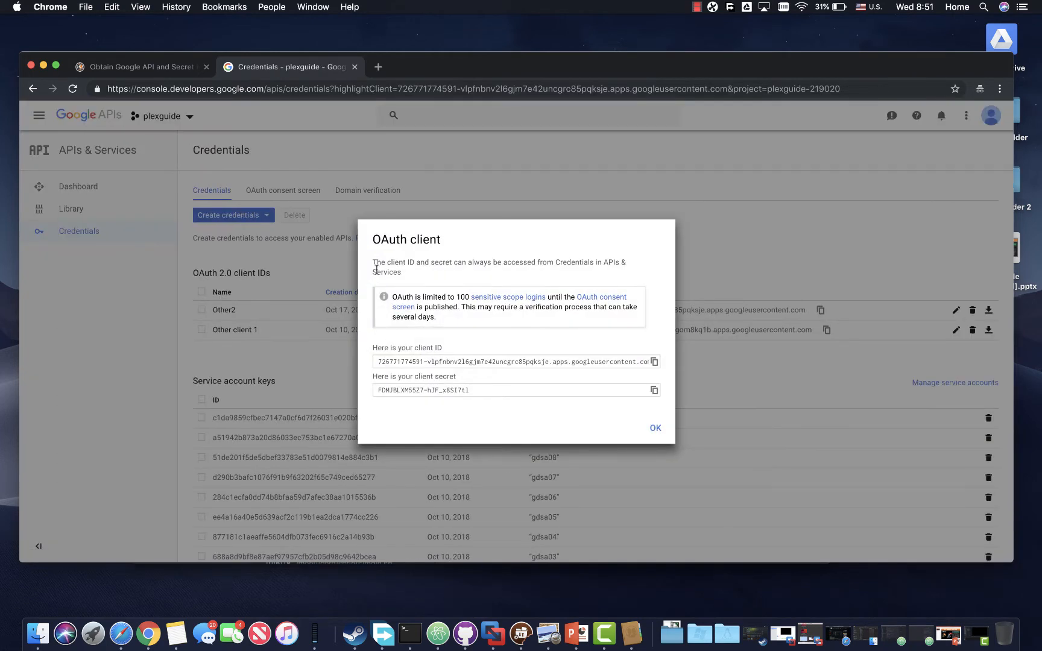
mouse_move(433, 360)
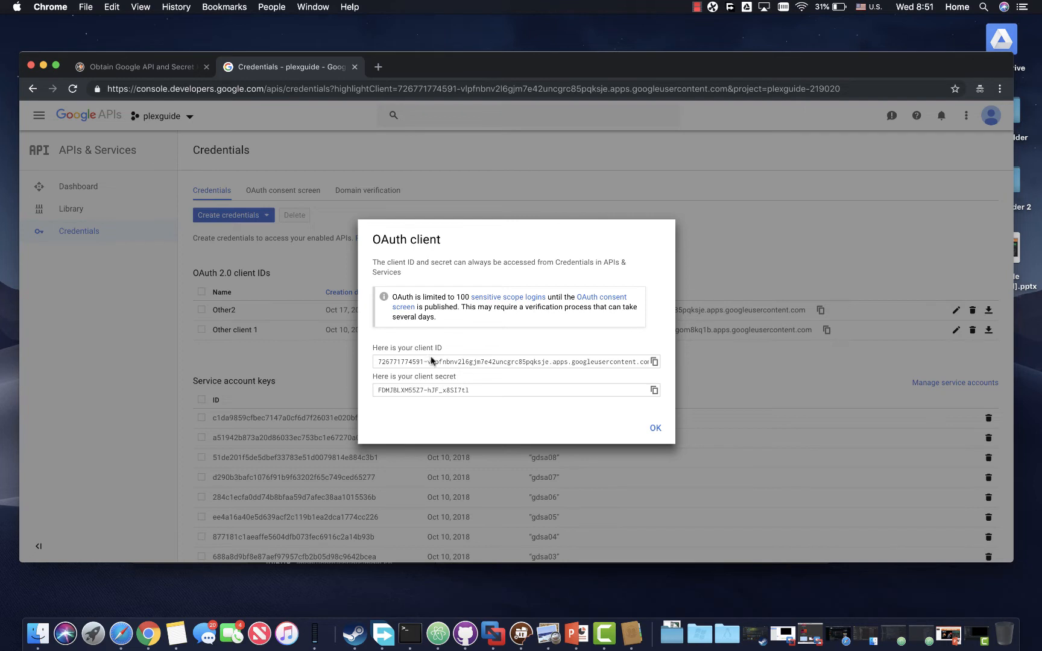
triple_click(512, 362)
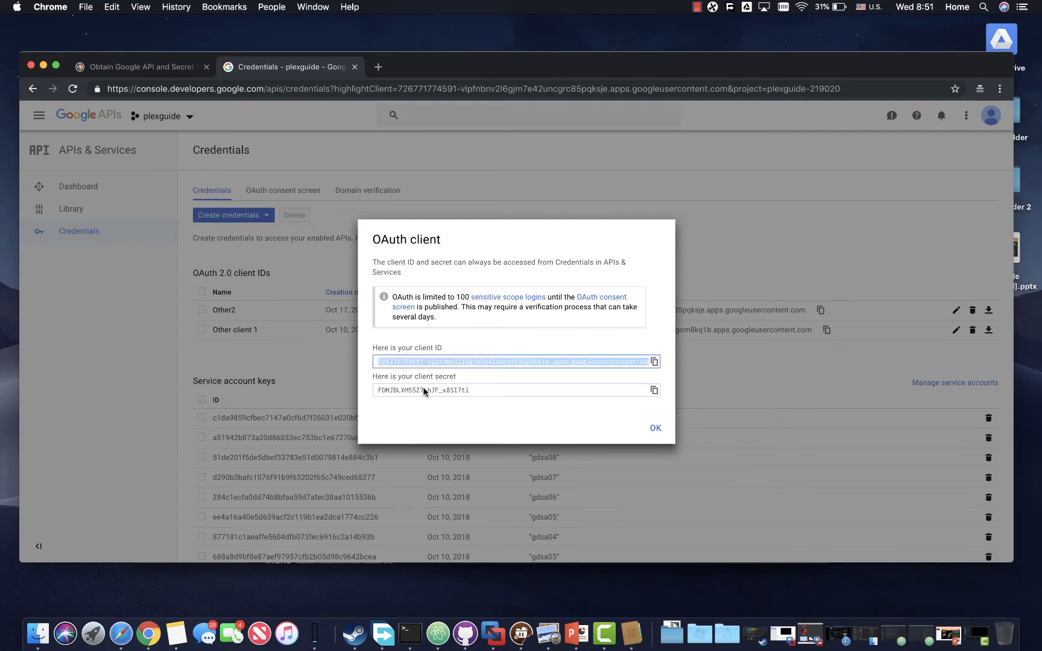
right_click(515, 362)
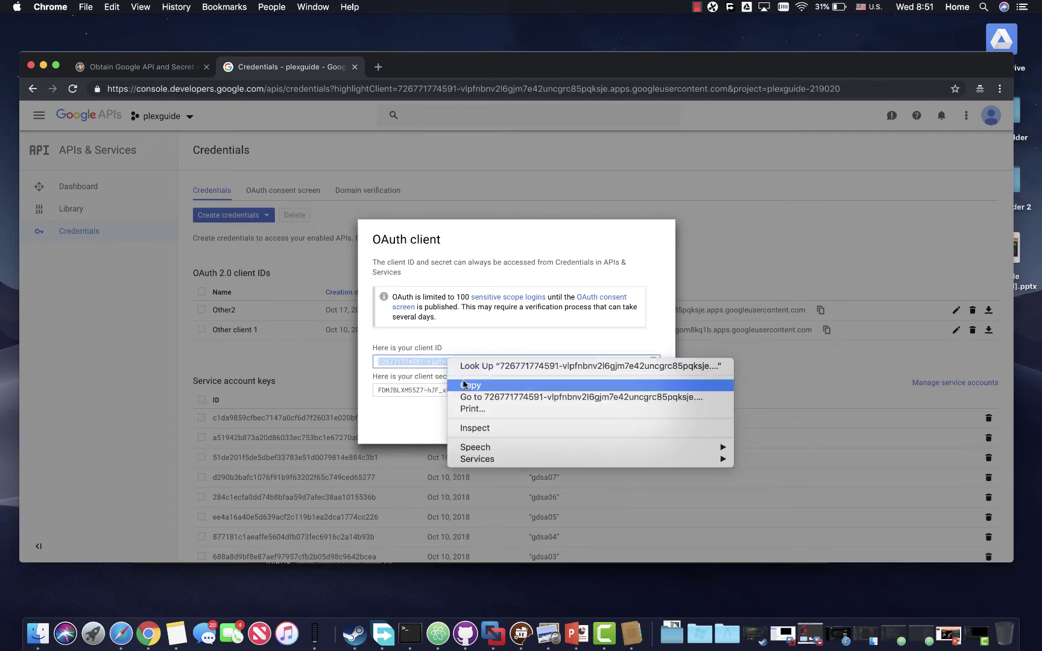
left_click(471, 385)
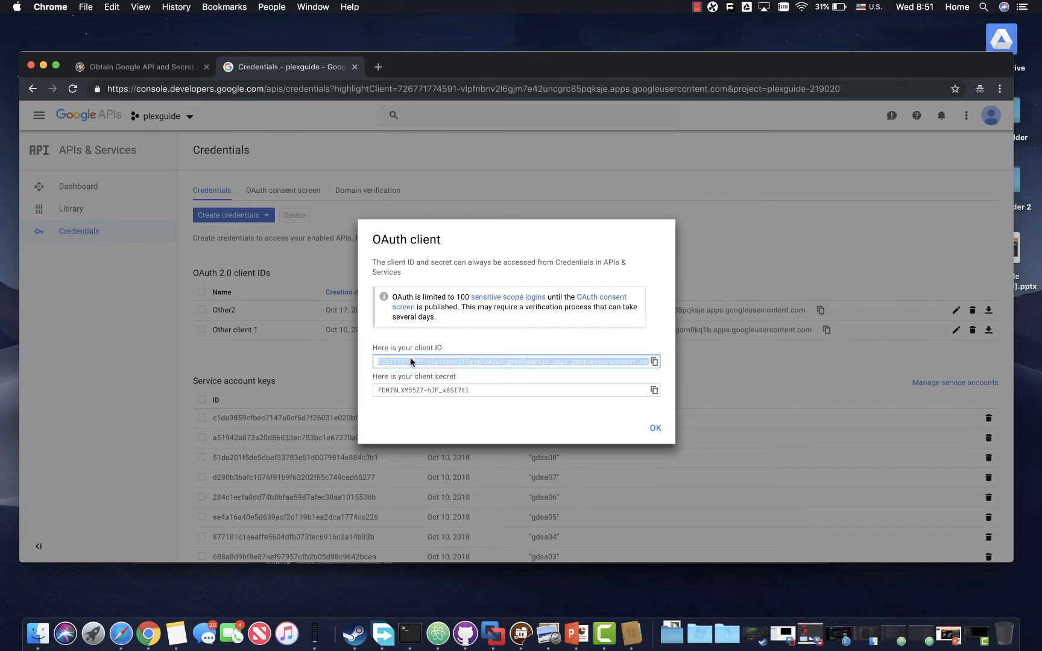
left_click(410, 633)
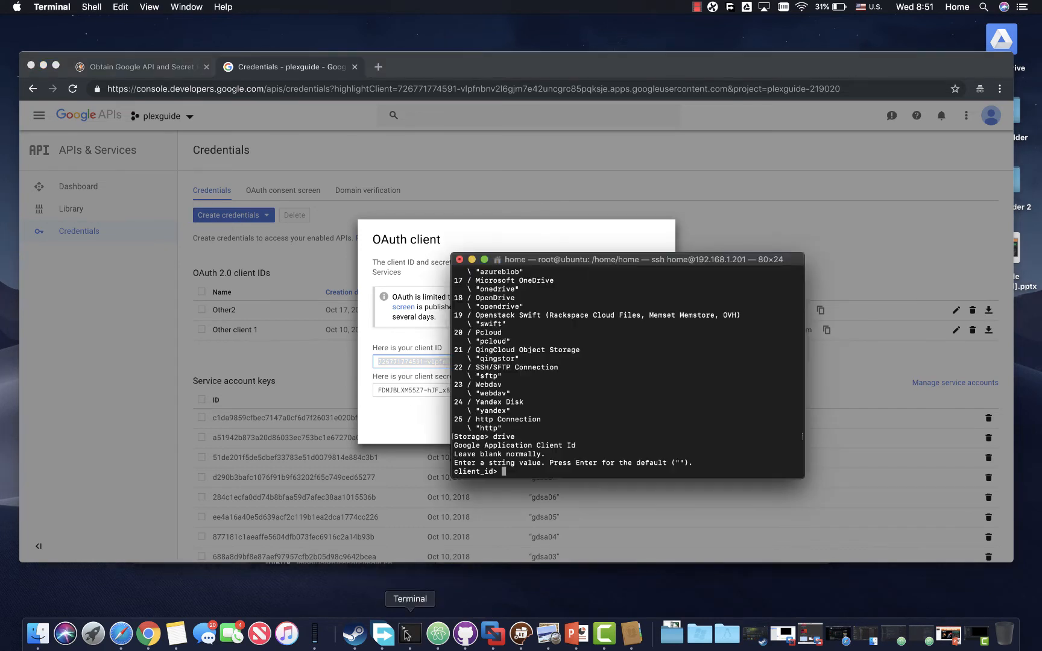
Paste the client ID into rclone's prompt and copy the client secret.
right_click(520, 471)
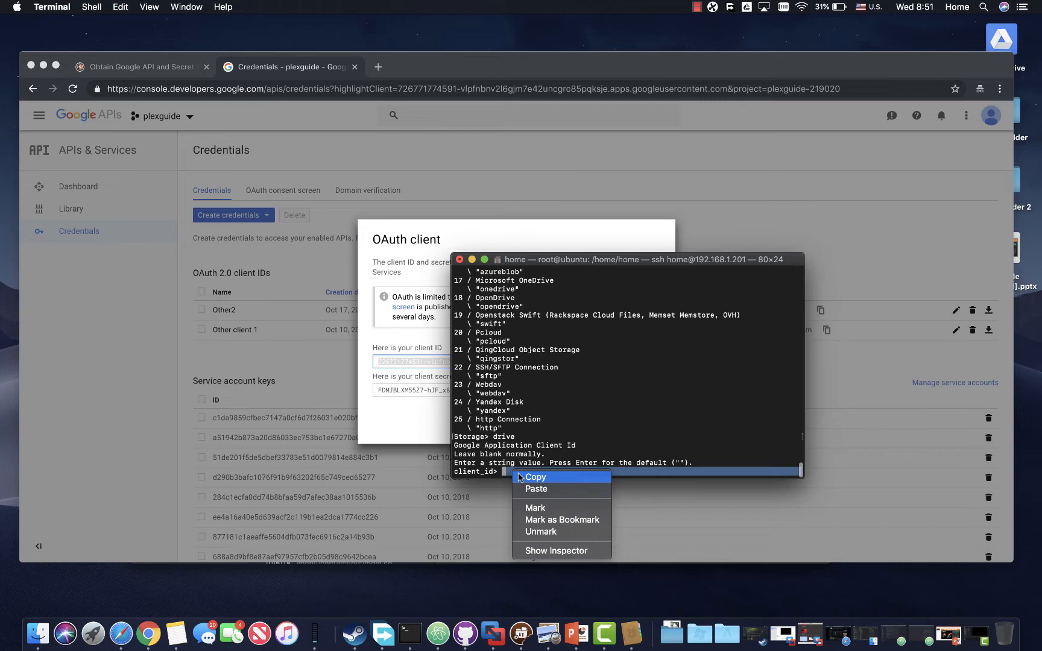
left_click(536, 488)
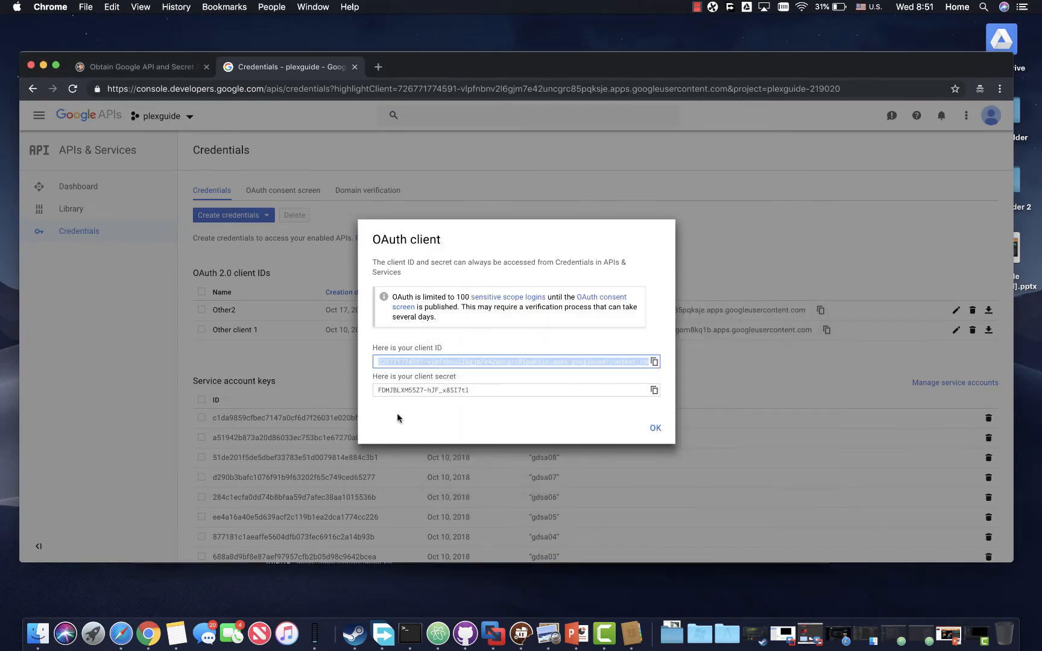
right_click(512, 390)
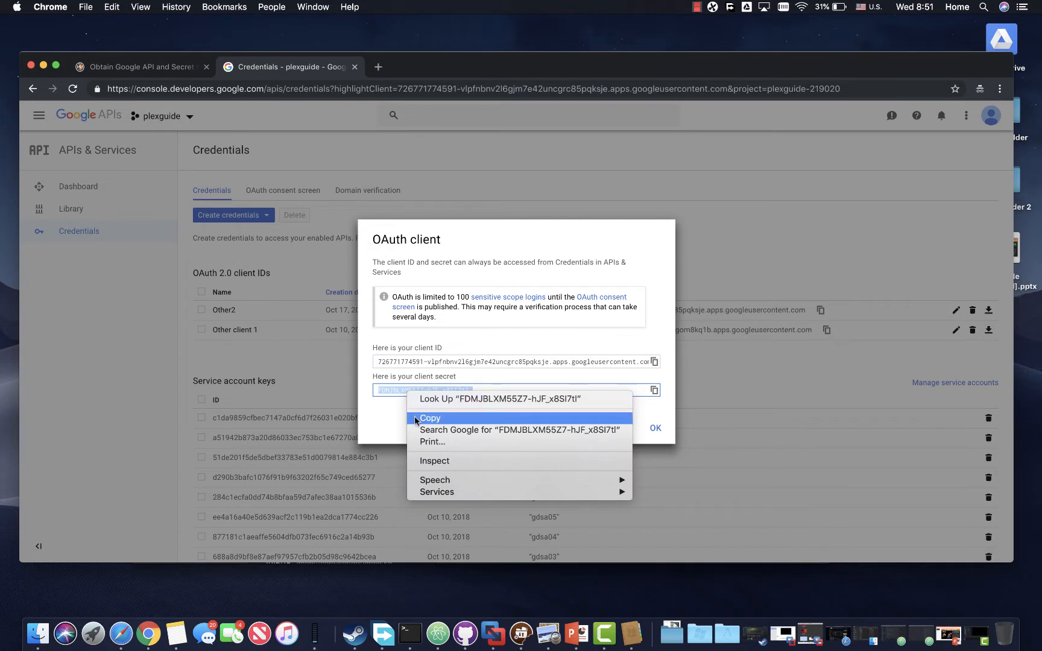
left_click(410, 632)
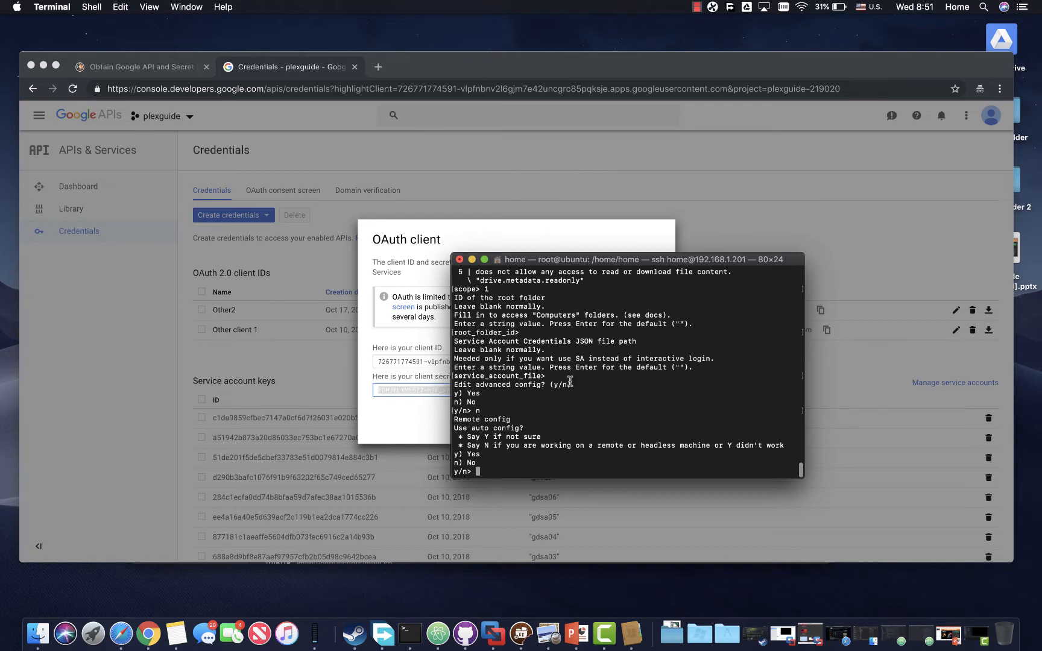
mouse_move(490, 430)
type("n")
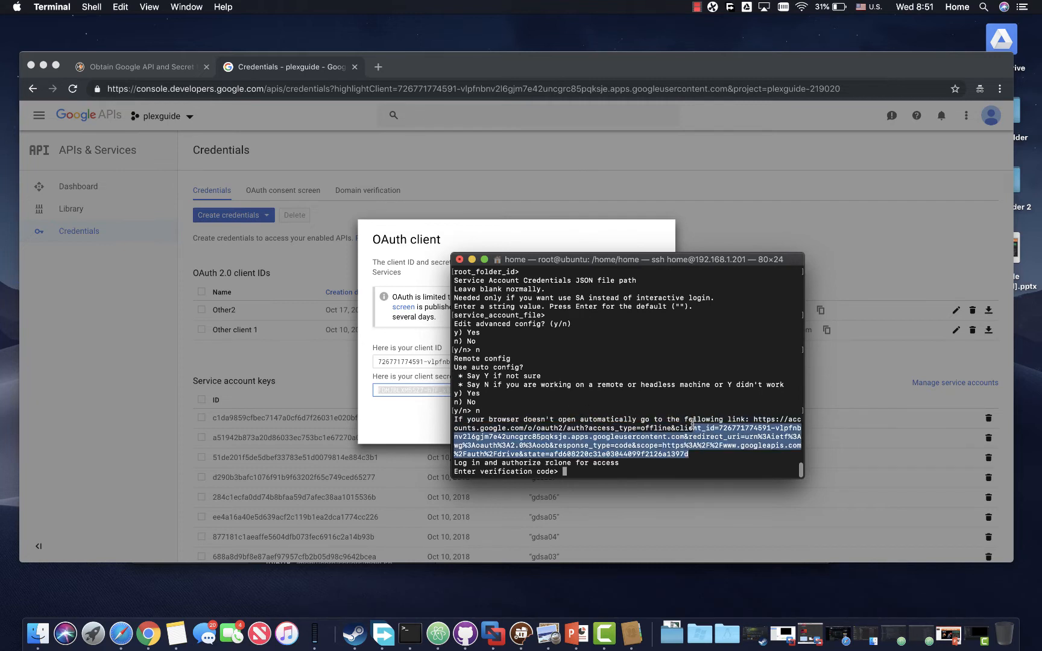
Open rclone's authorization link in Chrome and allow plexguide Google Drive access to get the verification code.
right_click(751, 429)
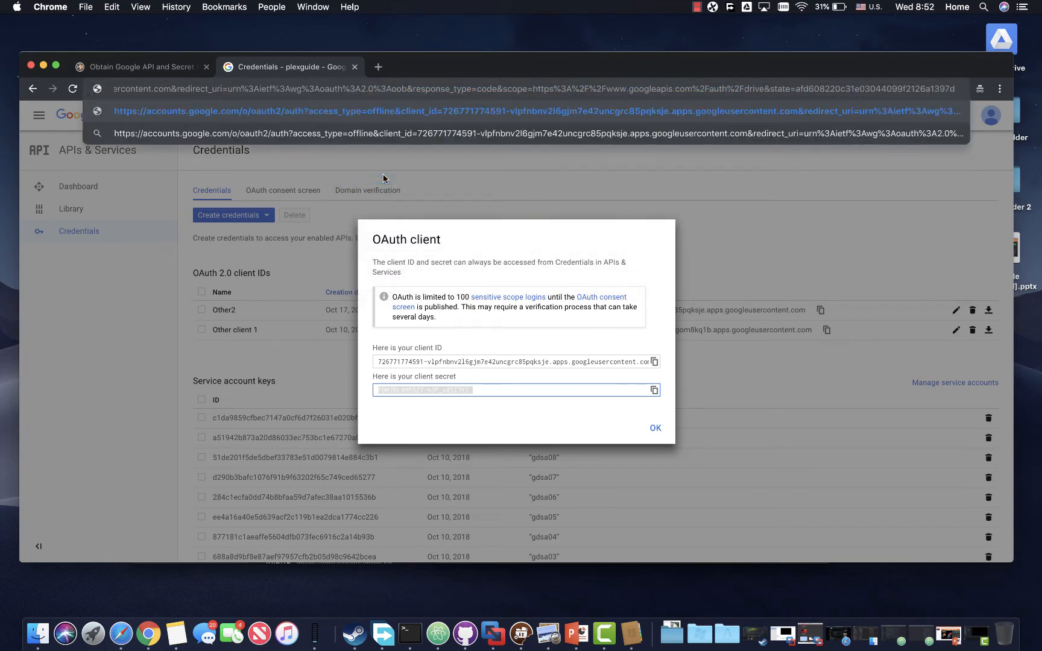
left_click(656, 429)
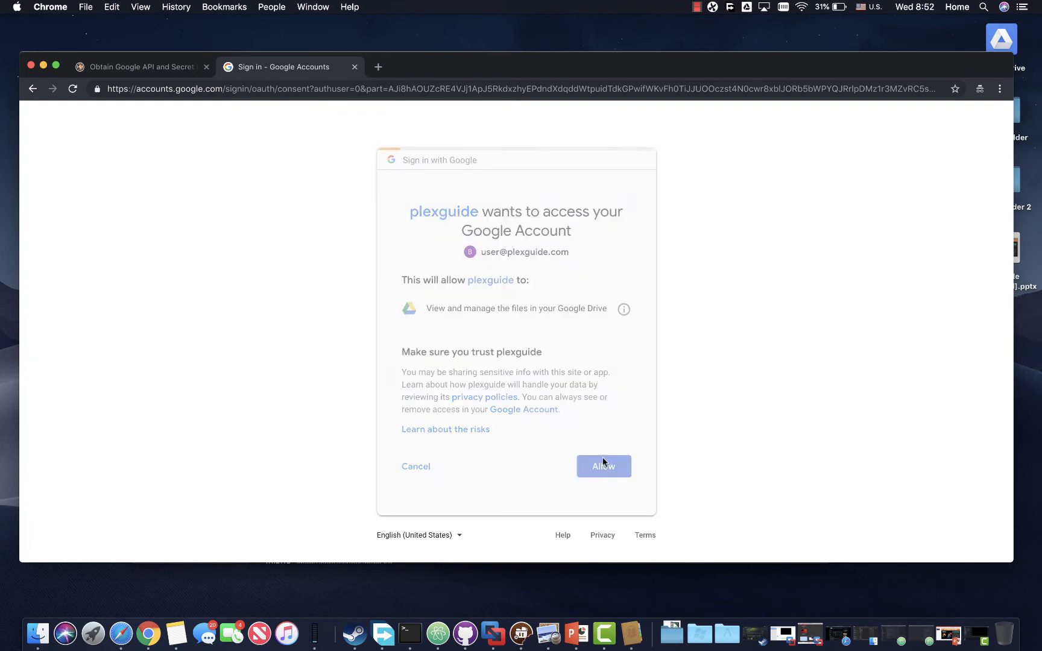
left_click(602, 466)
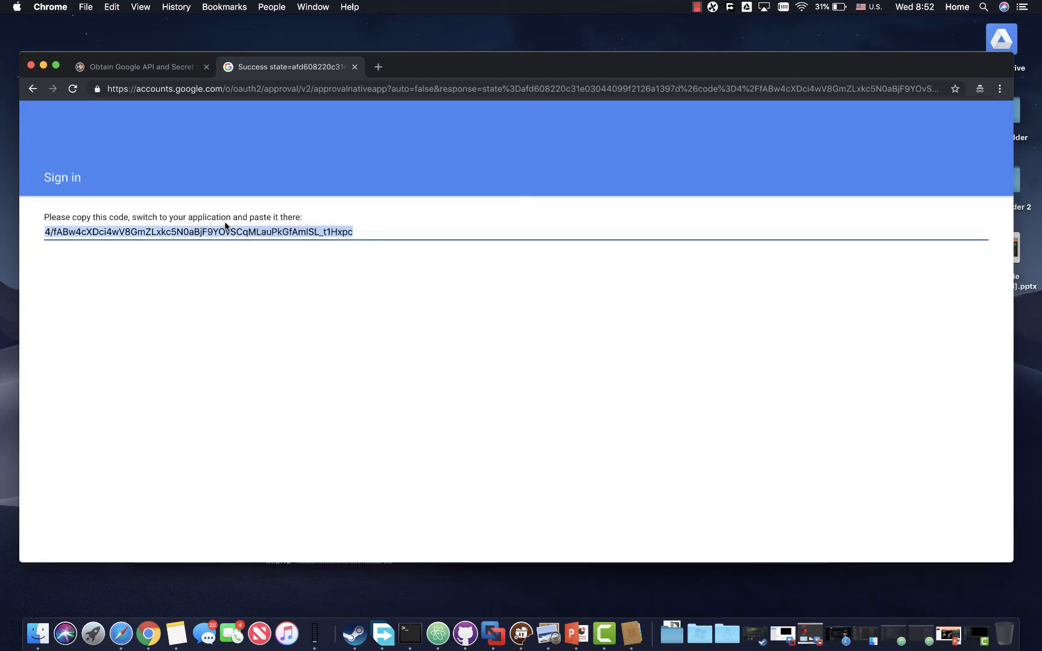
mouse_move(410, 635)
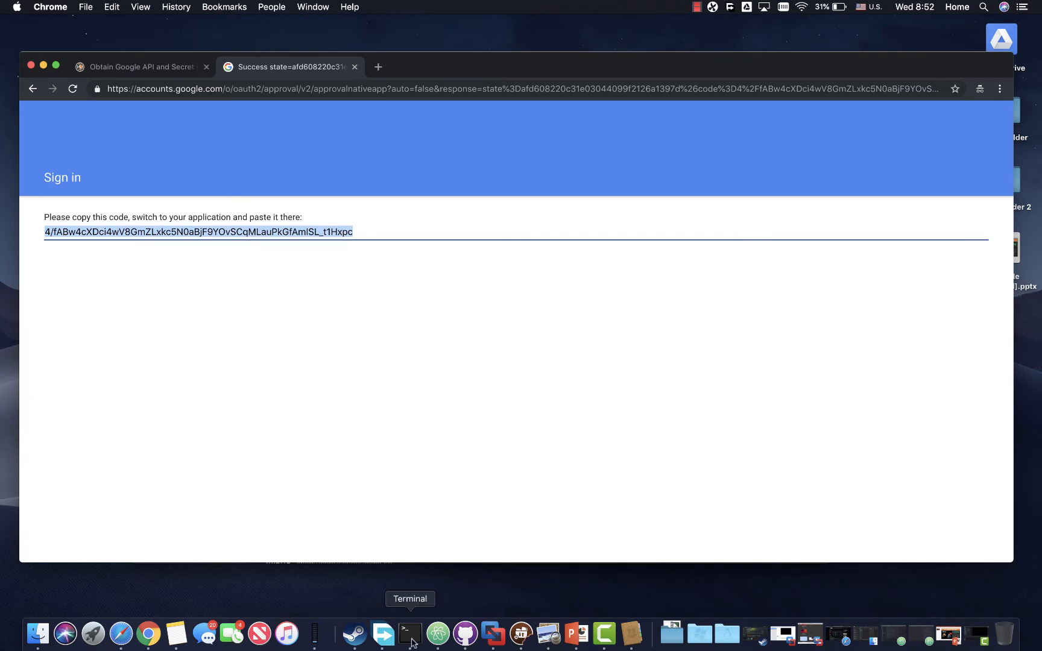
Paste the verification code into rclone and answer n to skip configuring a team drive.
right_click(565, 472)
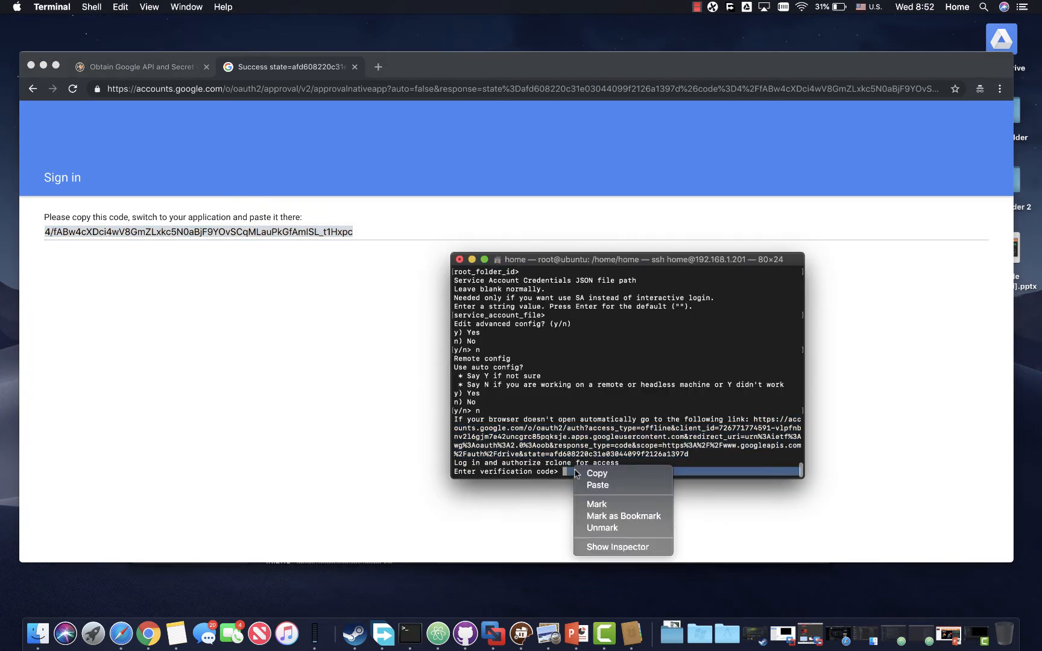
left_click(598, 485)
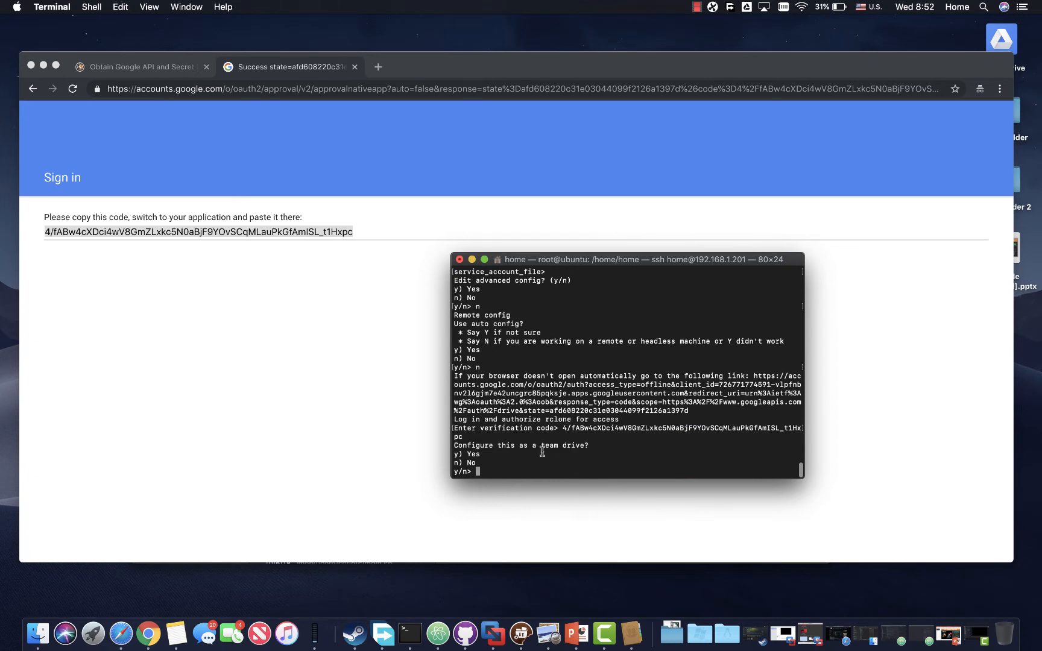
type("n")
type("y")
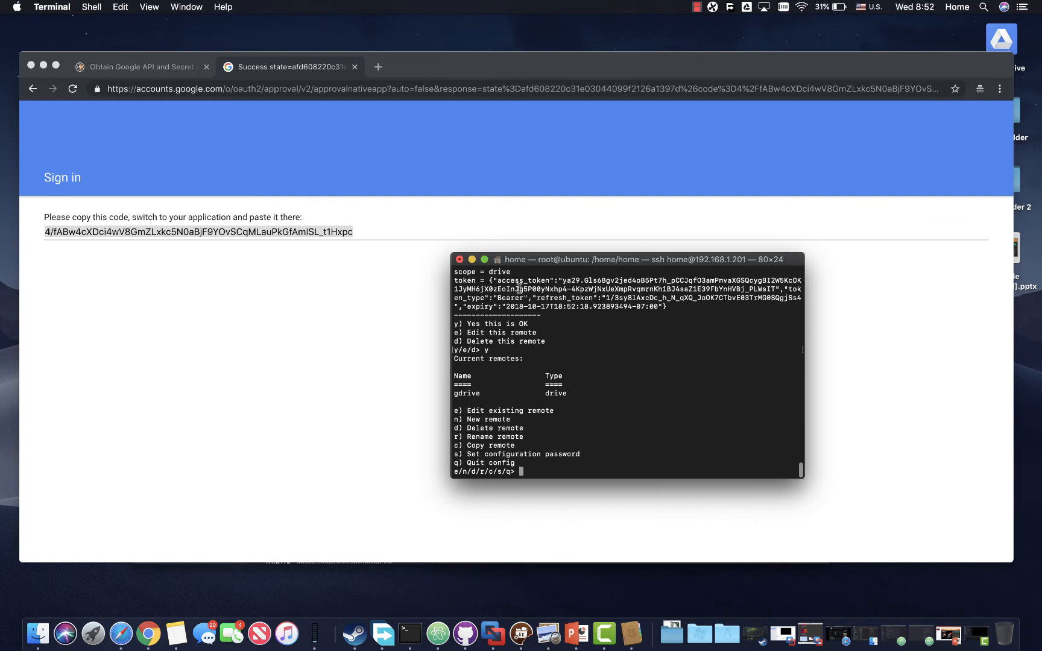
mouse_move(539, 430)
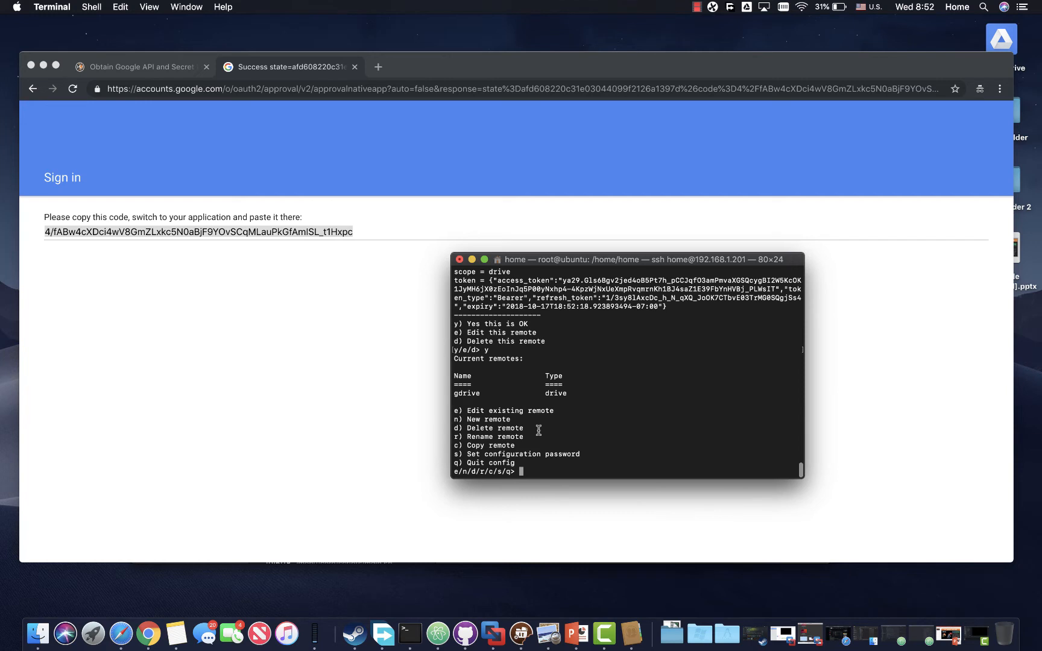
mouse_move(523, 470)
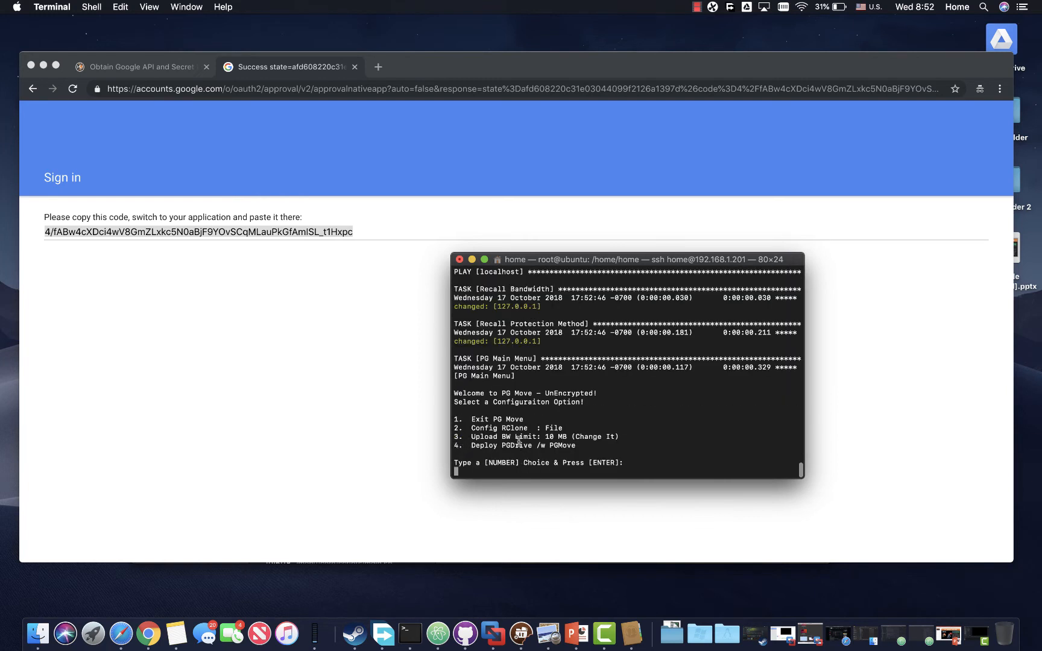
Choose option 4, Deploy PGDrive /w PGMove, from the PG Move menu.
type("4")
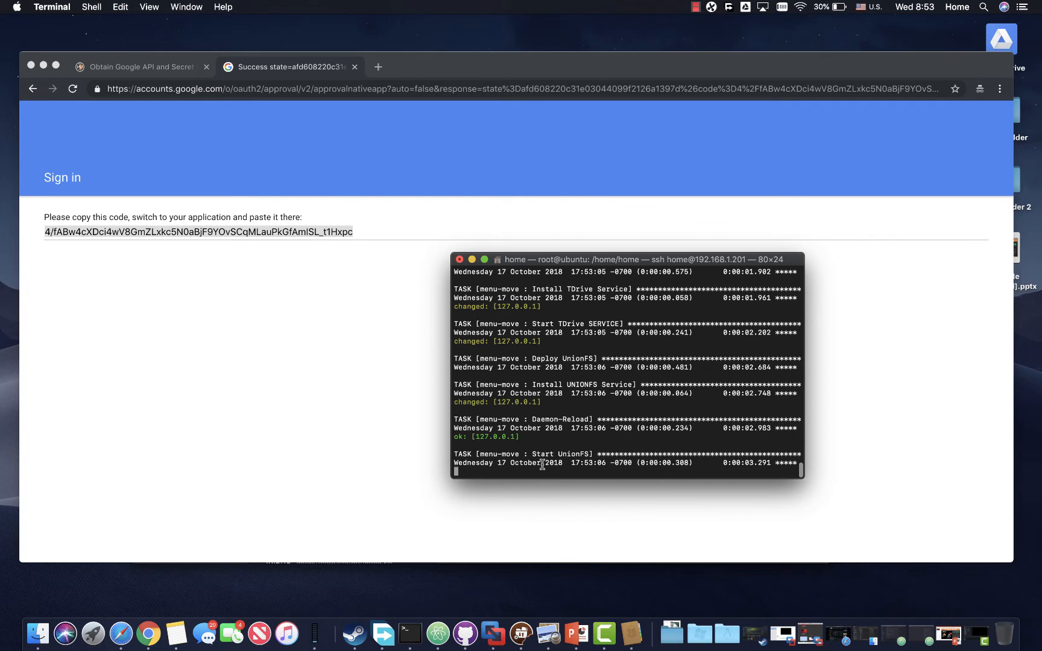
mouse_move(541, 407)
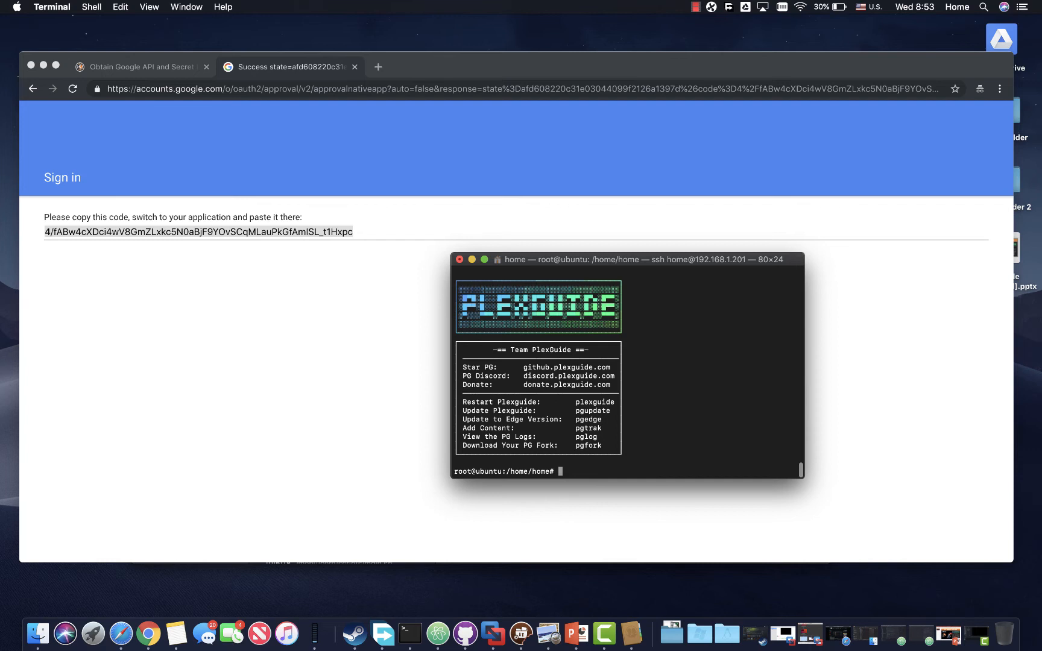
Run the unionfs command, then list /mnt/unionfs showing movies, music, tv and ebooks folders.
type("n")
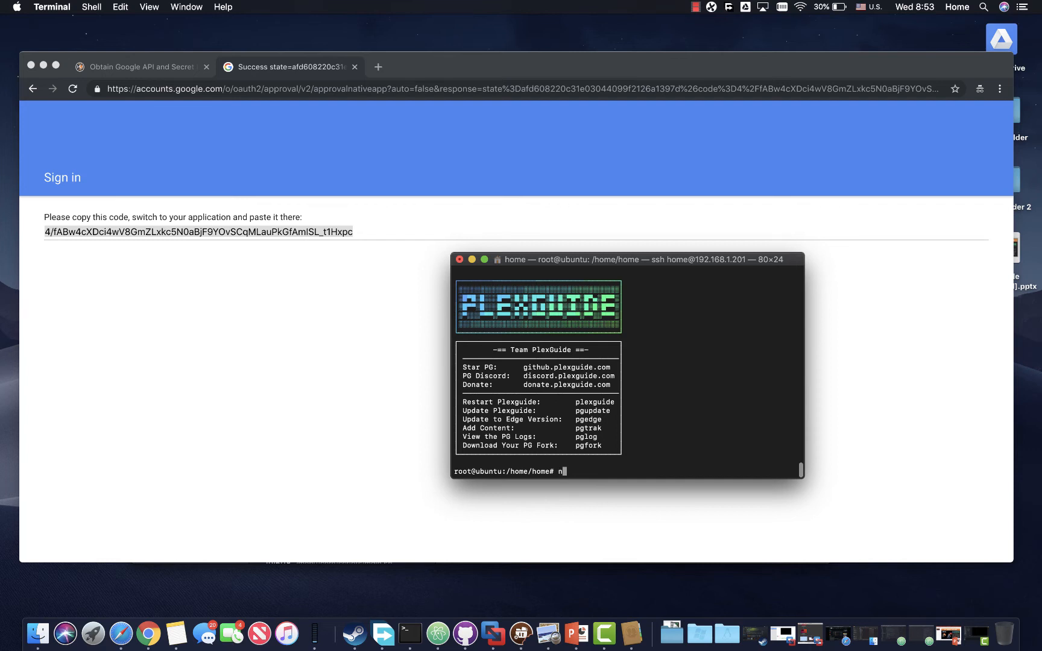
type("unionfs")
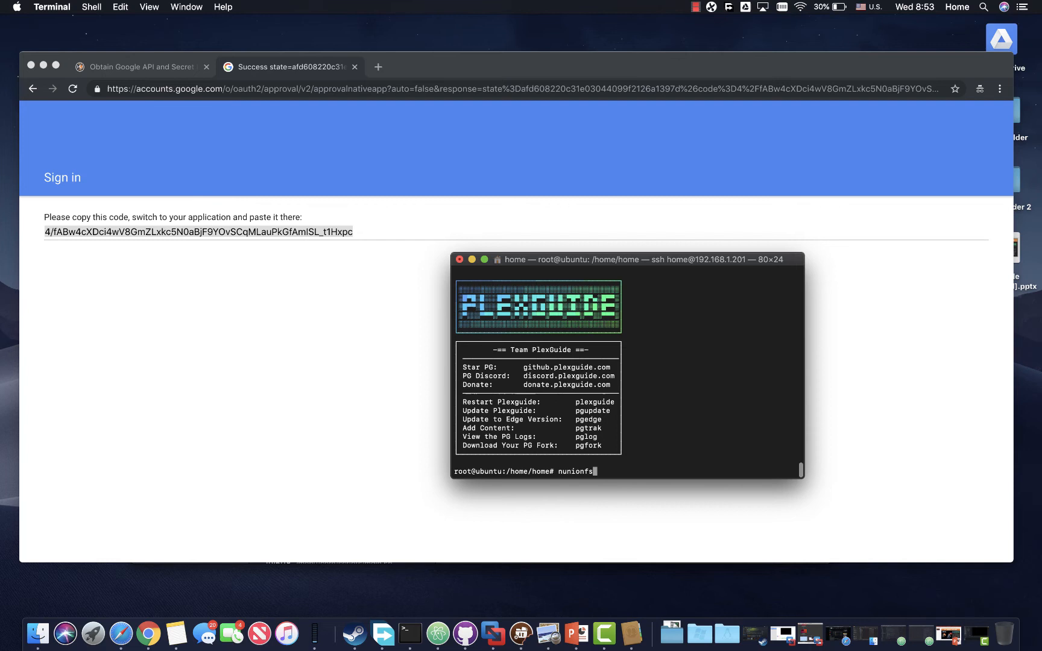
key("Return")
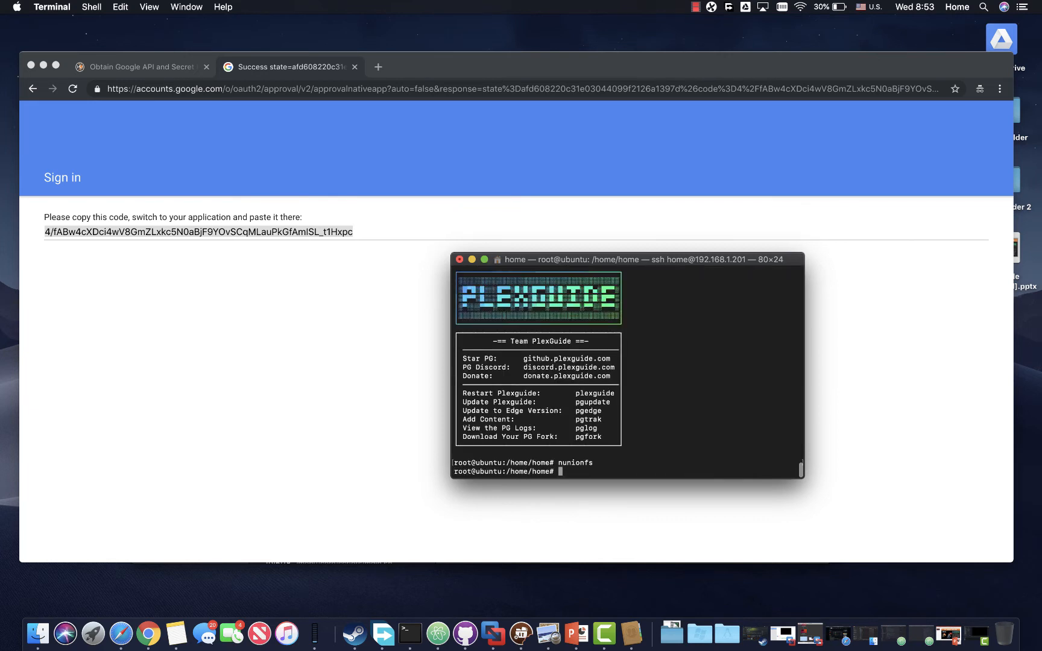
type("ls -la /mnt/unionf")
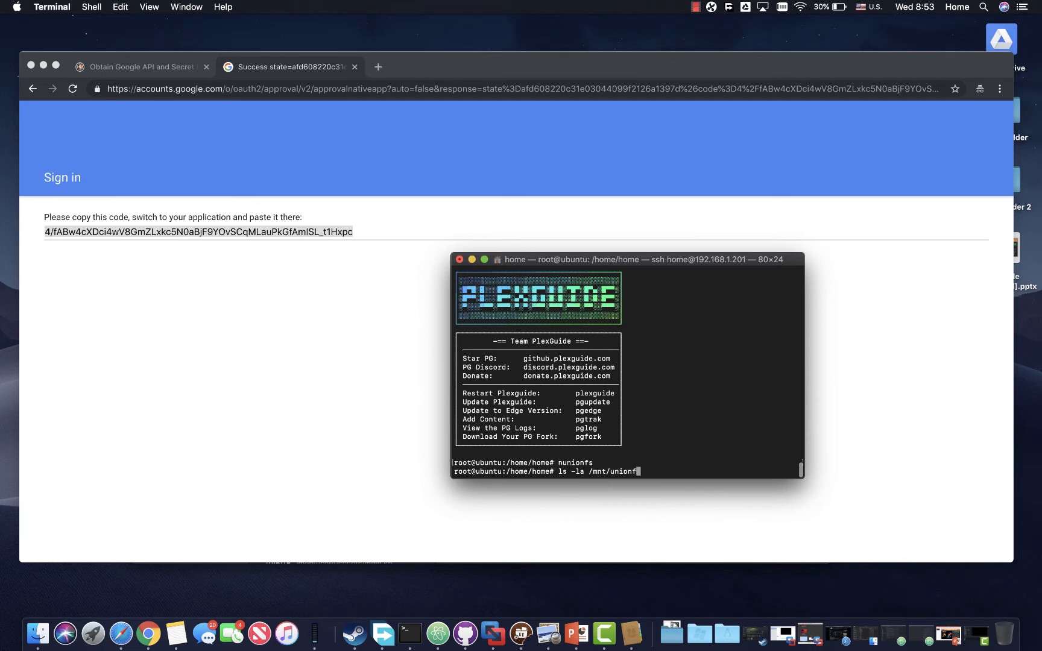
key("Return")
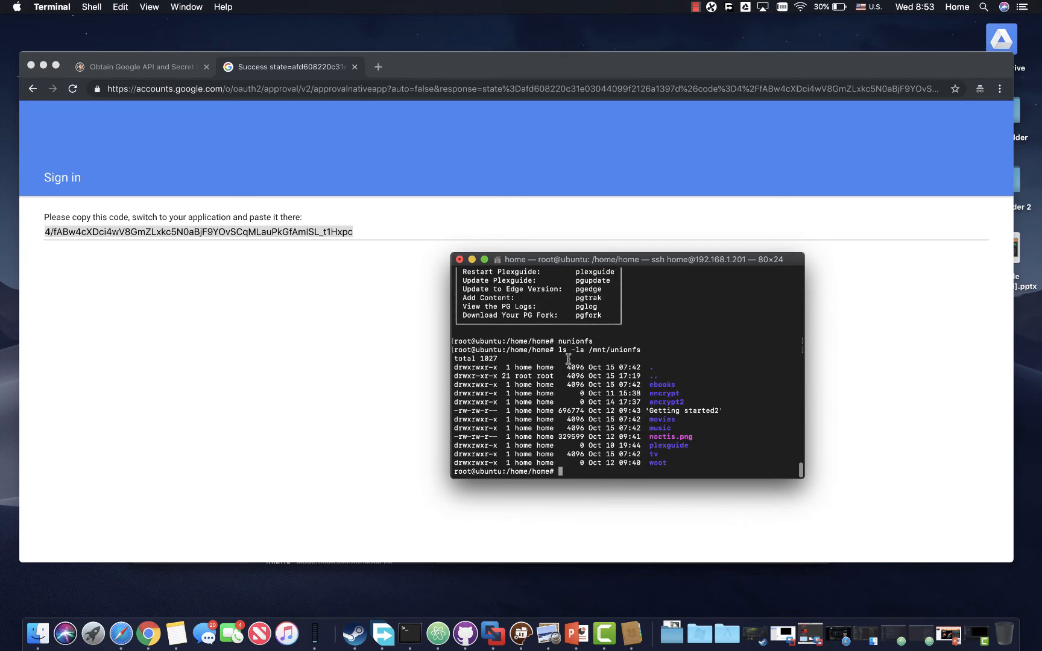
mouse_move(658, 465)
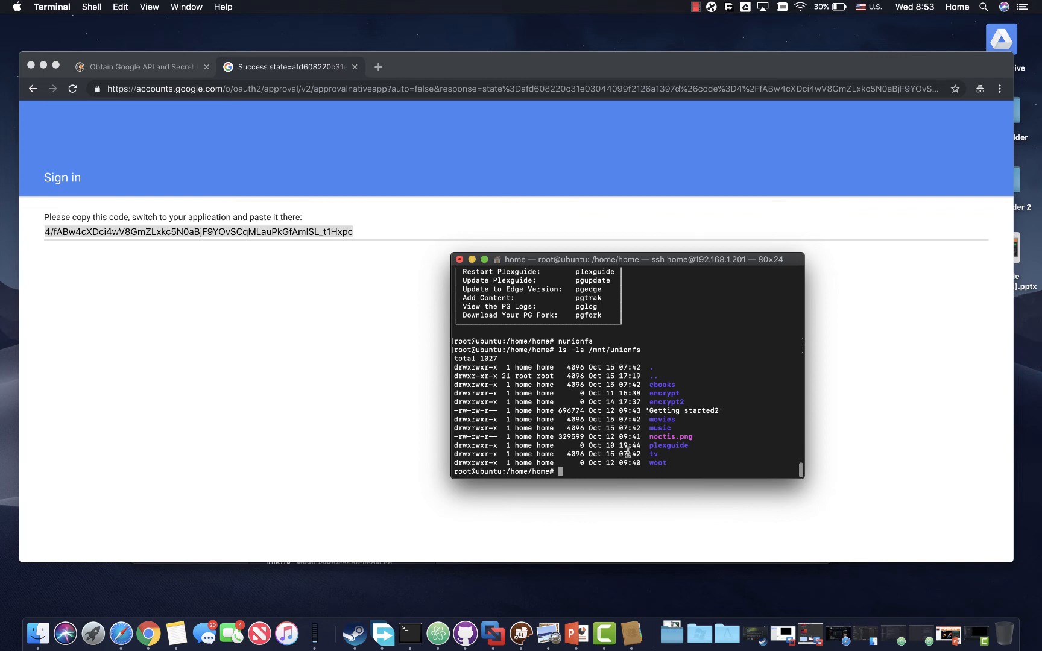
mouse_move(568, 467)
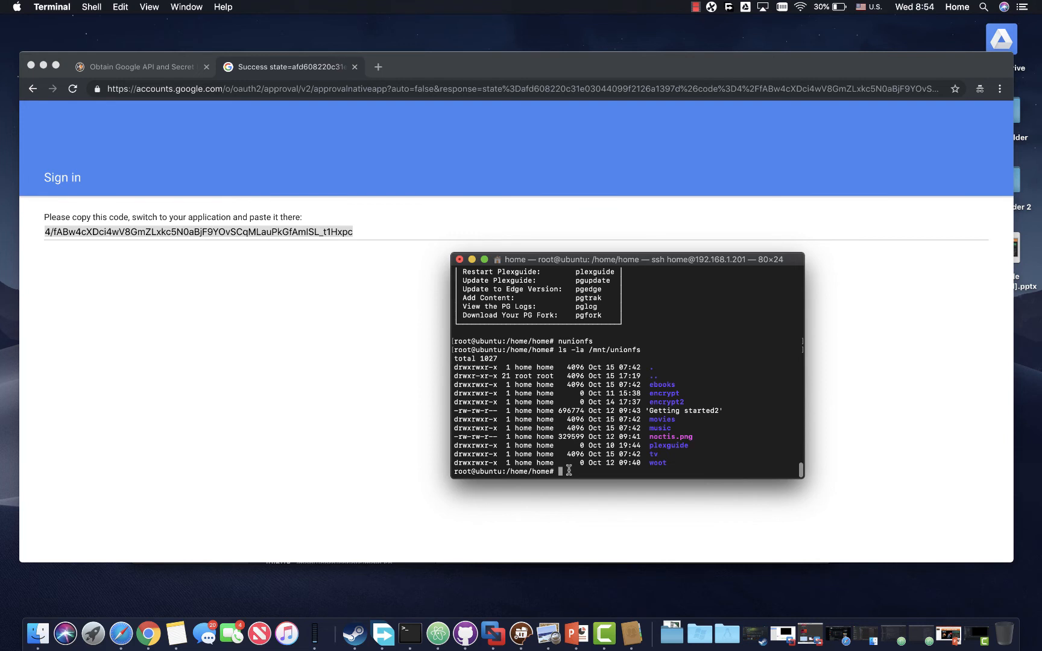
List the mount contents and change into the /mnt/move folder.
type("ls -la /mnt/unionfs")
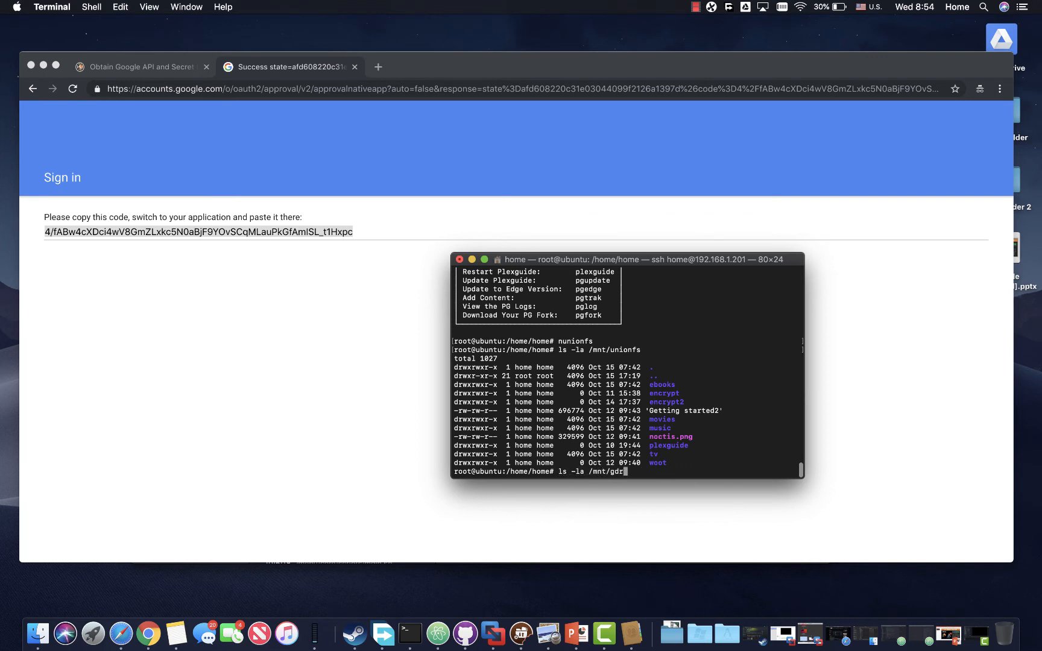
key("Return")
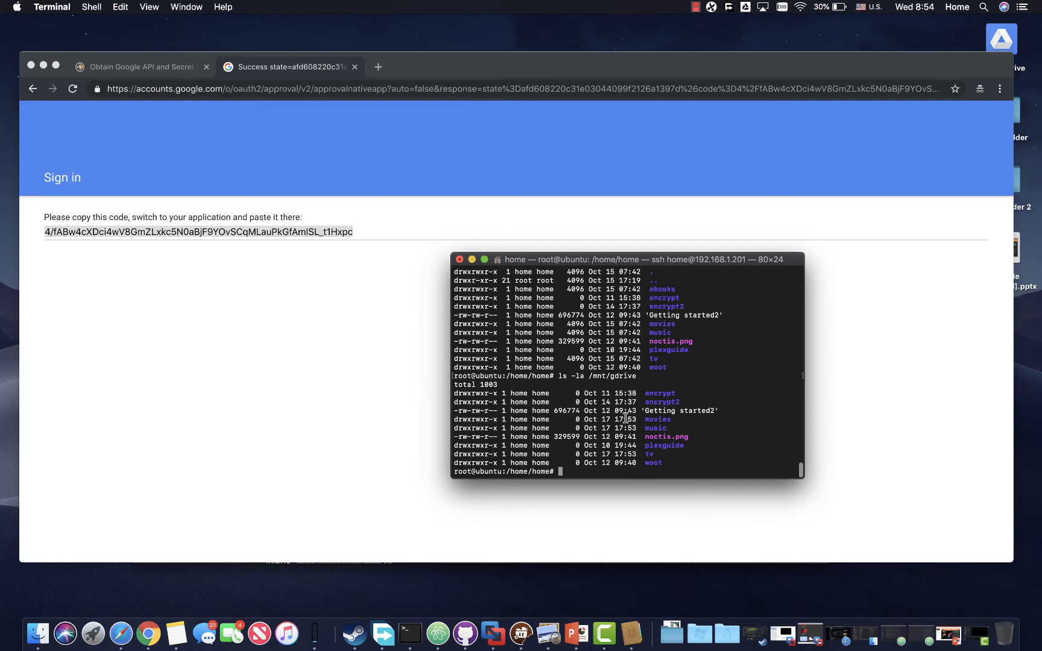
type("cd /")
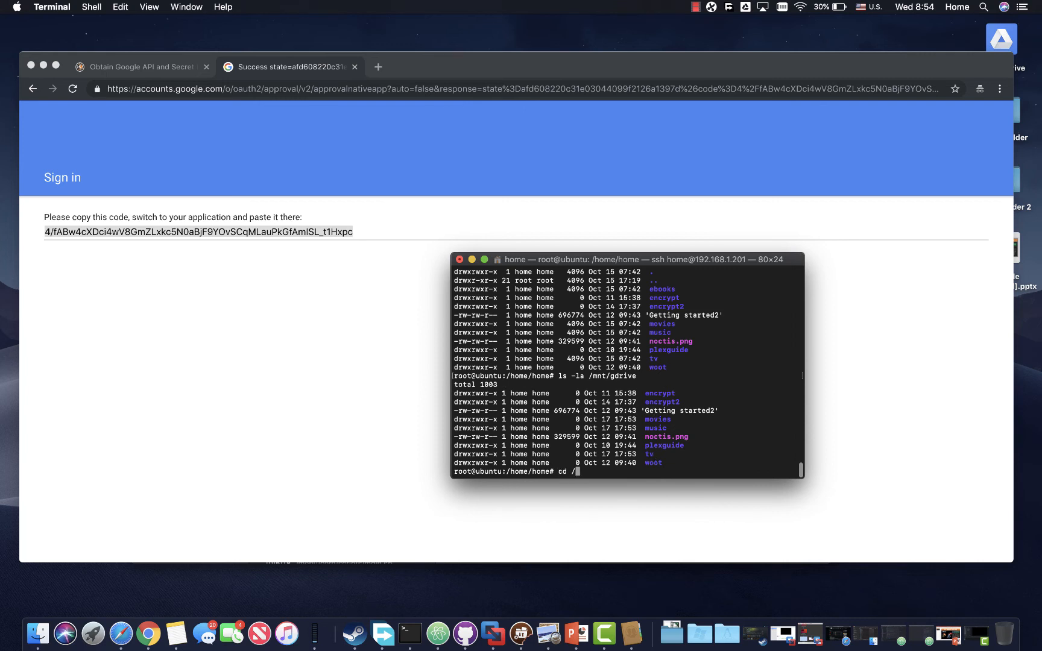
type("mnt/o")
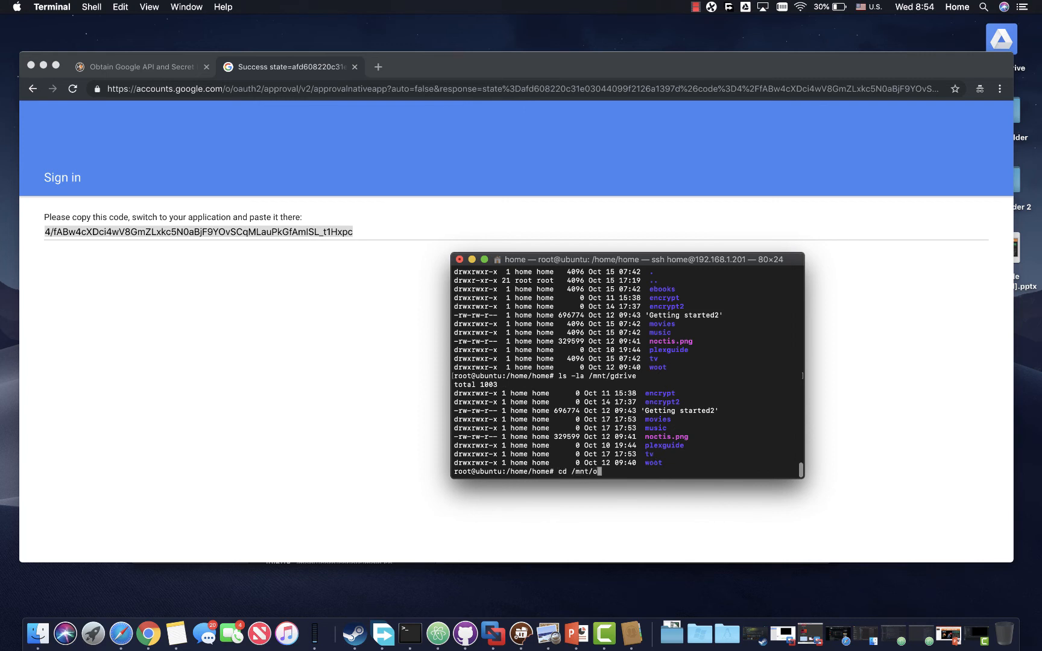
key("Return")
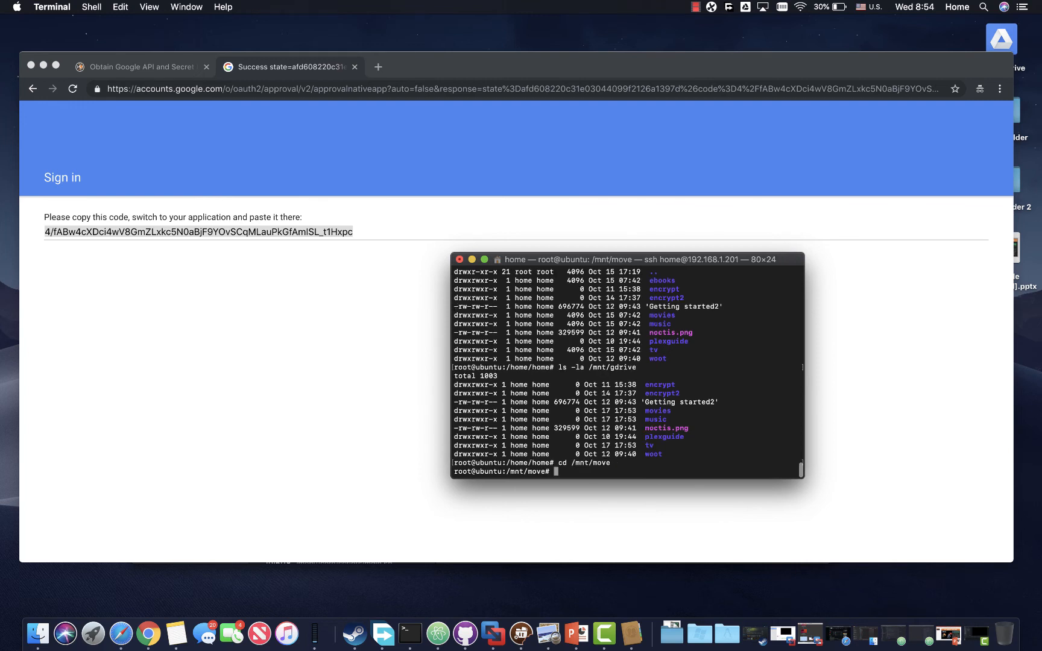
Create corncat.txt with touch and confirm it appears in the /mnt/unionfs listing.
type("touch corncat.txt")
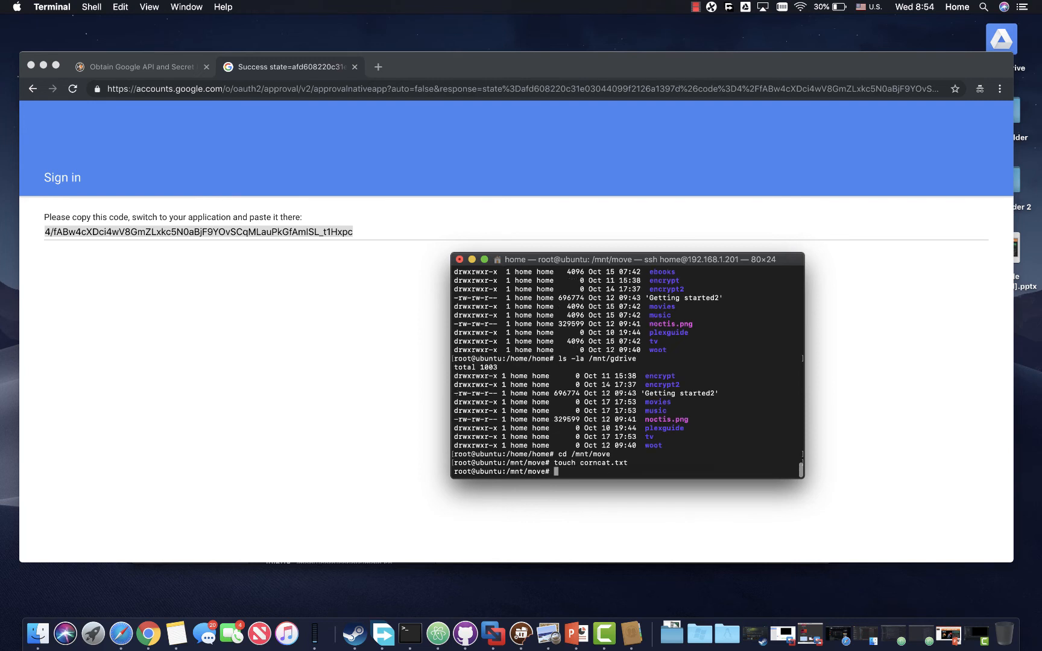
type("ls -la /m")
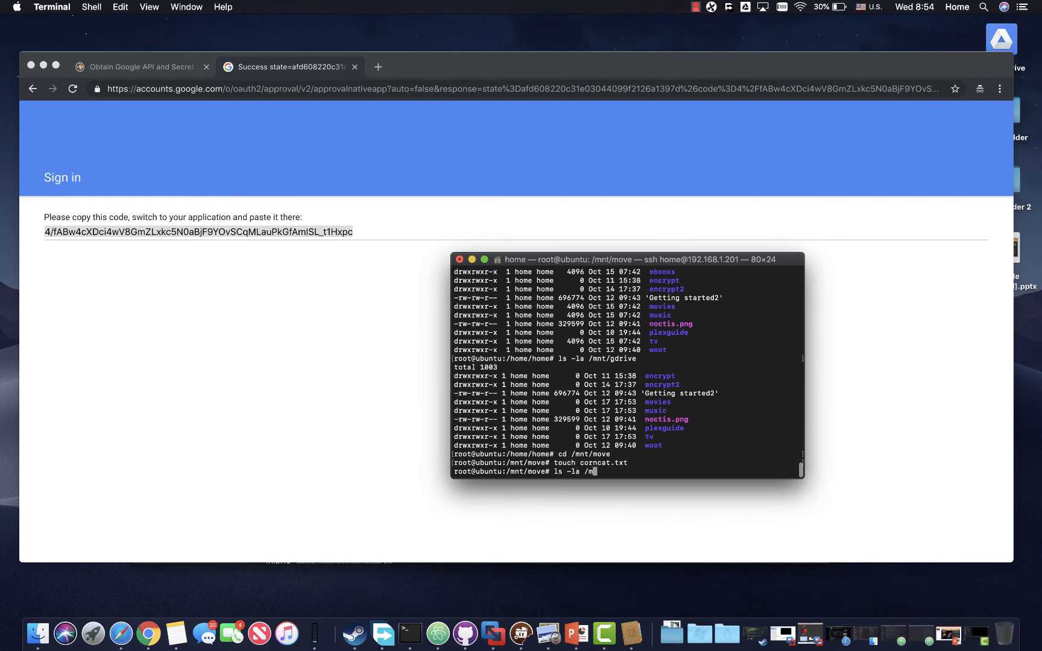
key("Return")
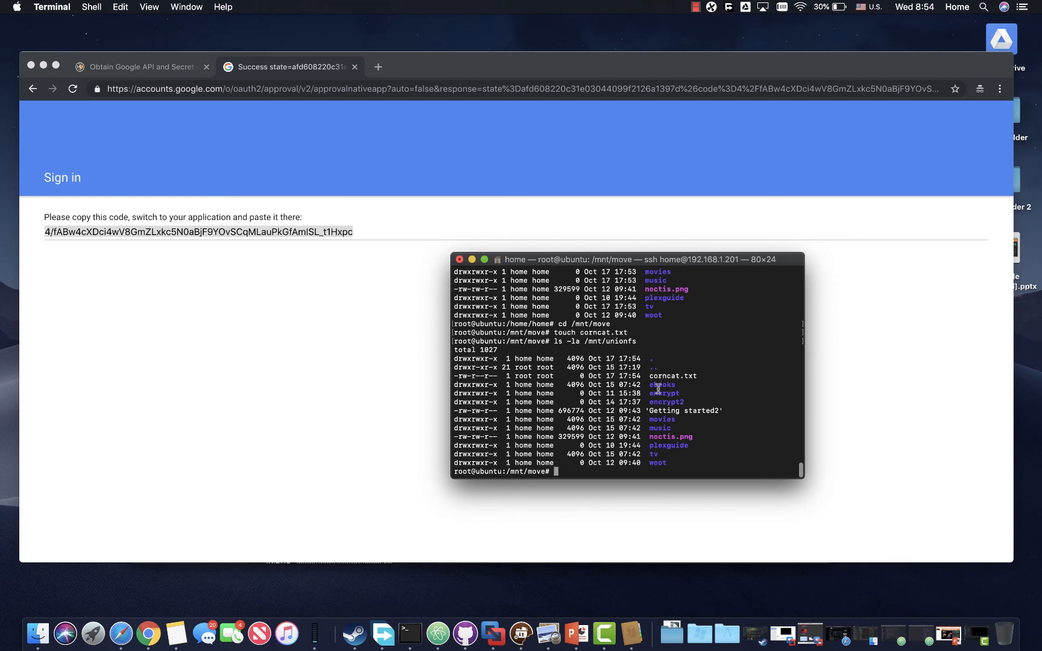
mouse_move(573, 444)
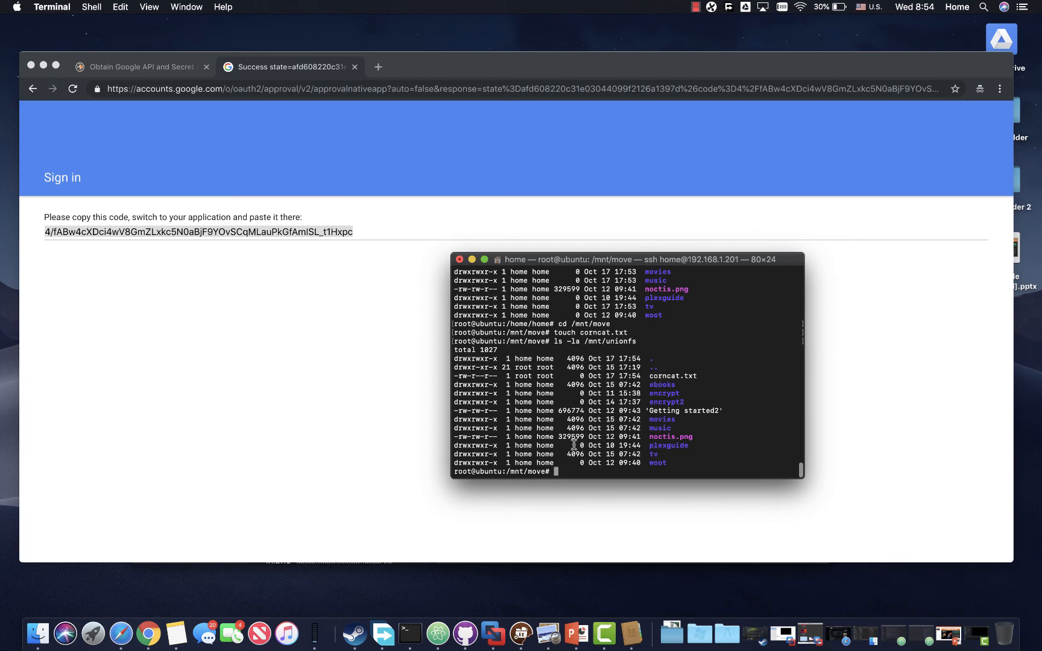
type("systemctl s")
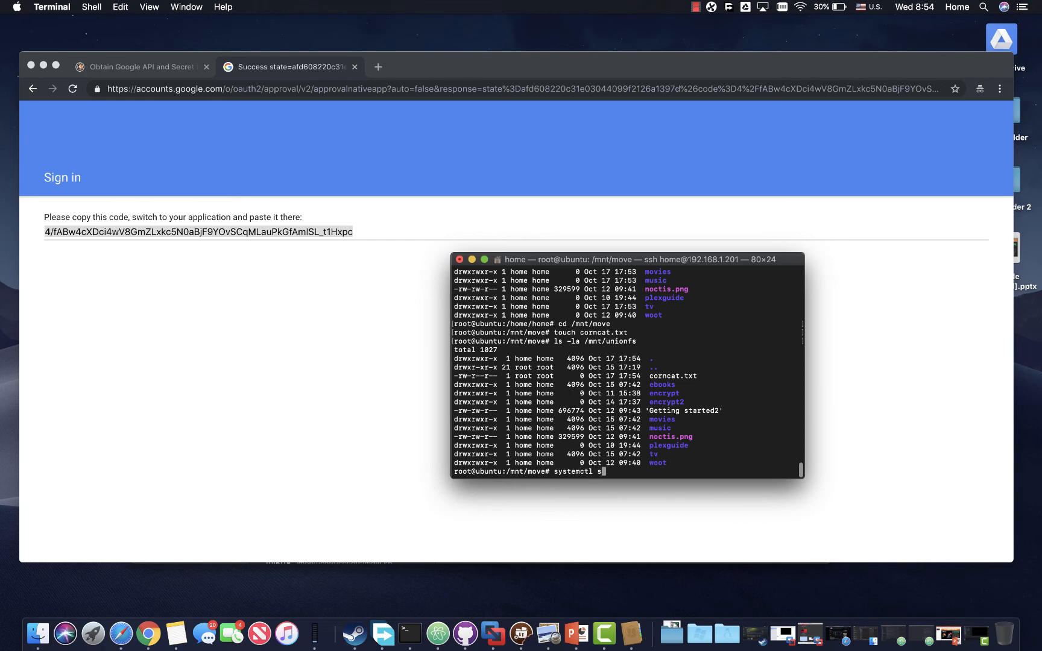
Check the systemctl status of the unionfs and gdrive services.
type("tatus unionf")
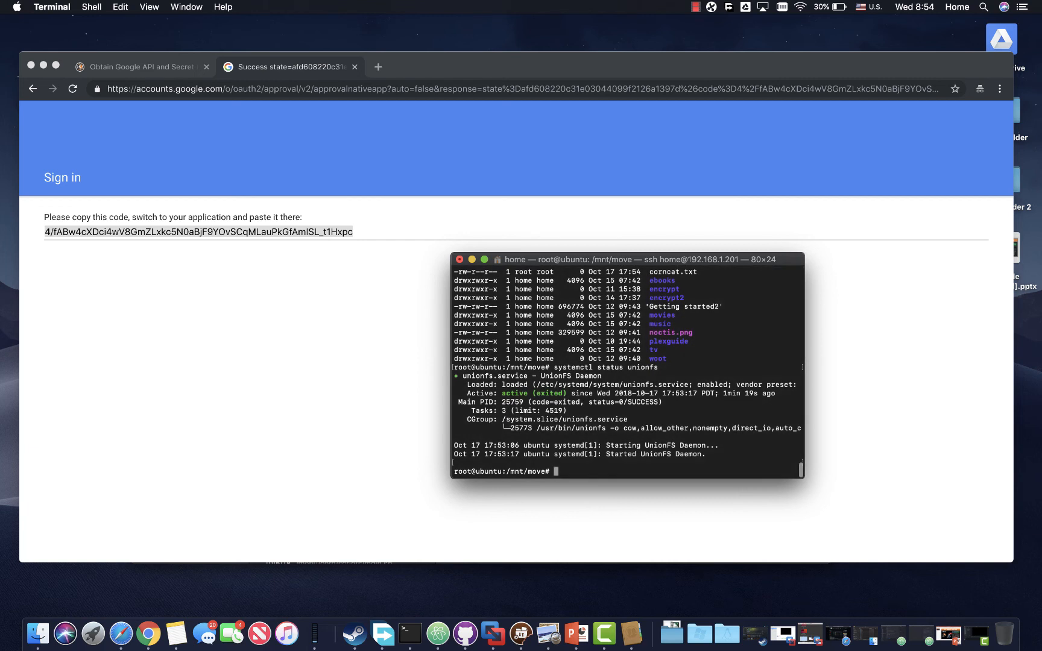
type("systemctl status unionfs")
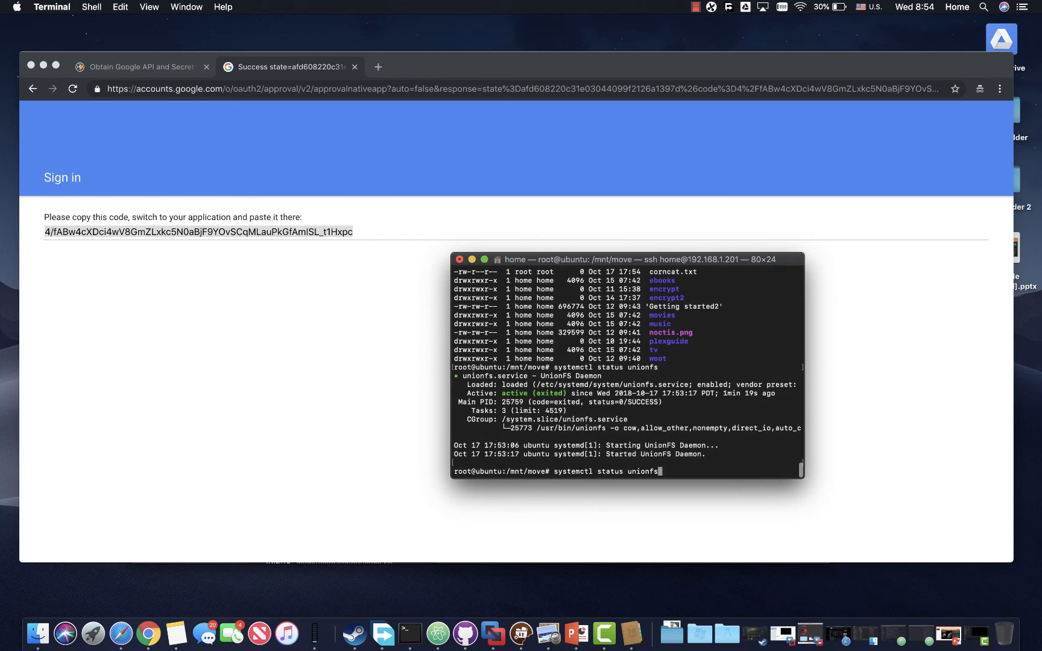
type("gdriv")
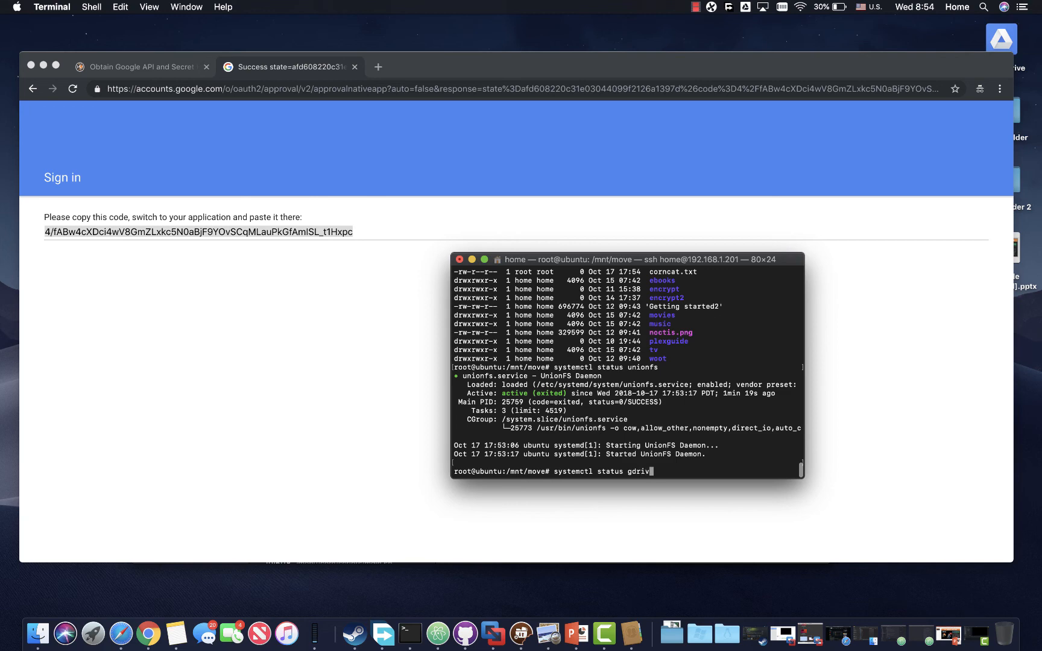
key("Return")
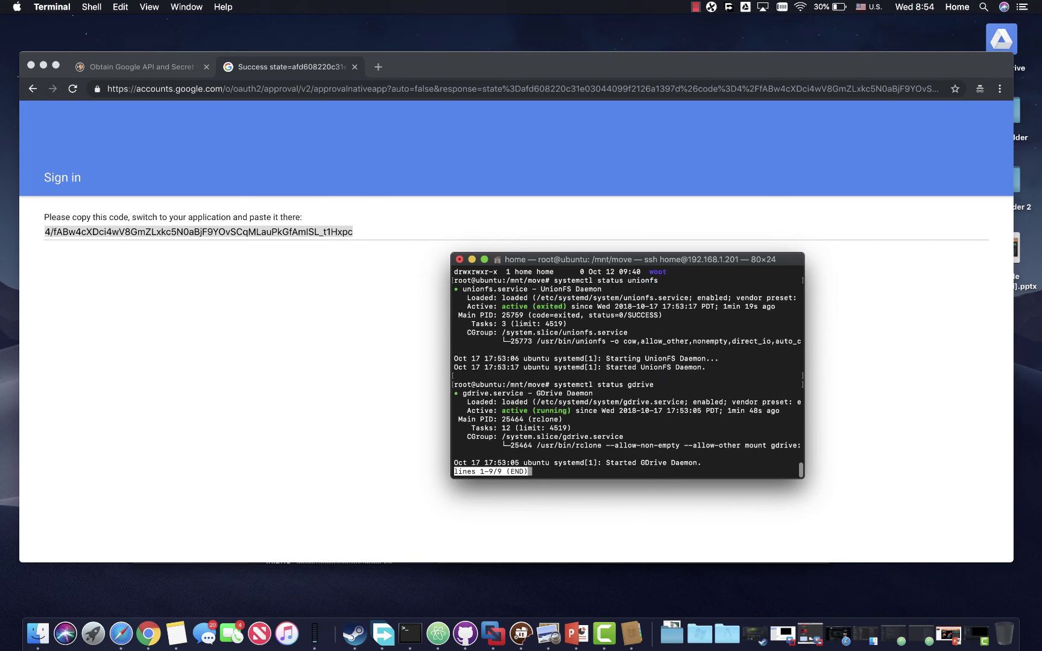
key("q")
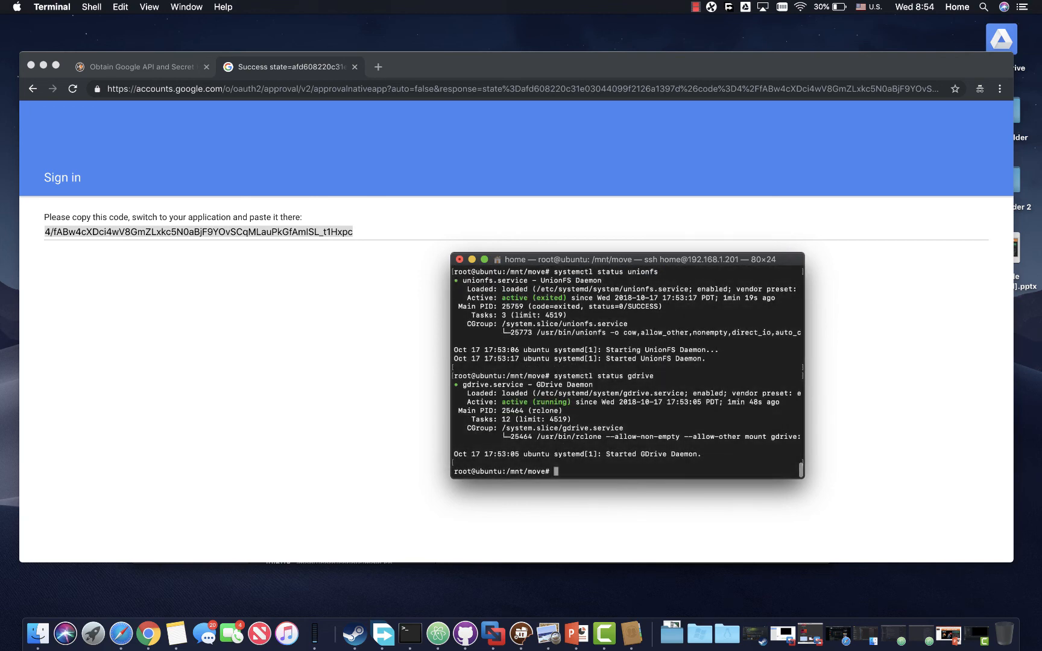
Run the sgdrive shortcut to confirm the GDrive service is running.
type("sgdrive")
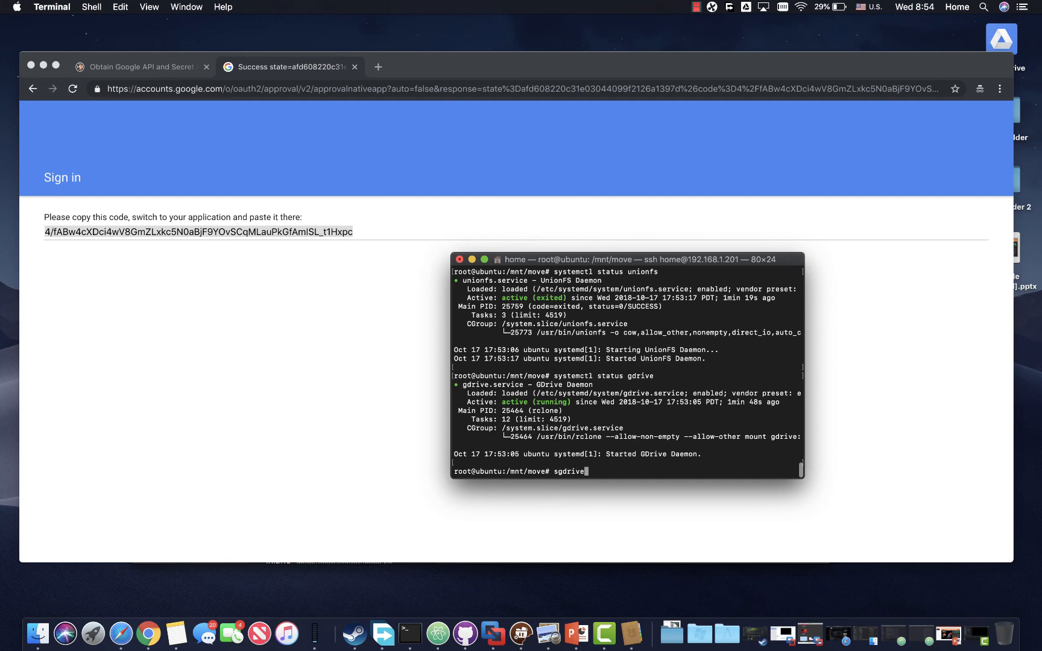
key("Return")
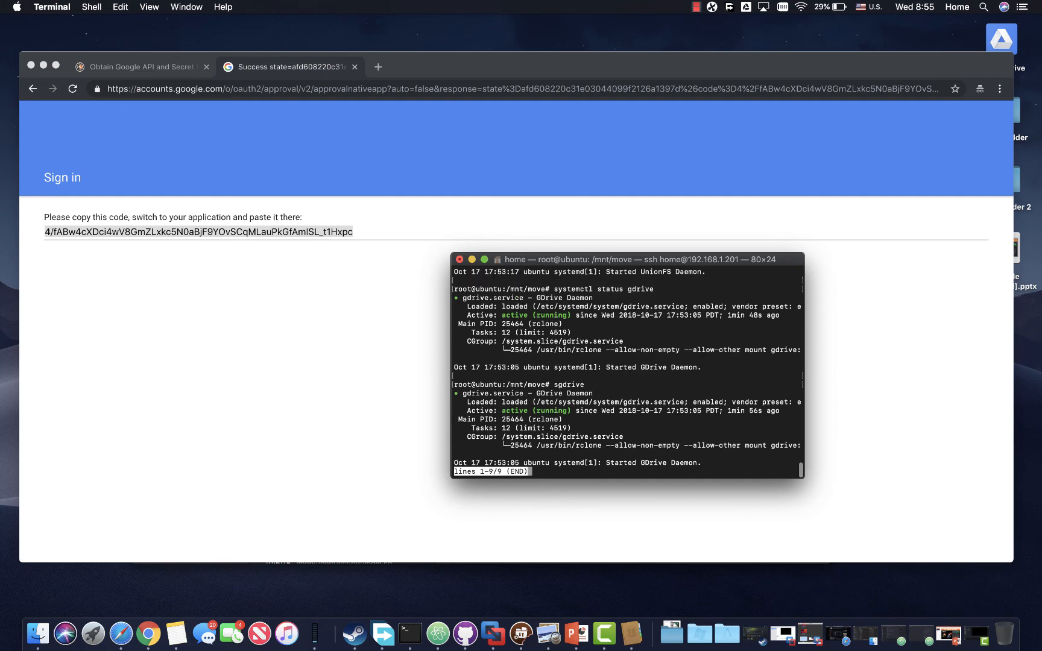
key("q")
type("sunionfs")
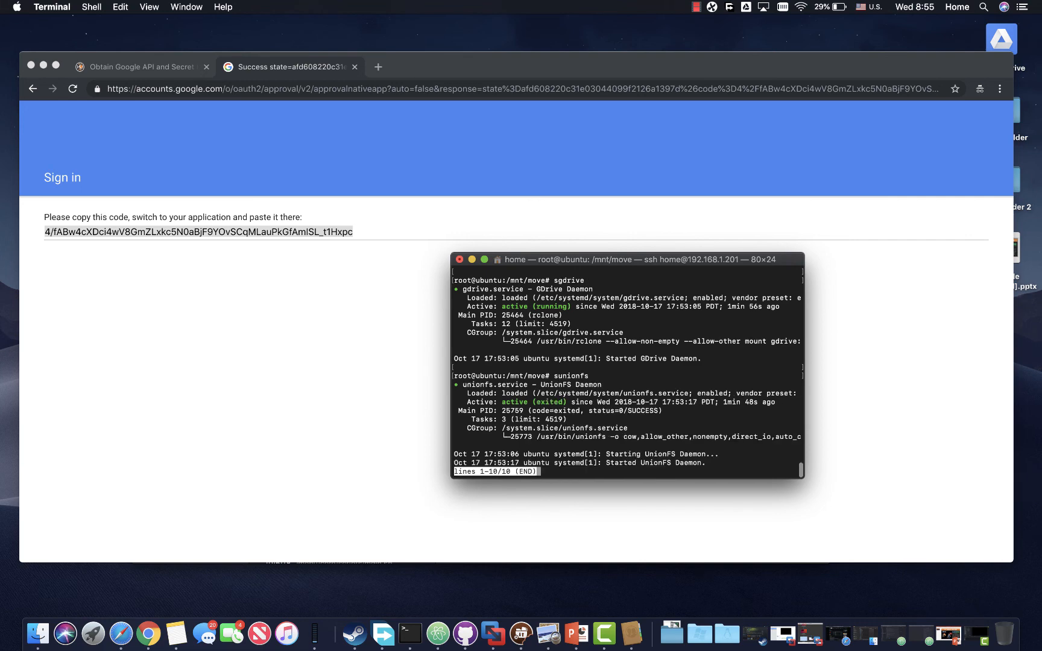
key("q")
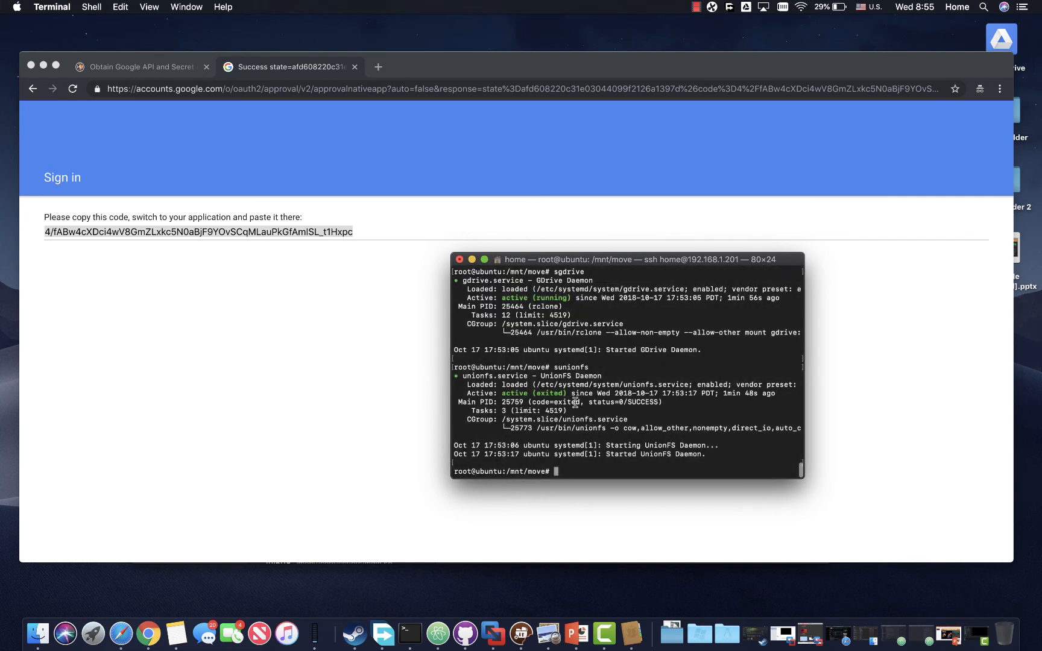
mouse_move(295, 234)
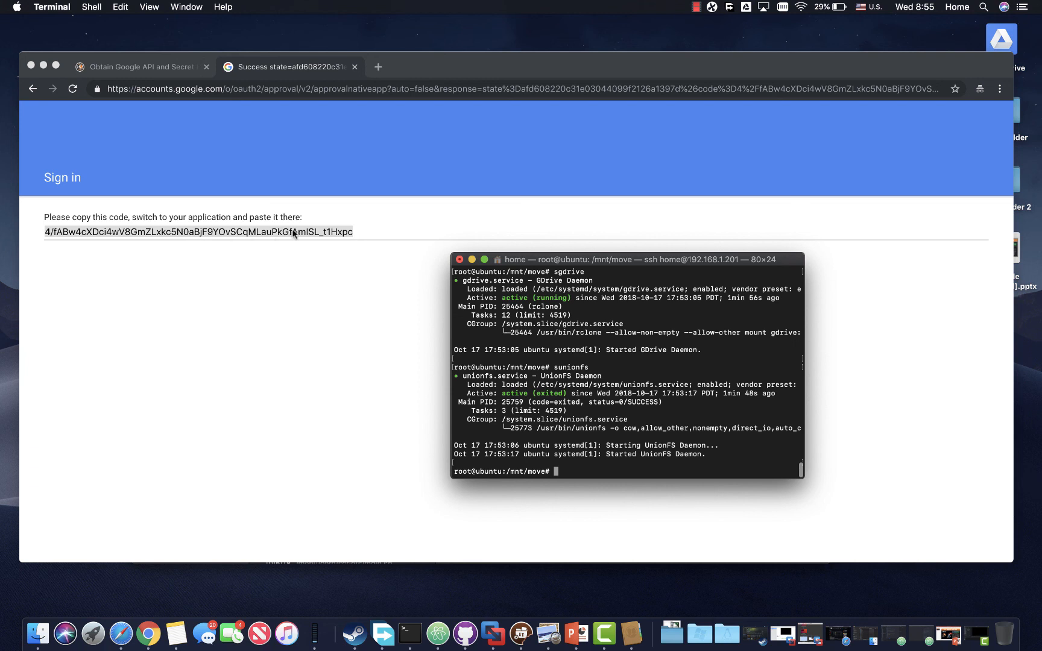
mouse_move(266, 320)
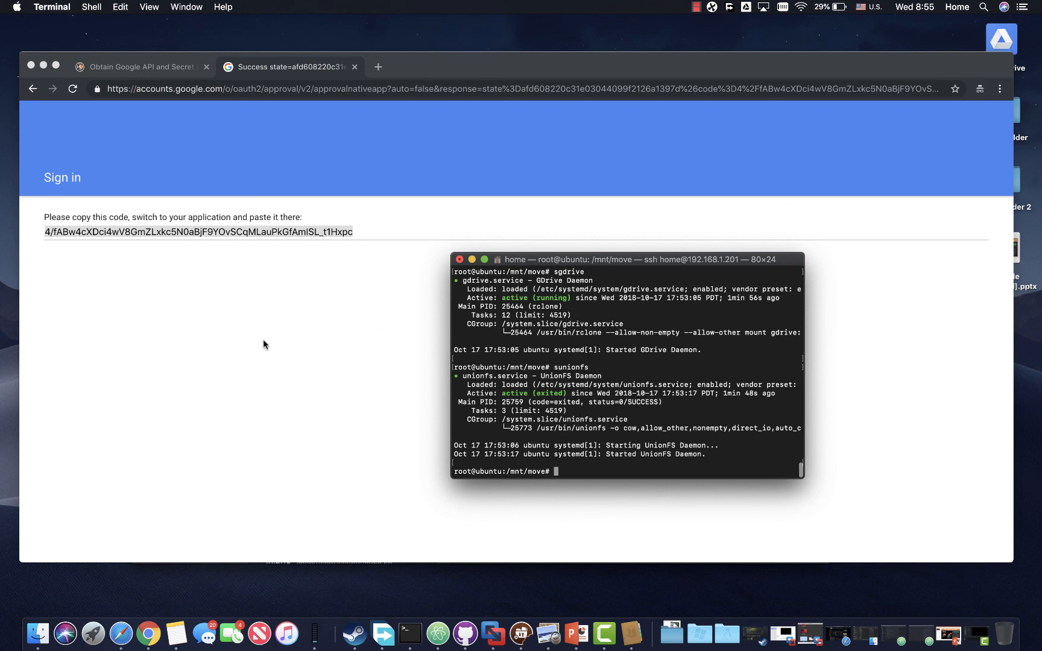
mouse_move(222, 232)
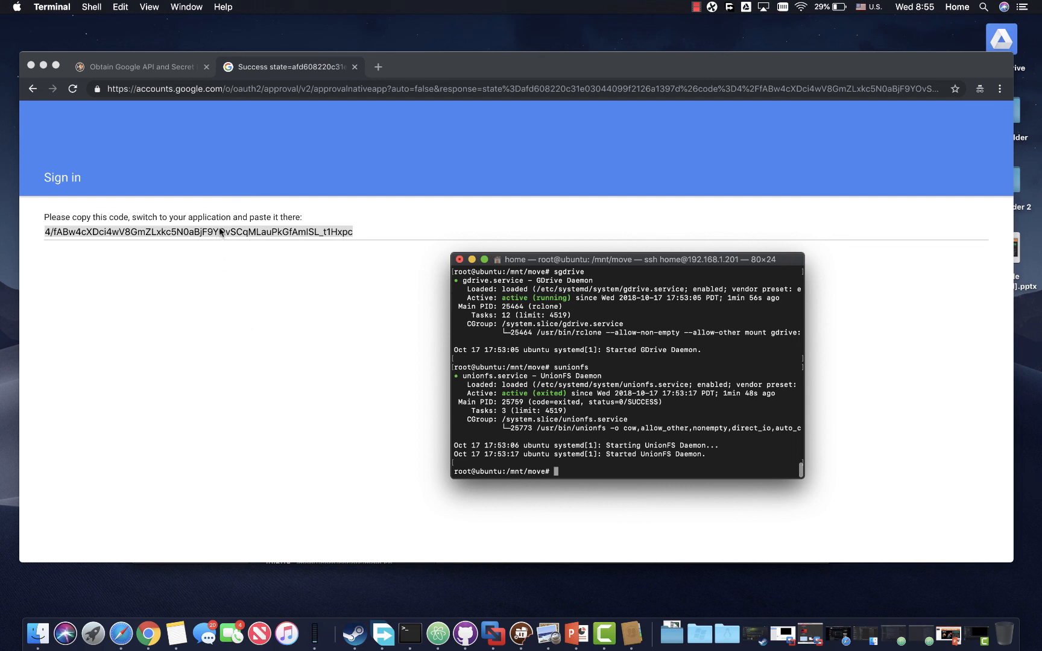
mouse_move(164, 291)
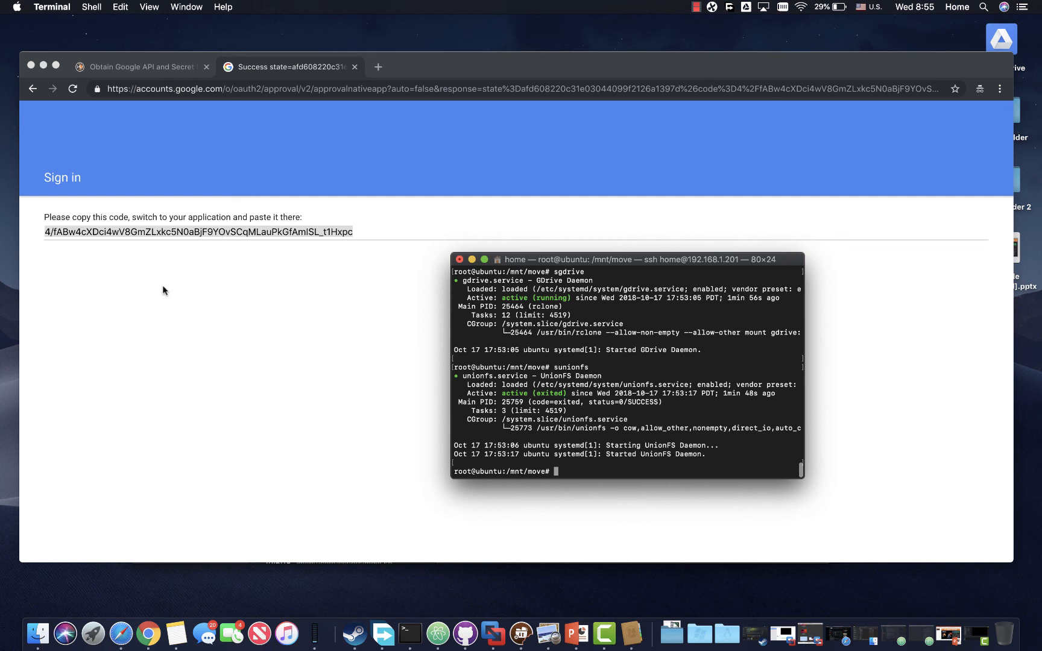
mouse_move(204, 298)
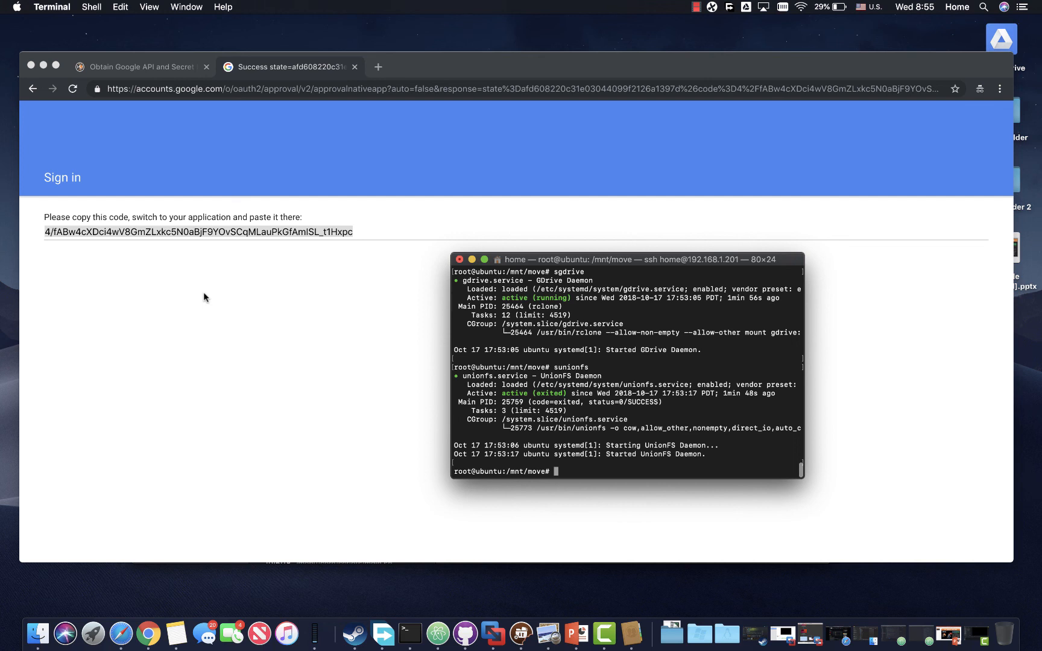
mouse_move(246, 233)
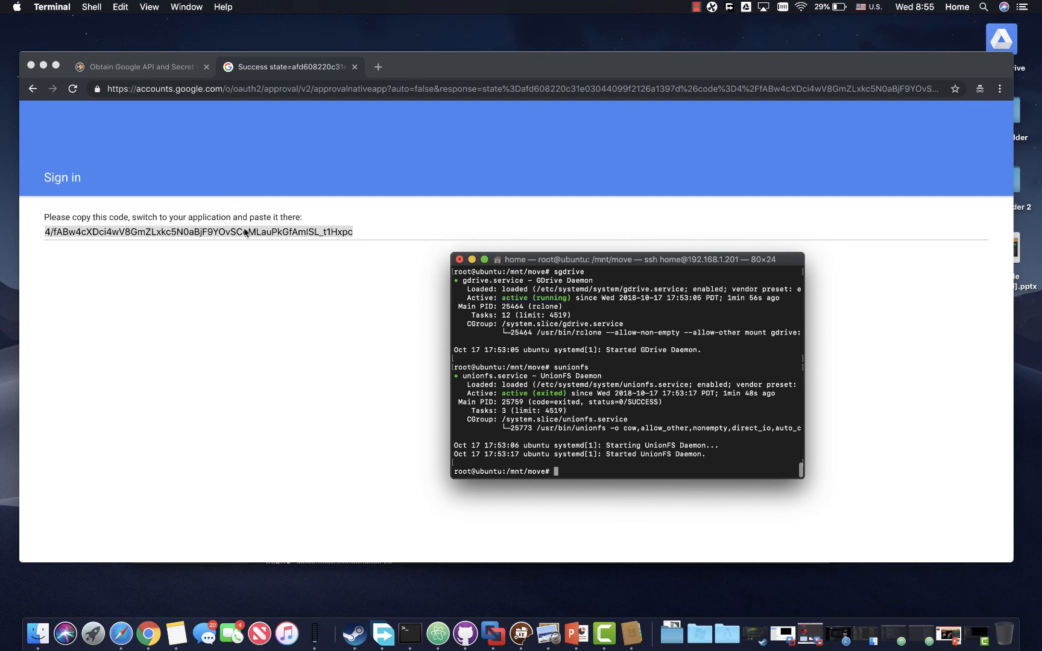
left_click(697, 6)
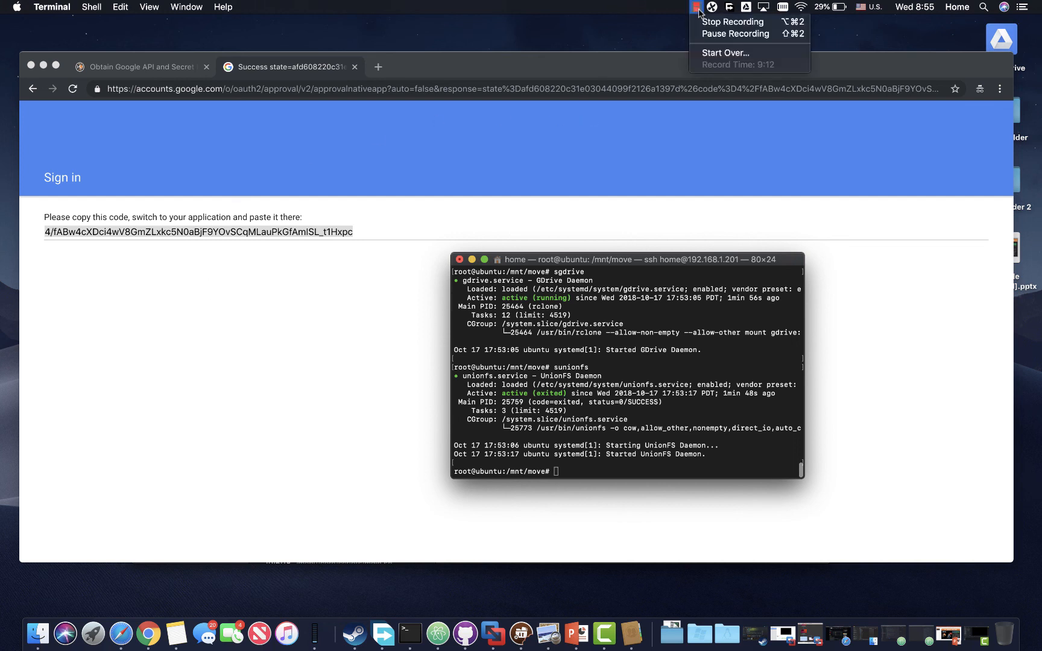